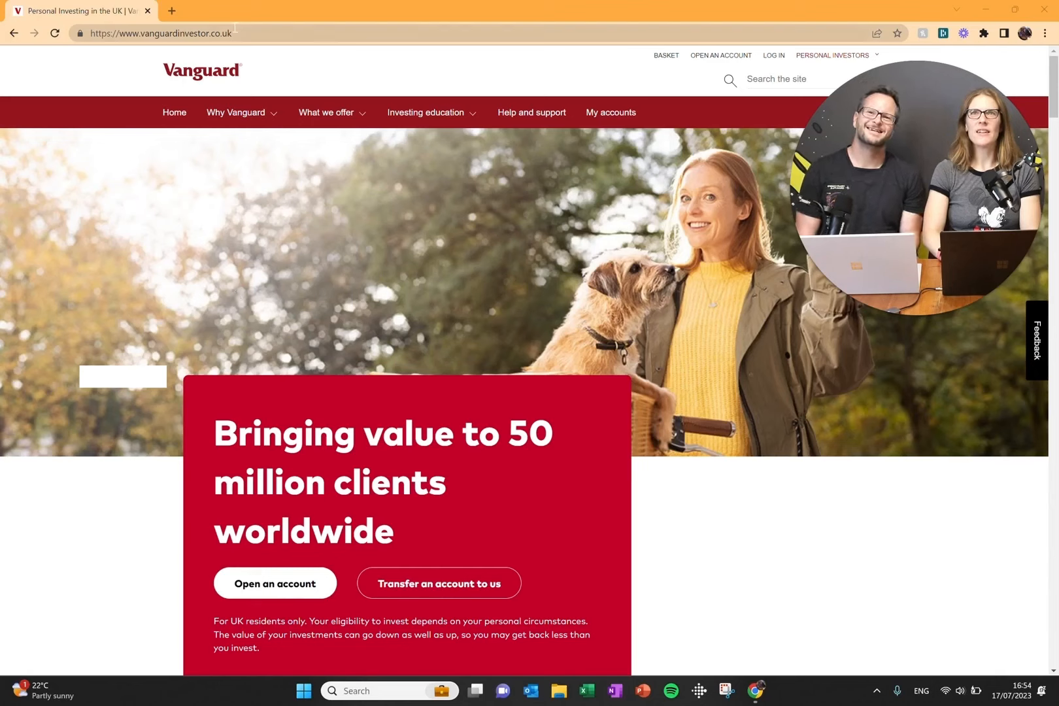
mouse_move(222, 477)
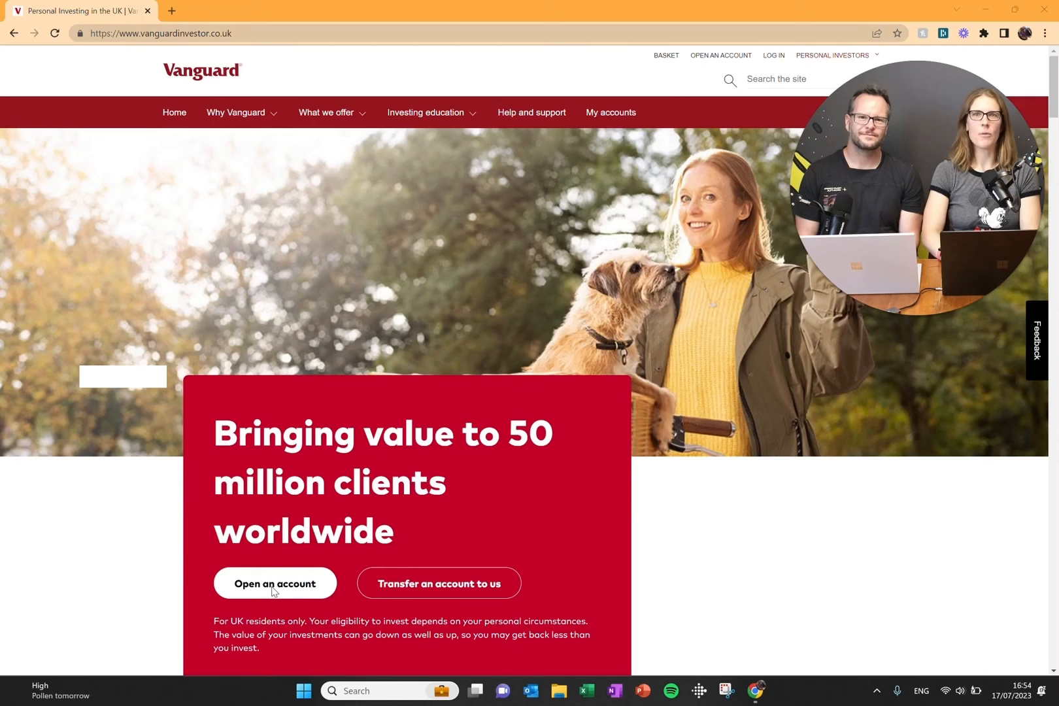
Step: Log in with the saved credentials to reach the ISA dashboard showing £500.00
click(274, 583)
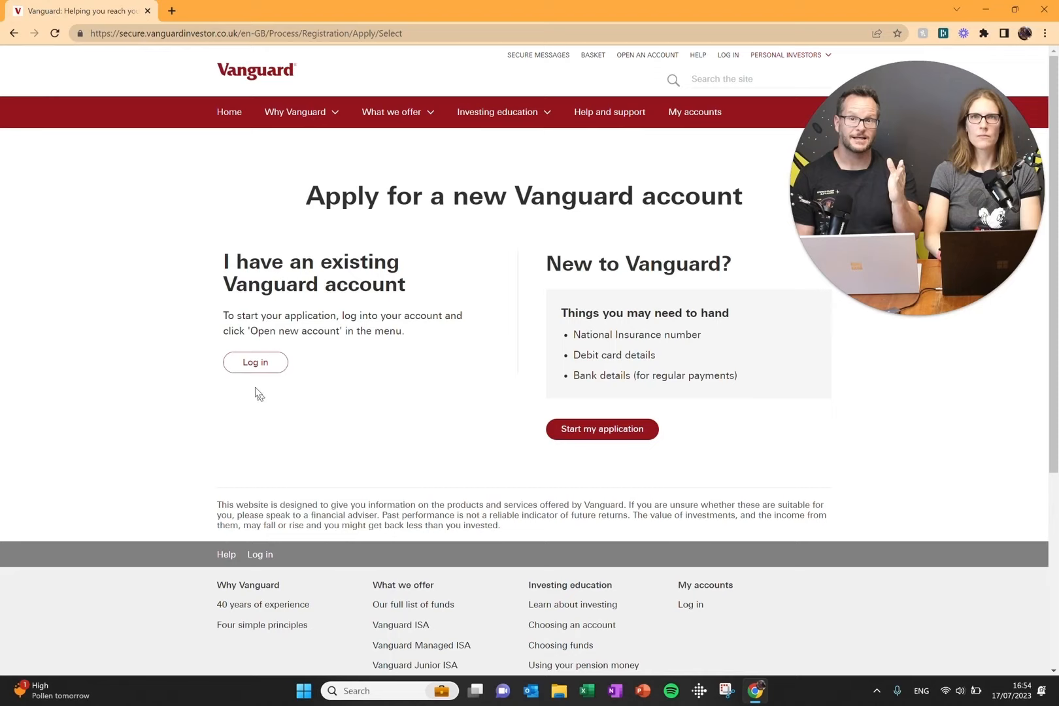
click(255, 361)
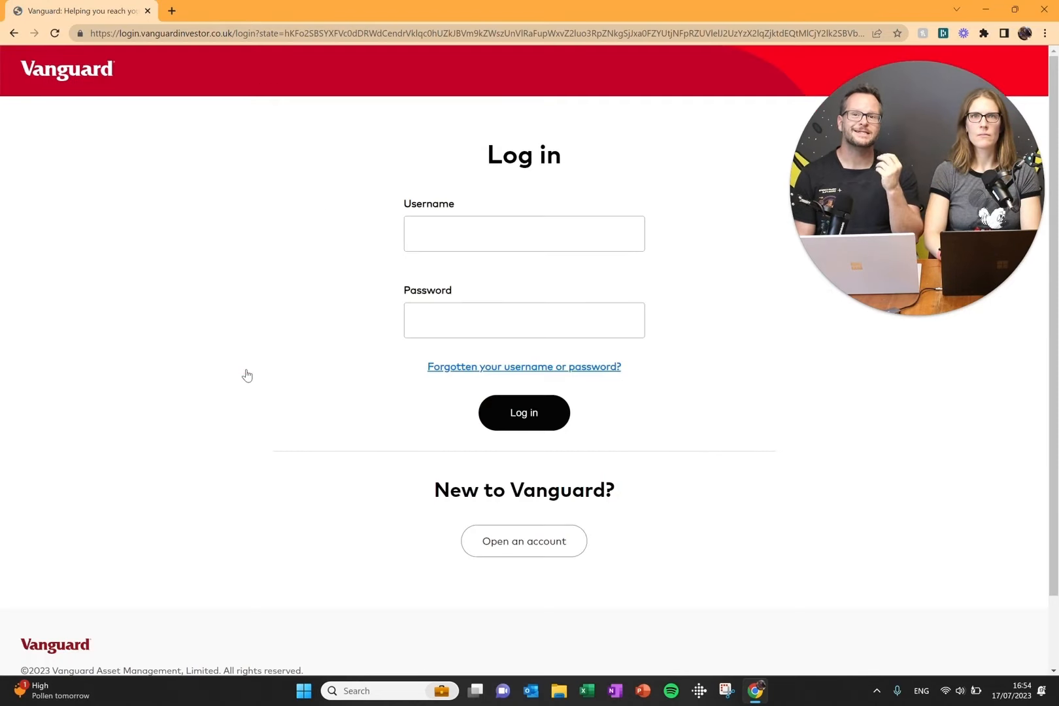
click(524, 412)
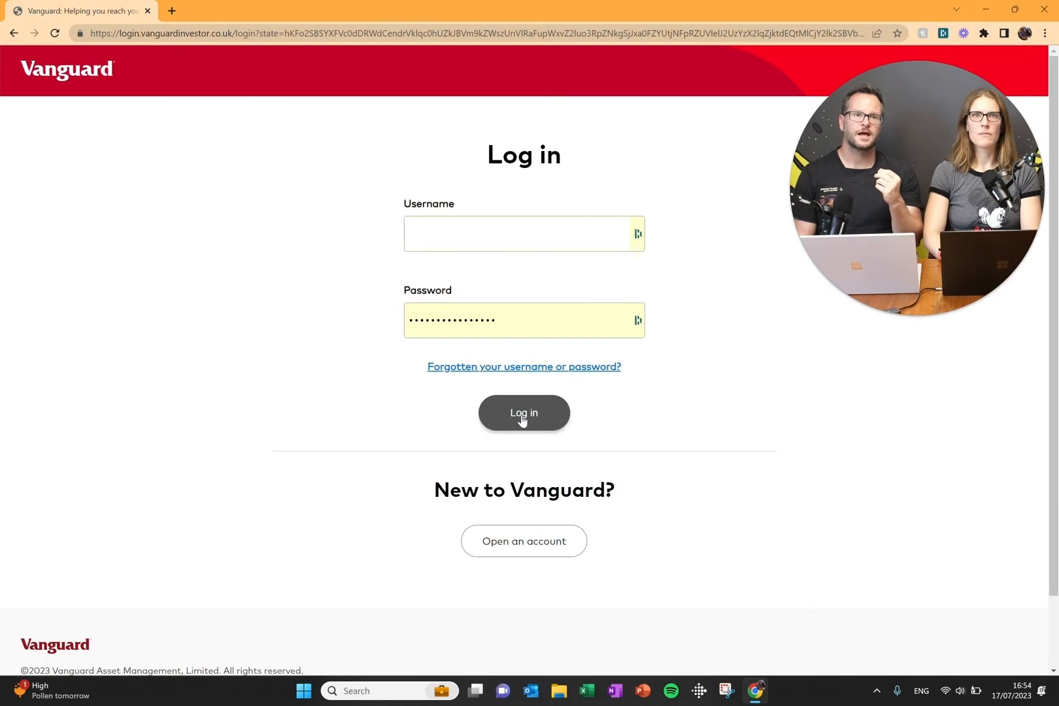
click(524, 412)
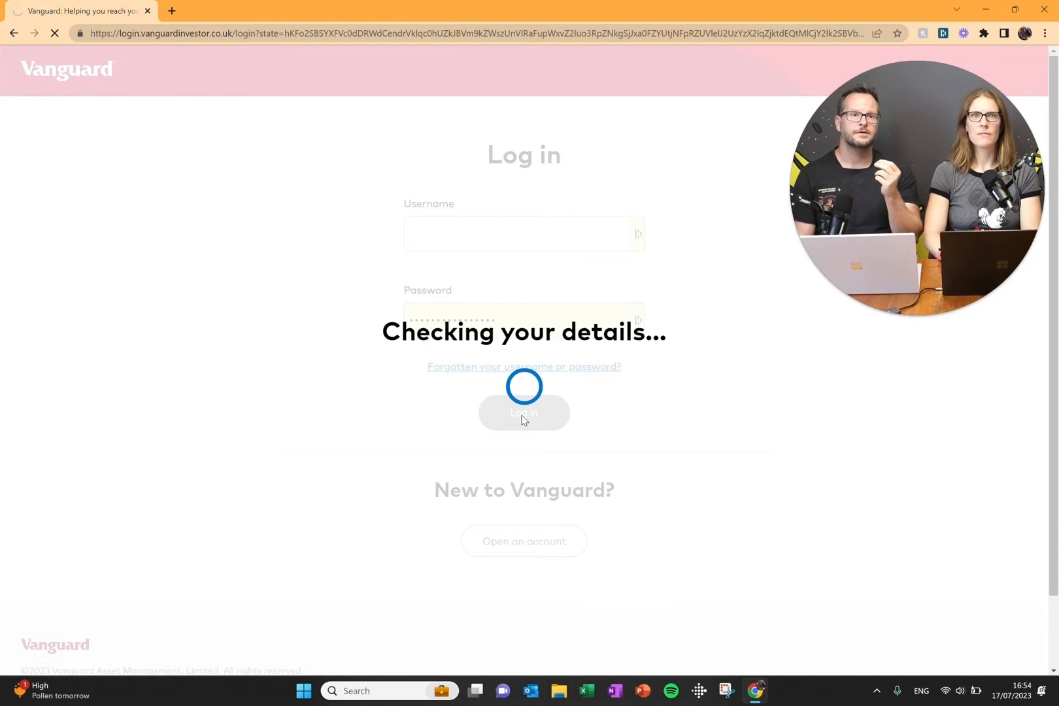
click(524, 413)
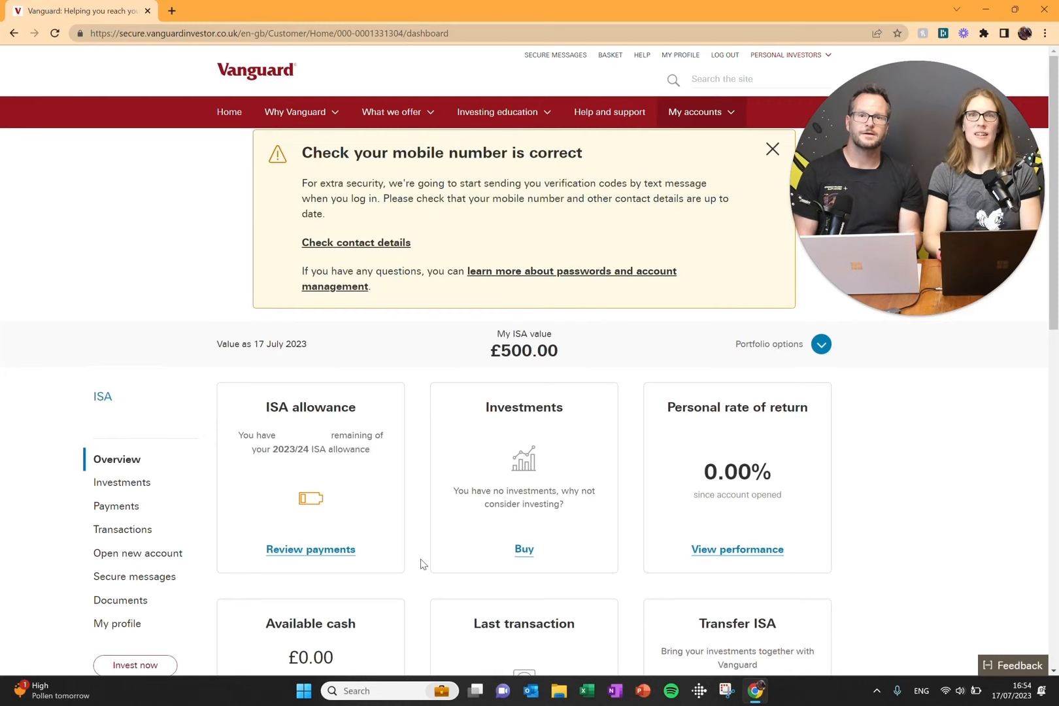
scroll(down, 3)
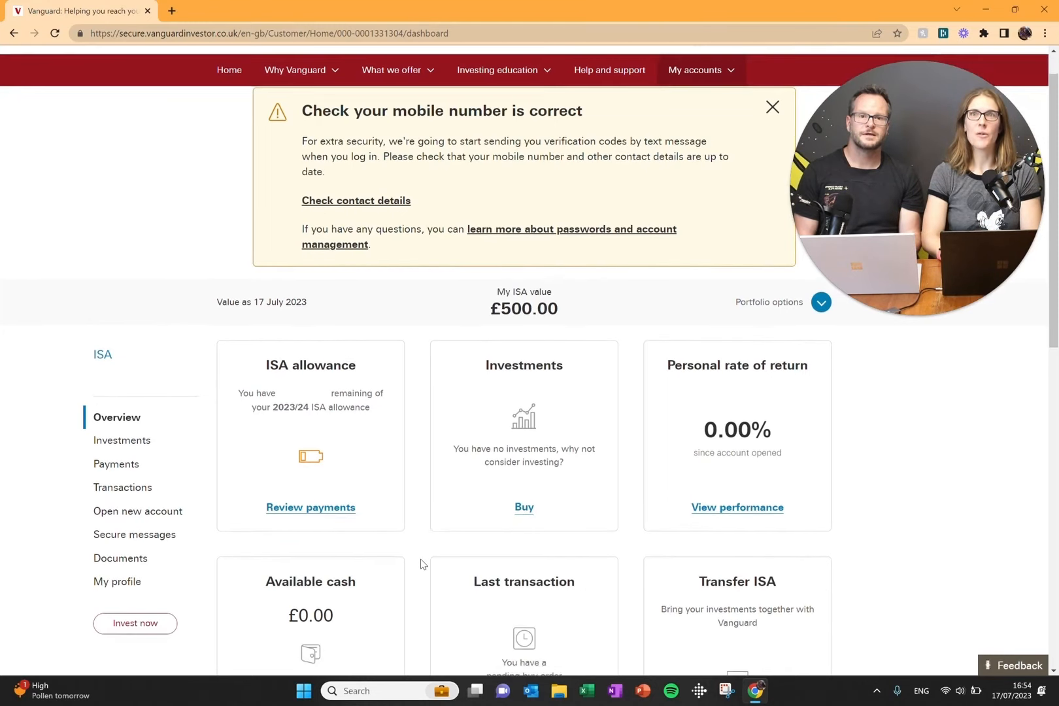
scroll(down, 3)
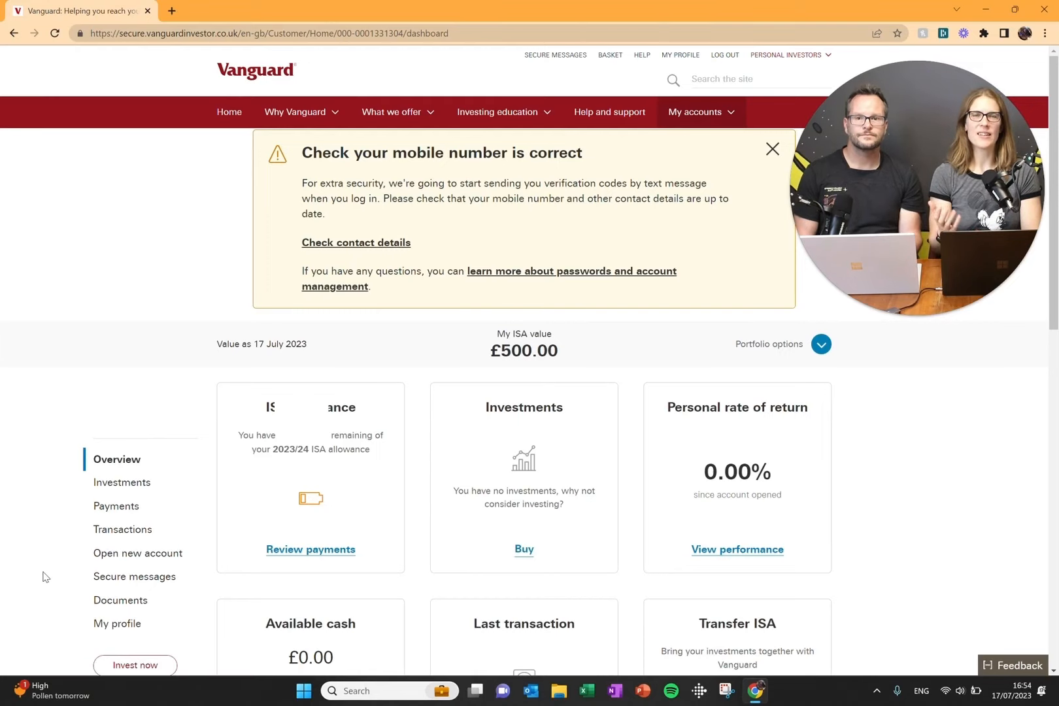
mouse_move(445, 533)
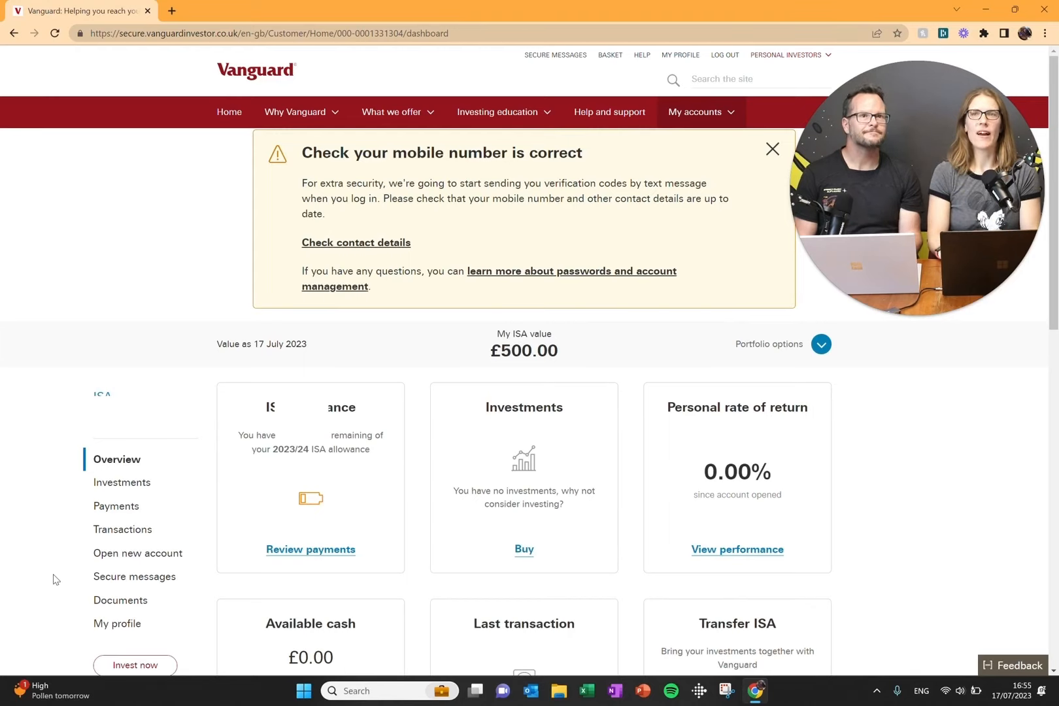
mouse_move(140, 553)
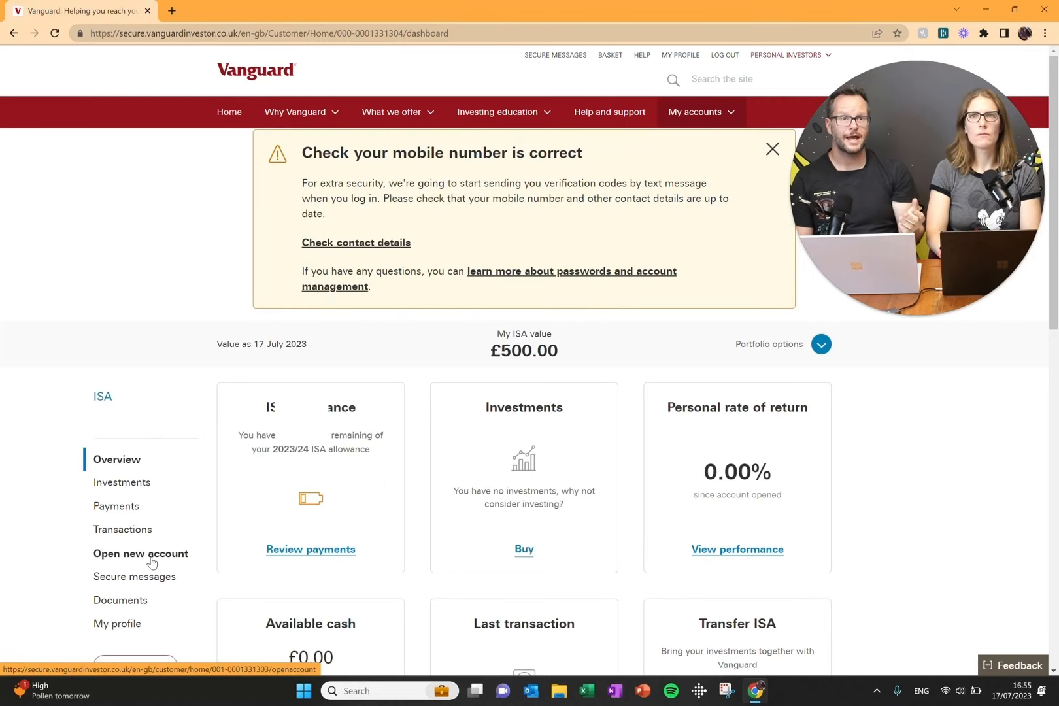
Step: Show the Open new account page listing Personal Pension, ISA, General and Junior ISA
click(140, 553)
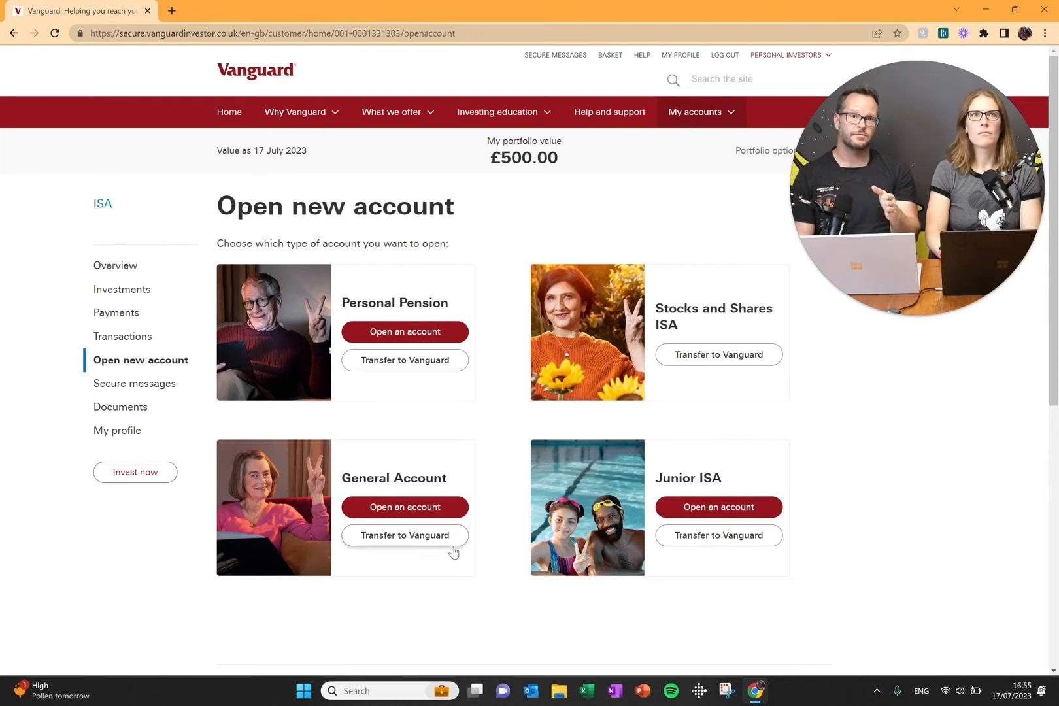
mouse_move(810, 451)
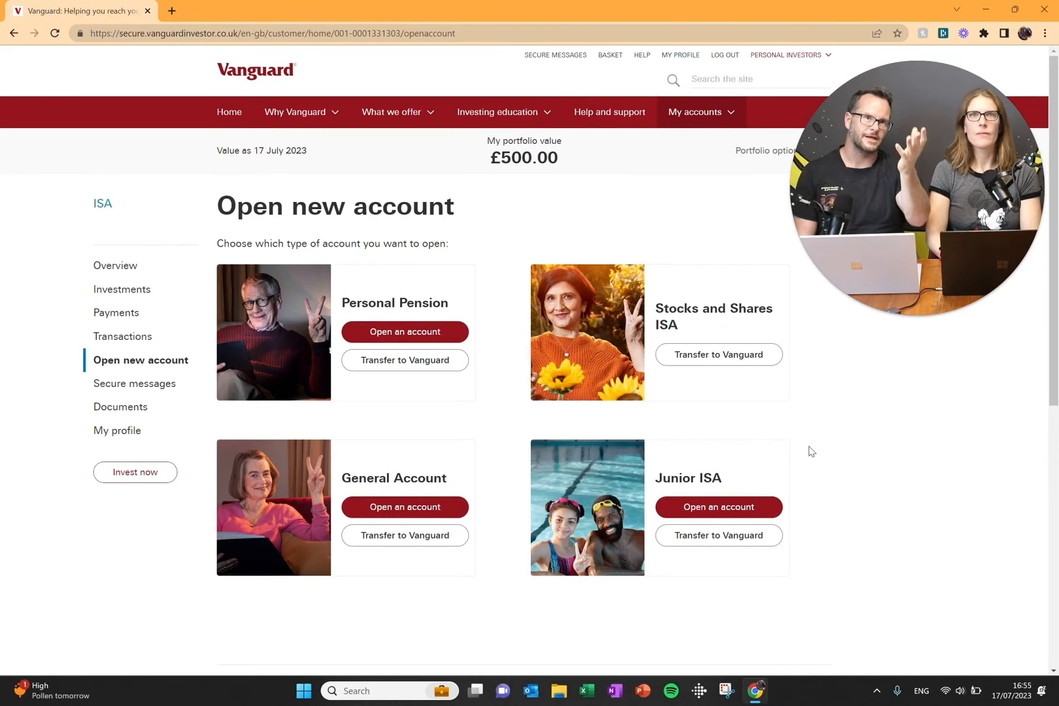
mouse_move(373, 446)
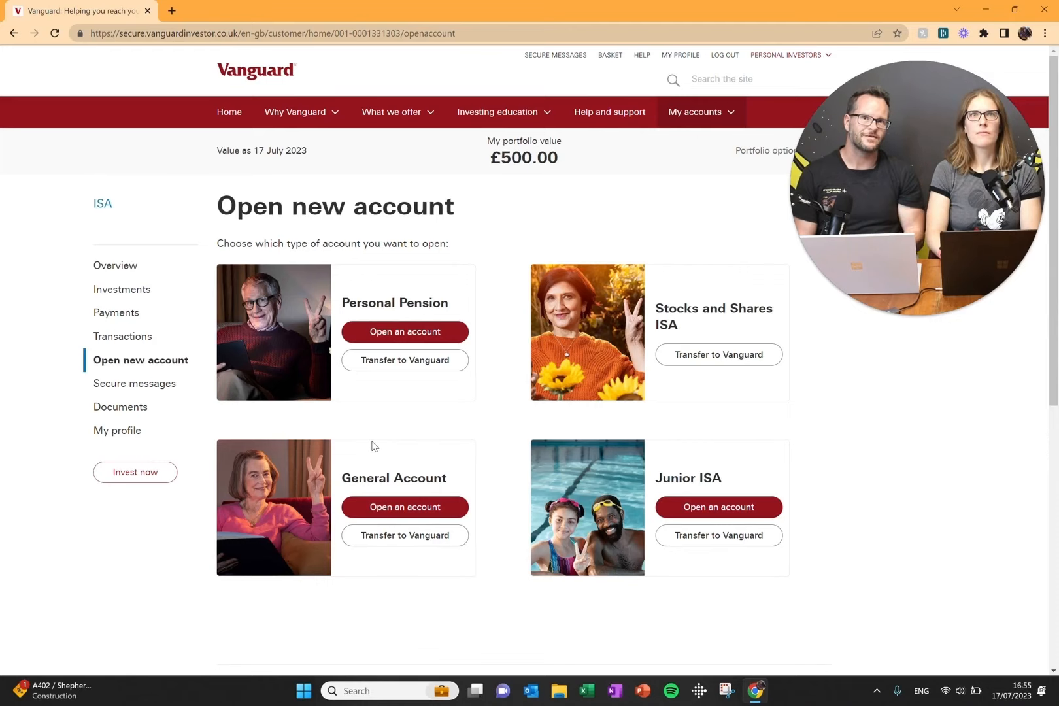
mouse_move(423, 288)
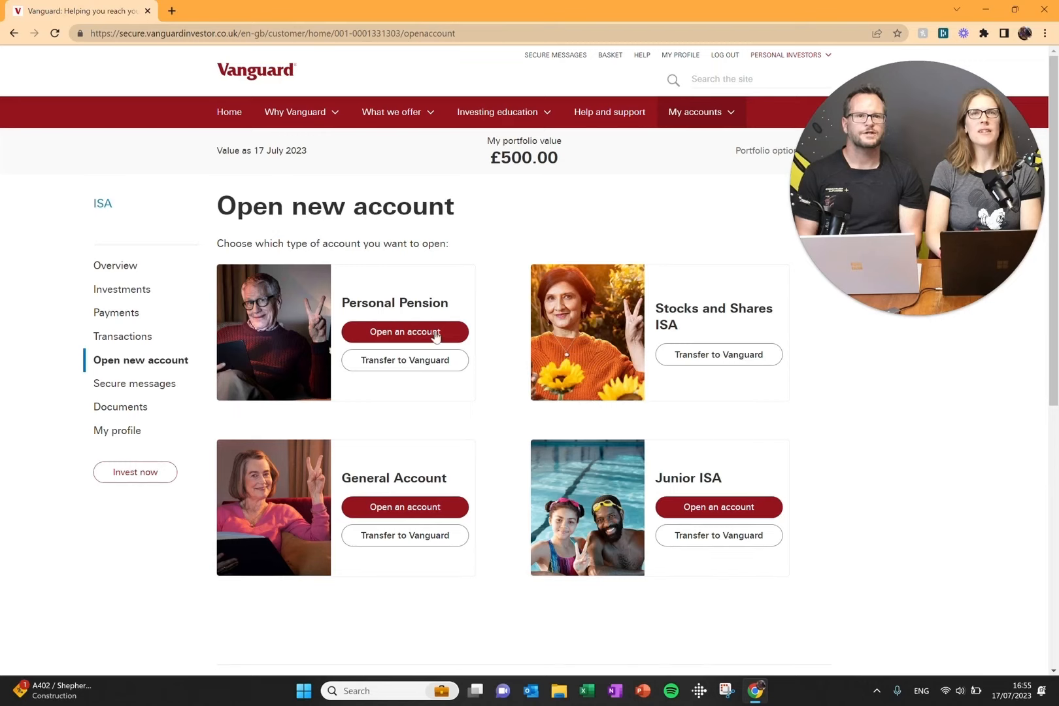
mouse_move(425, 380)
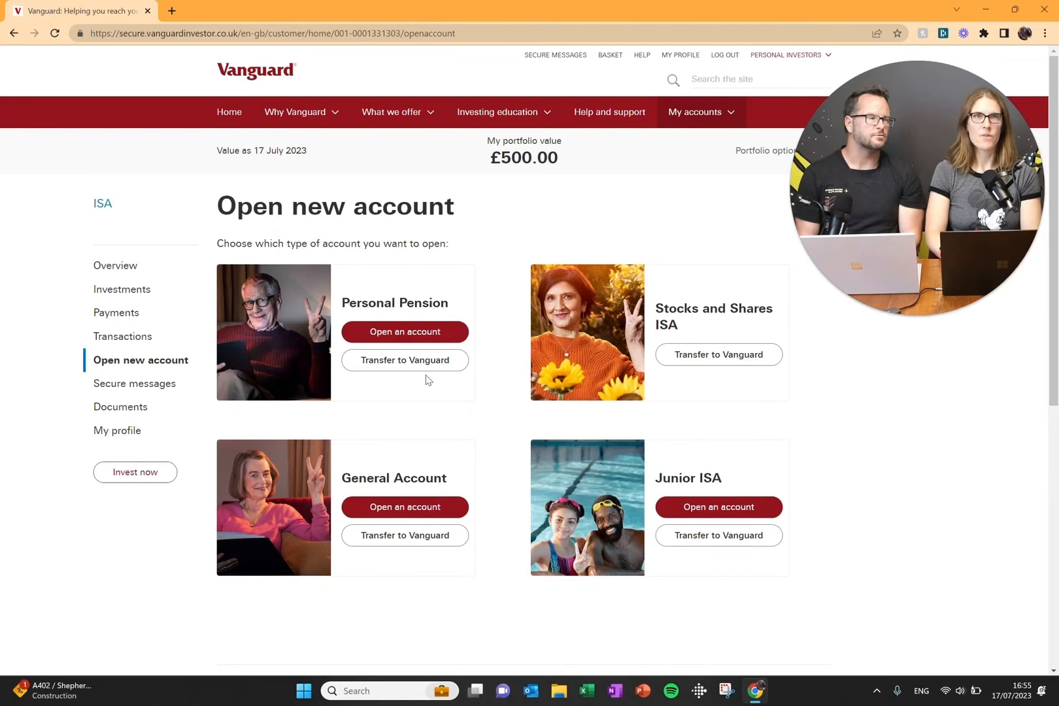
mouse_move(638, 312)
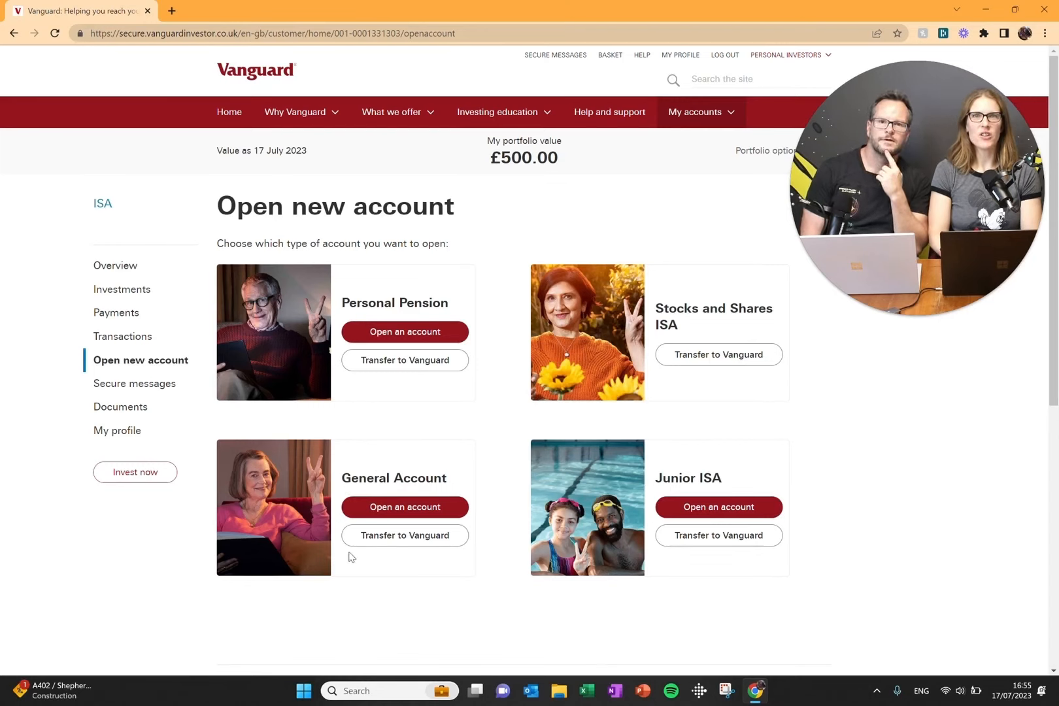
mouse_move(399, 581)
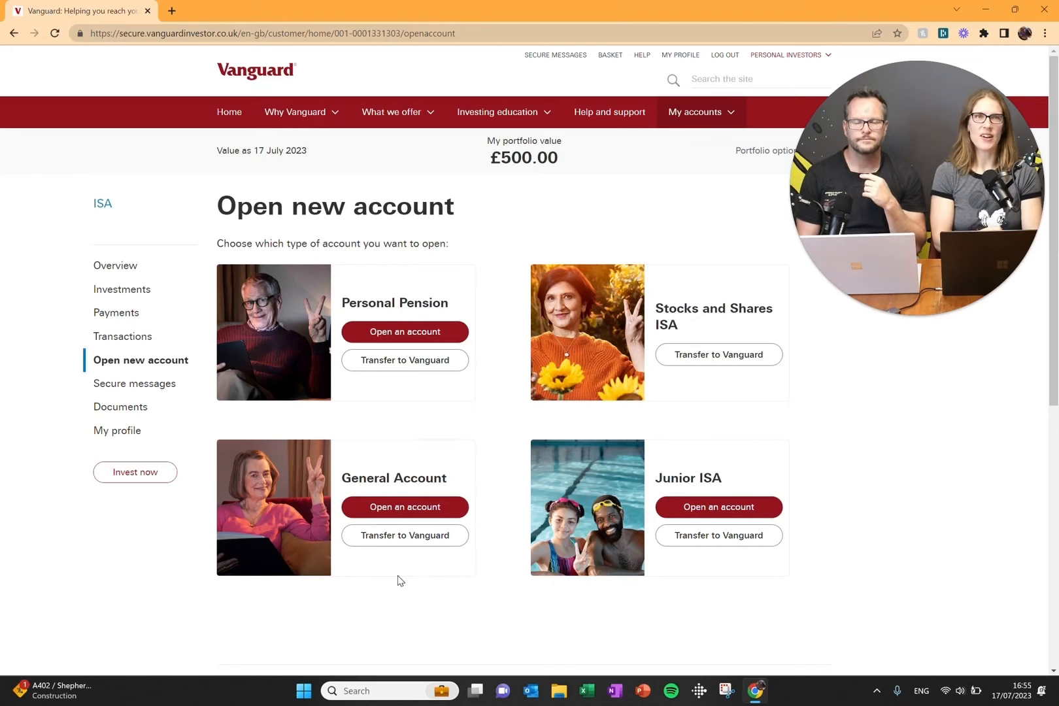
mouse_move(577, 473)
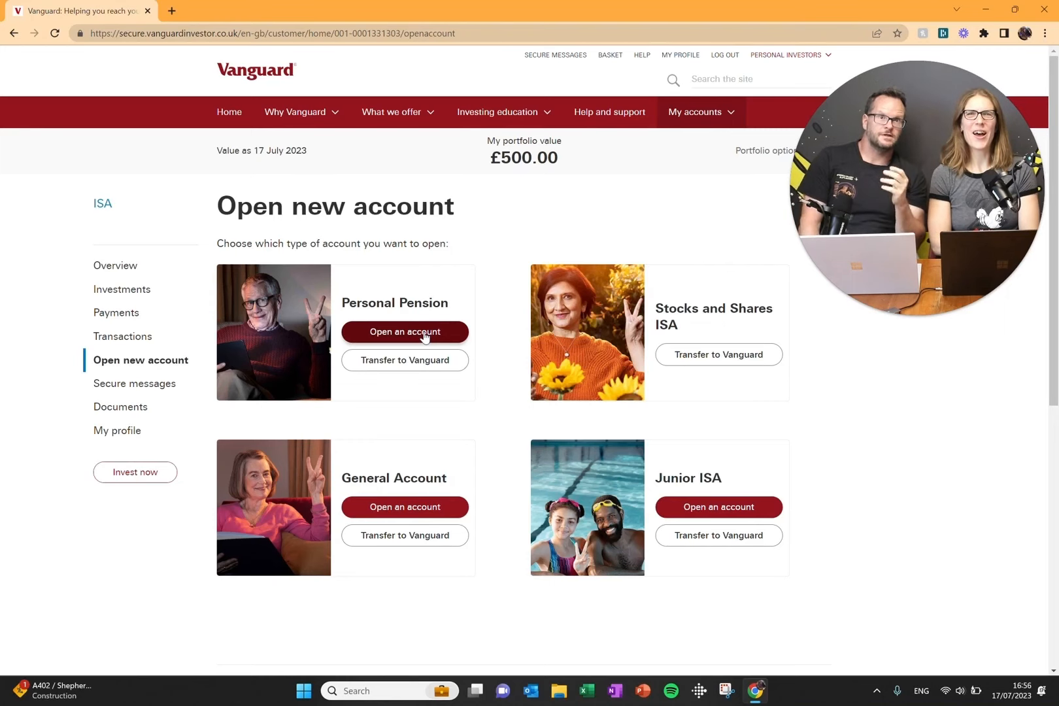
Step: Start a Personal Pension application with a planned access age of 65
click(405, 331)
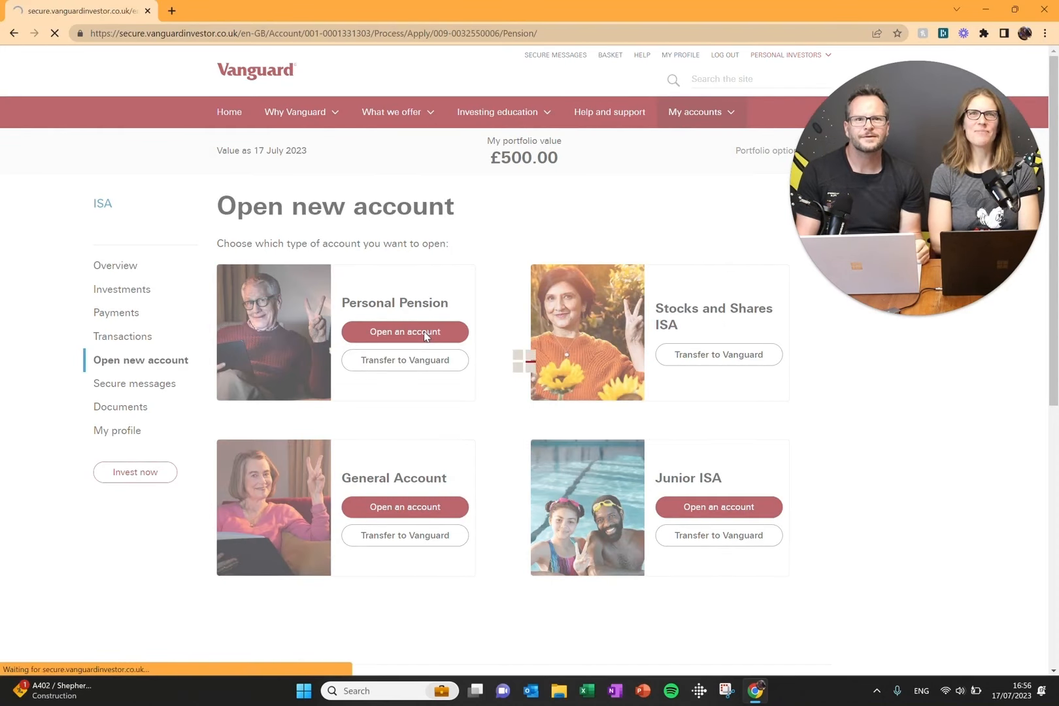
click(405, 332)
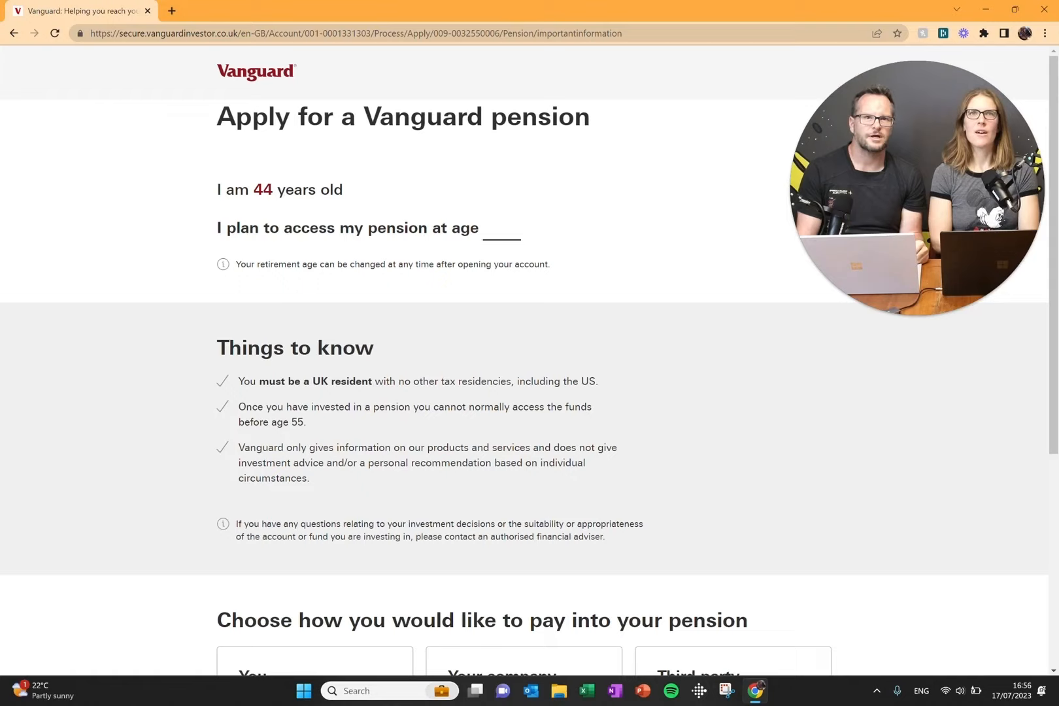
click(502, 228)
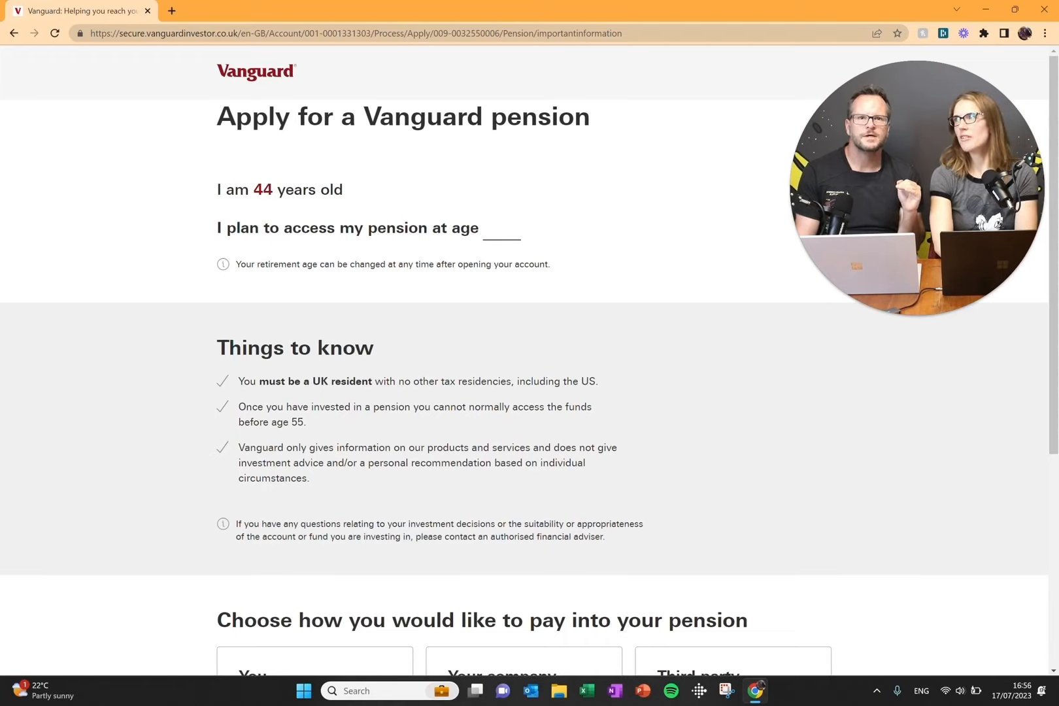
text(65)
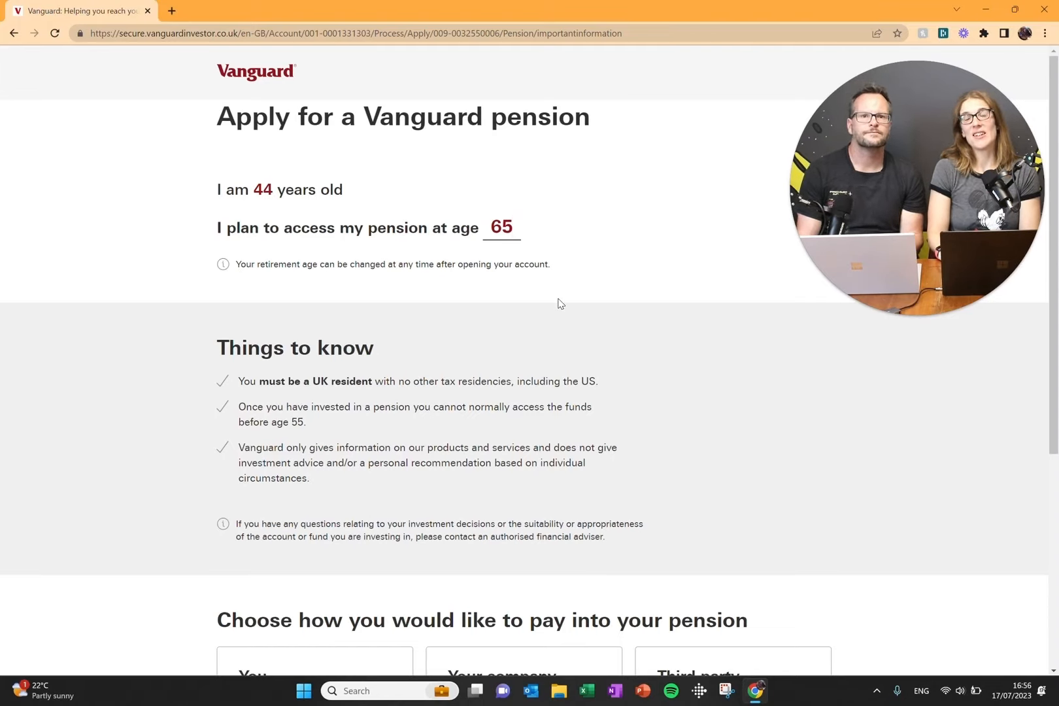
scroll(down, 3)
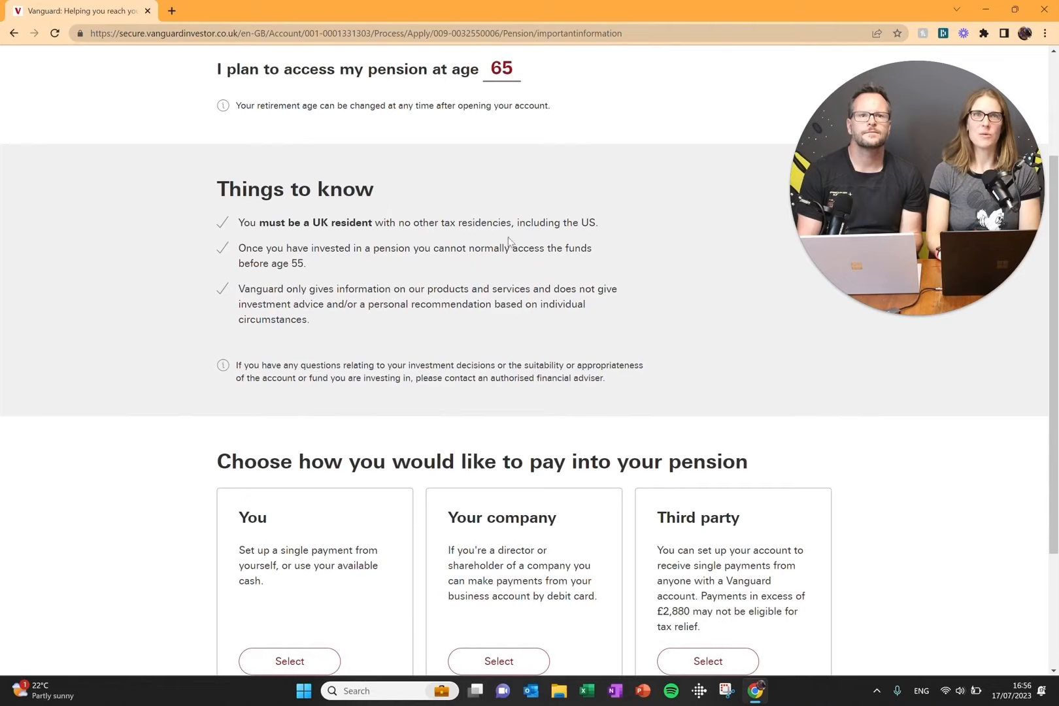
click(511, 68)
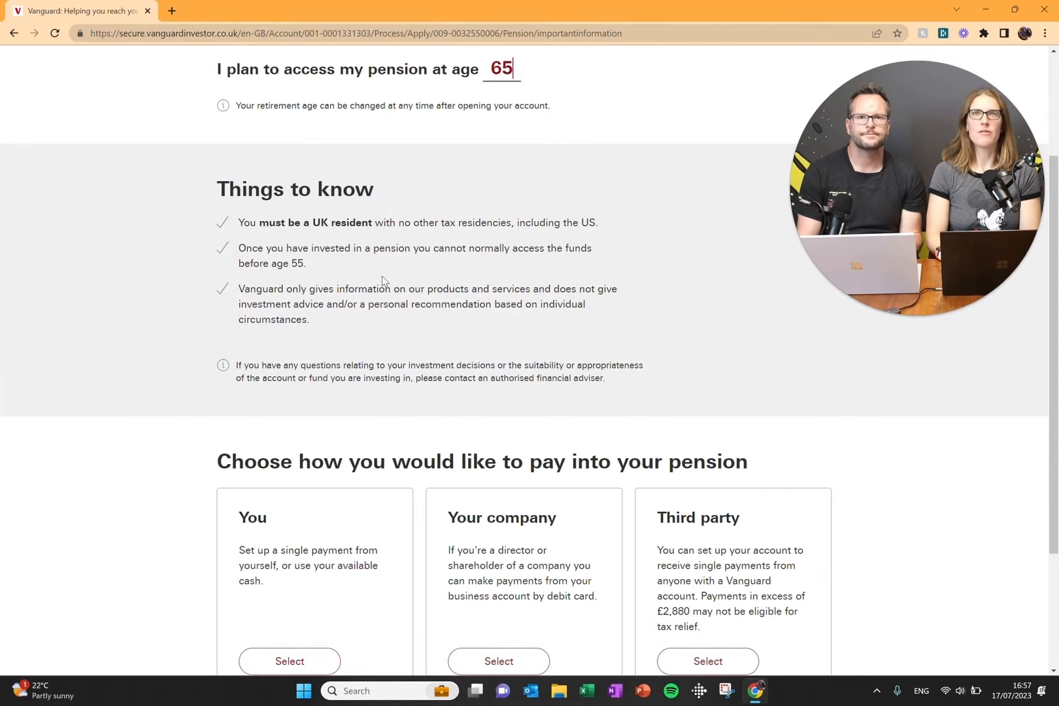
scroll(up, 3)
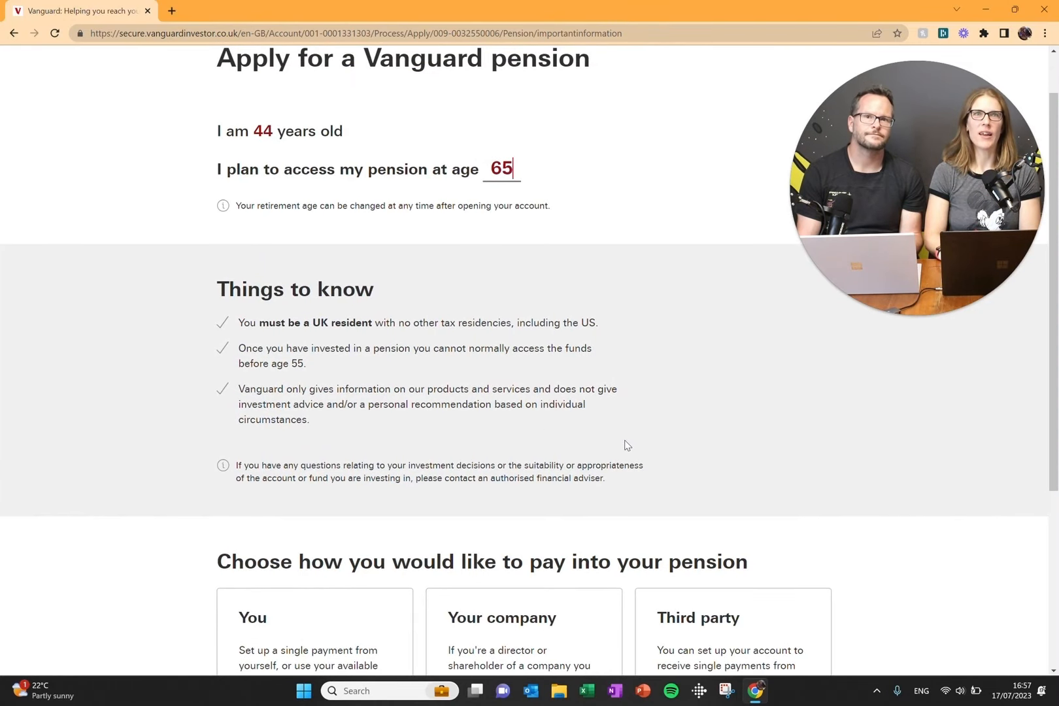
scroll(down, 3)
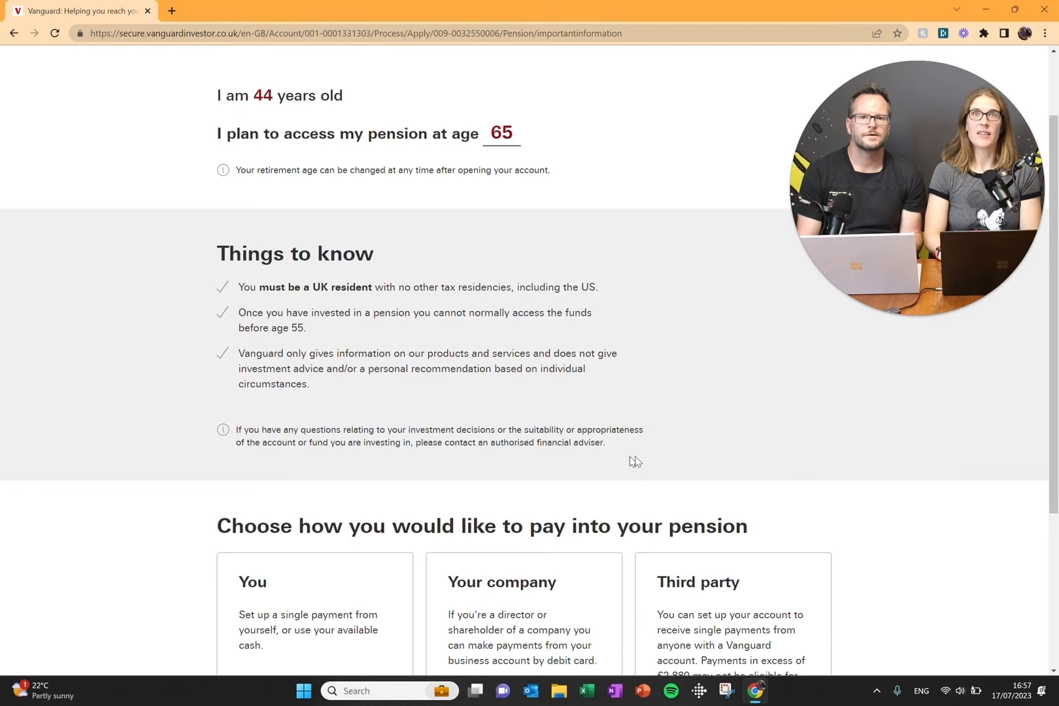
scroll(down, 3)
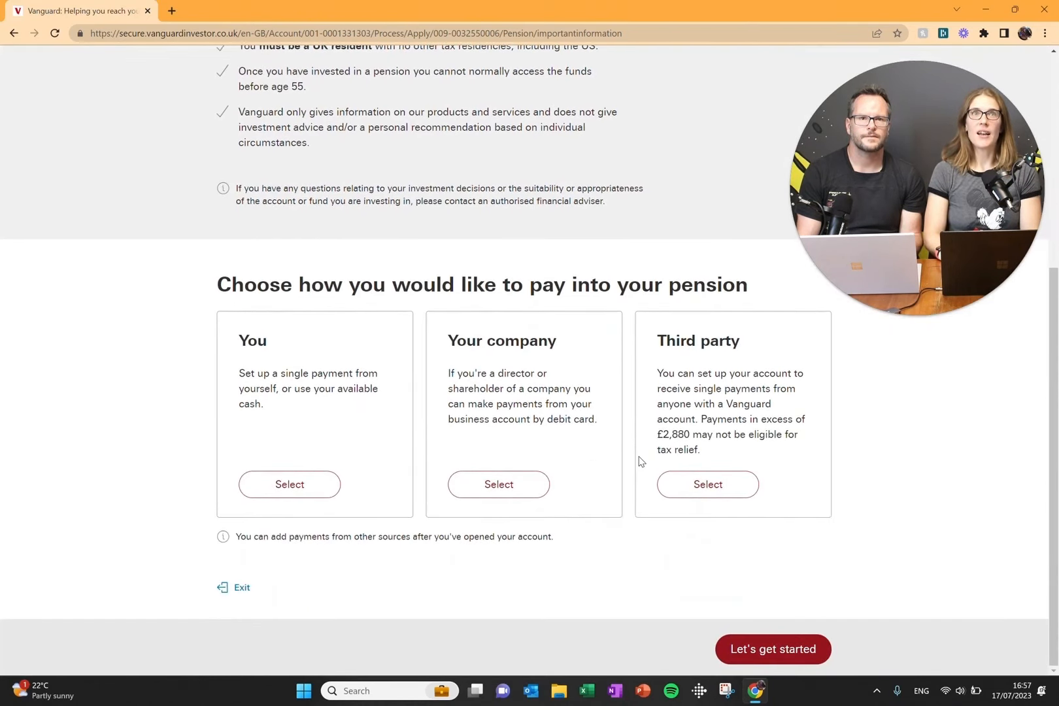
mouse_move(621, 324)
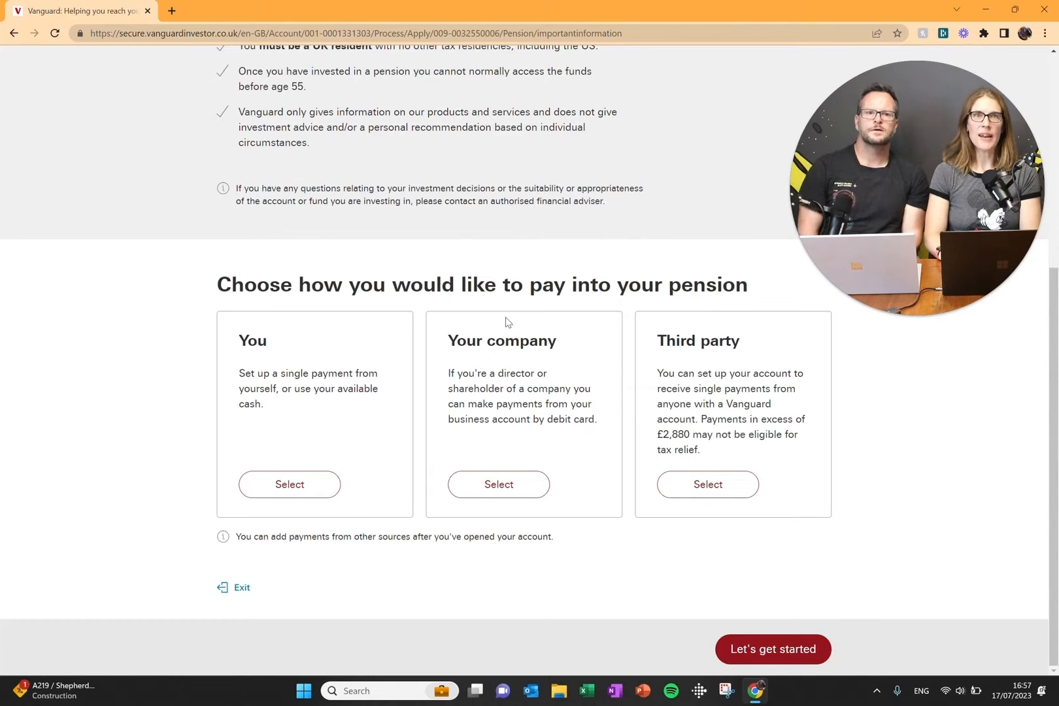
mouse_move(598, 362)
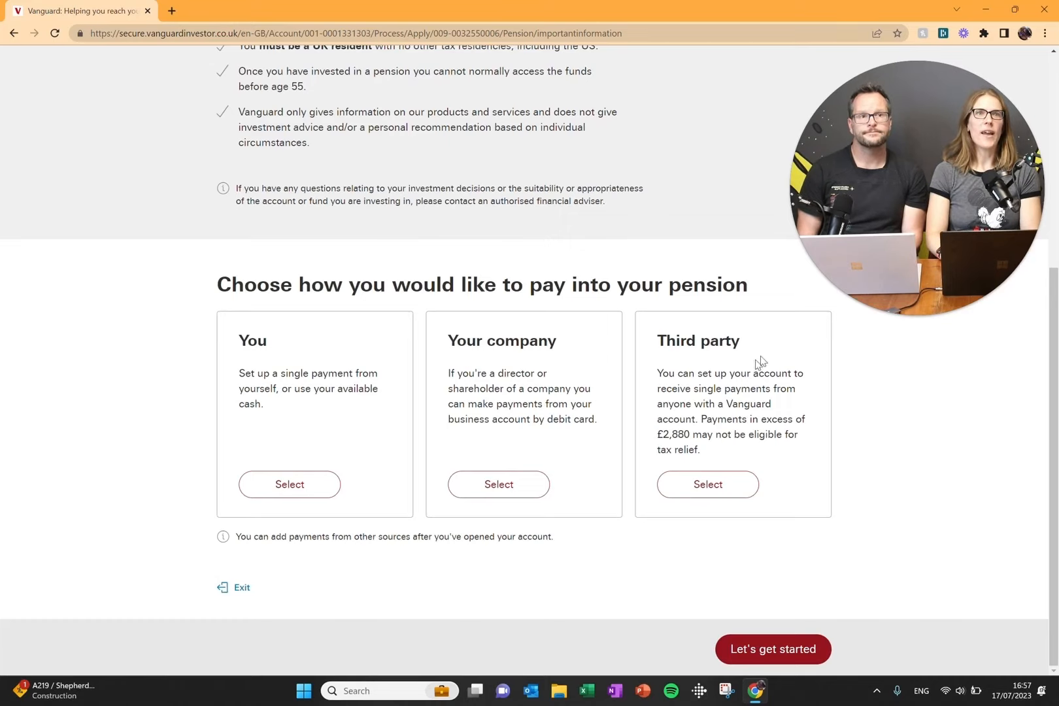
mouse_move(721, 452)
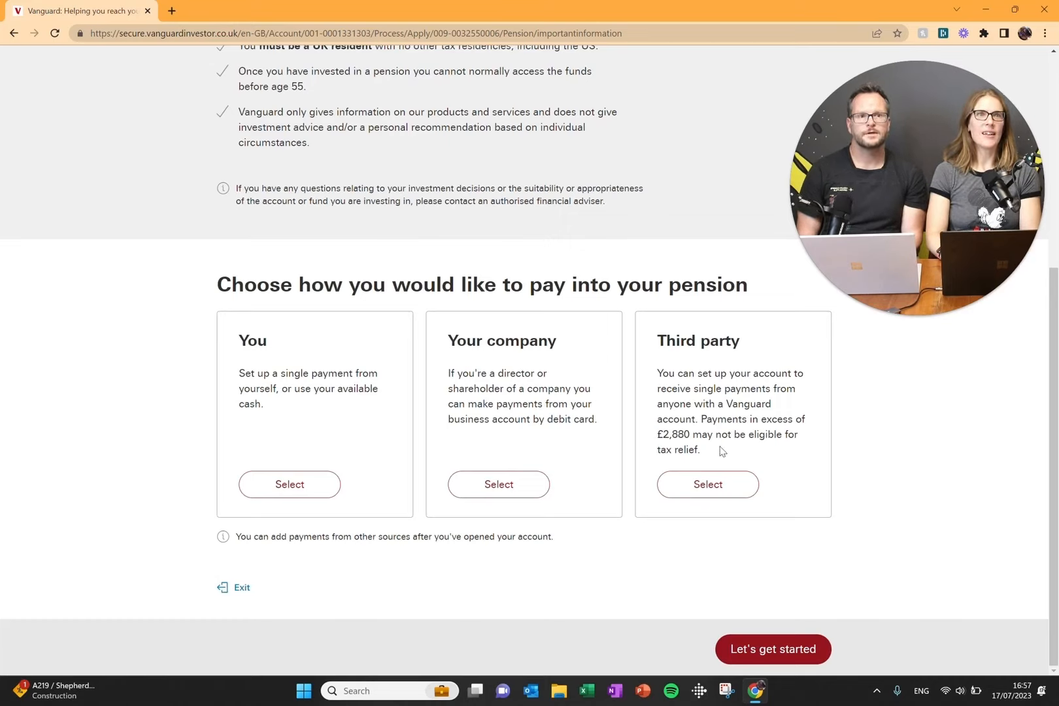
mouse_move(644, 451)
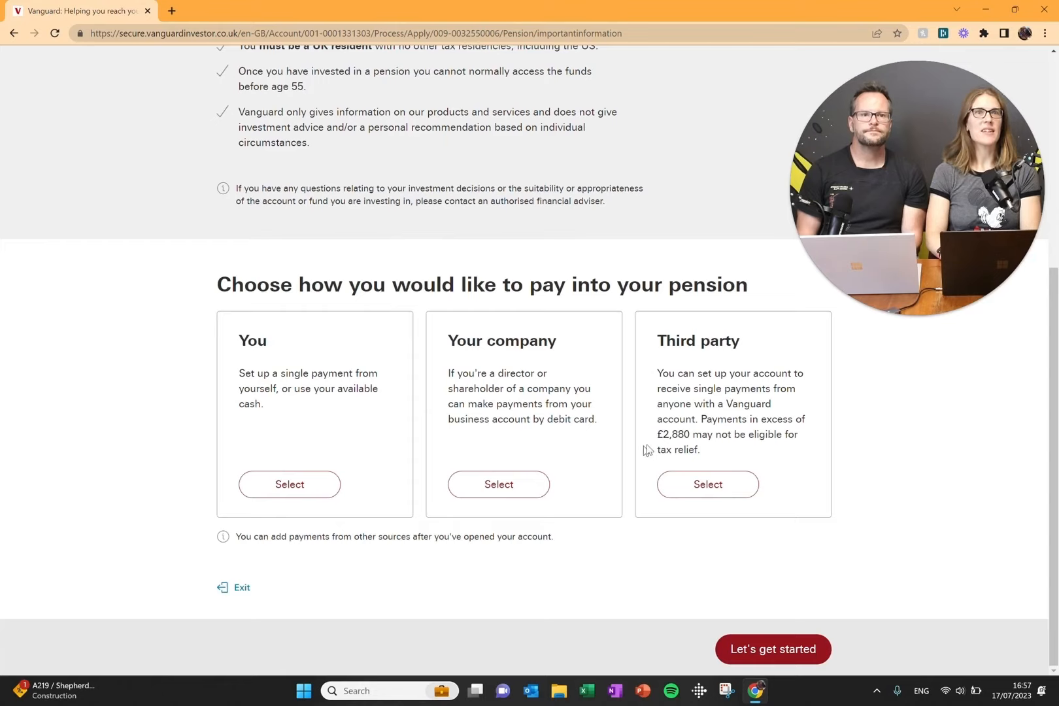
mouse_move(850, 482)
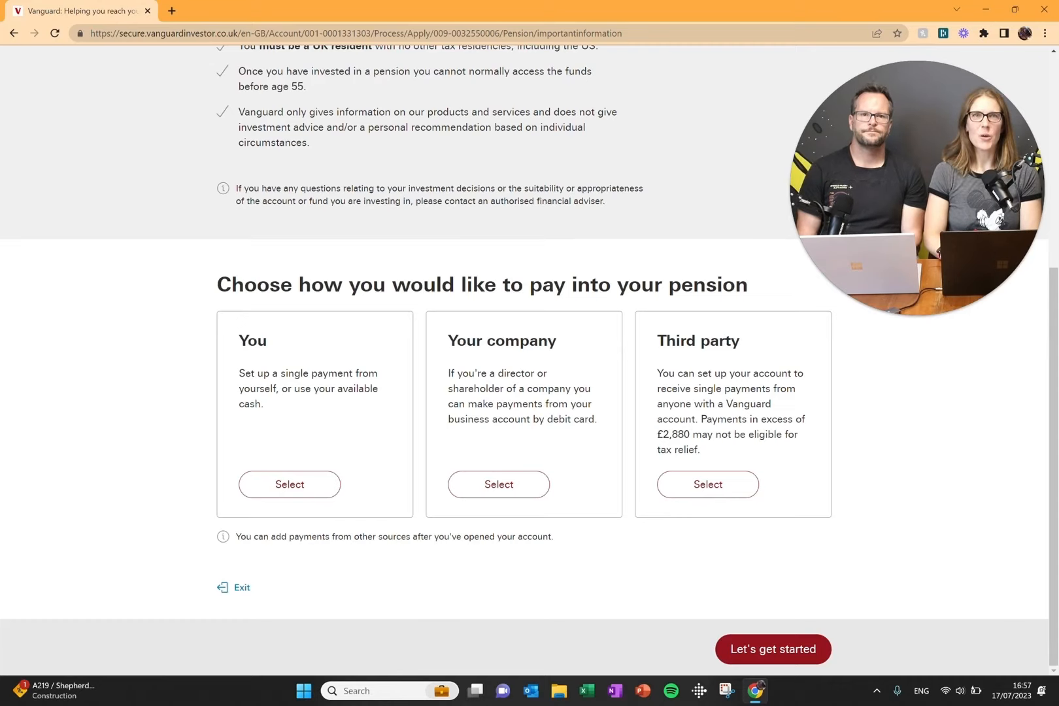
mouse_move(225, 394)
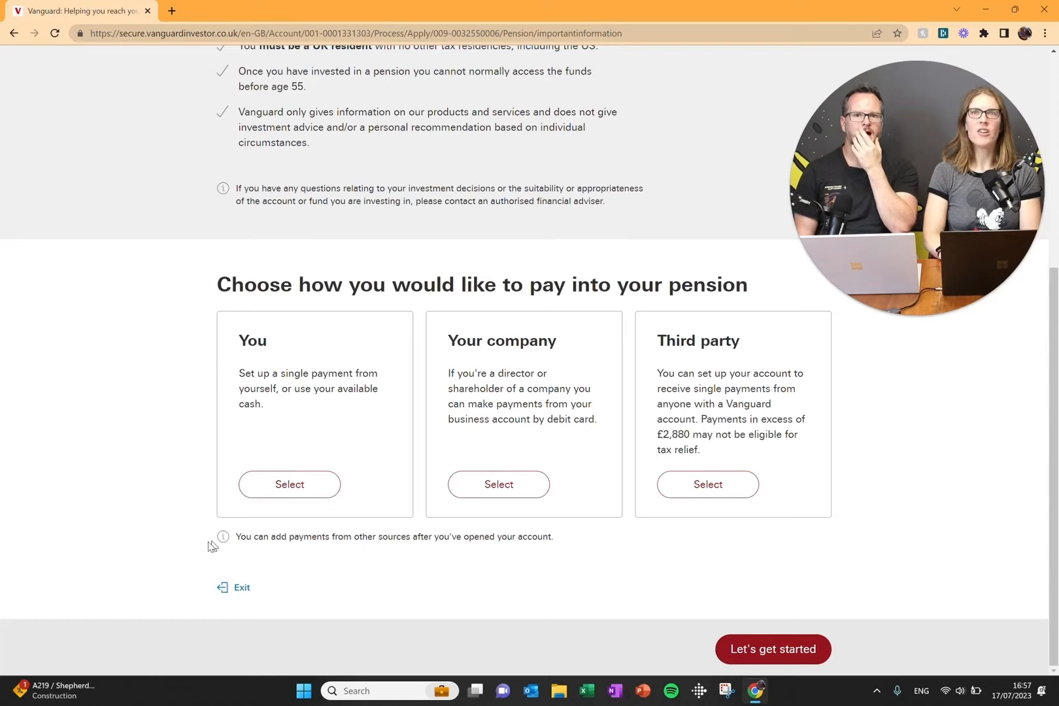
mouse_move(252, 567)
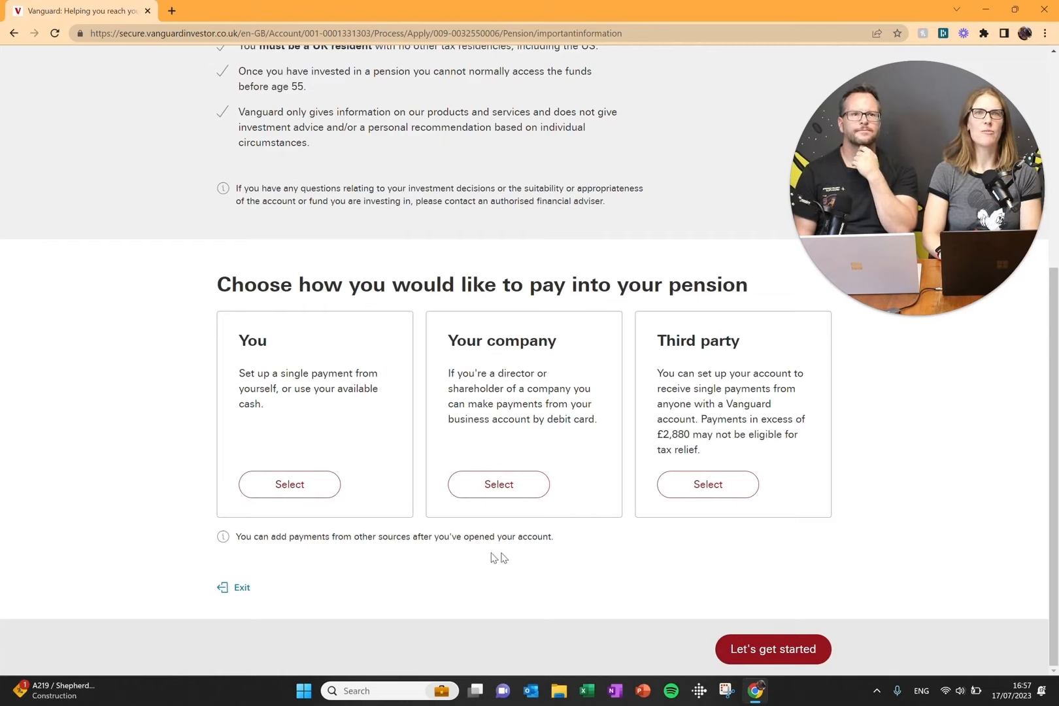
mouse_move(384, 570)
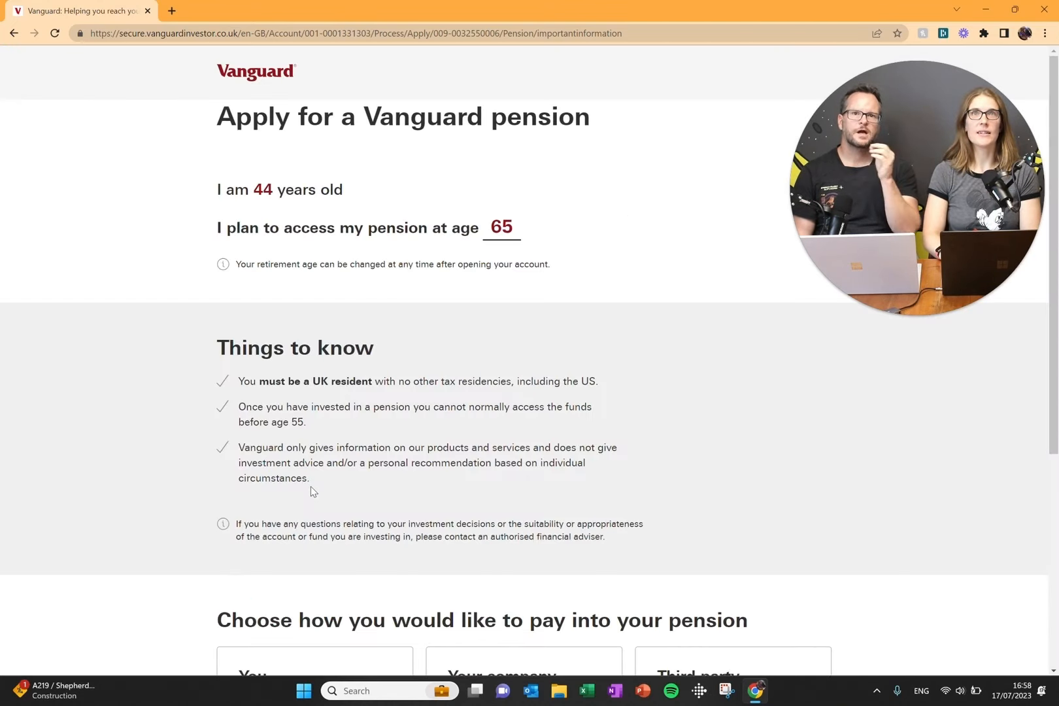
scroll(down, 3)
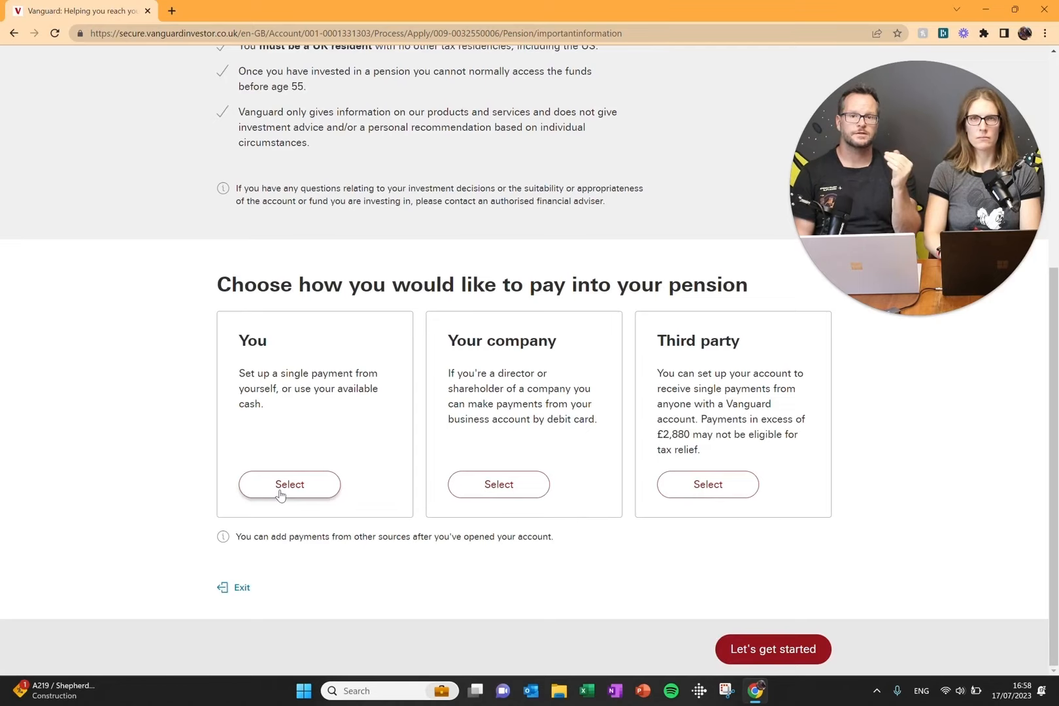
Step: Choose 'You' as the payer and review the things-you'll-need list
click(289, 484)
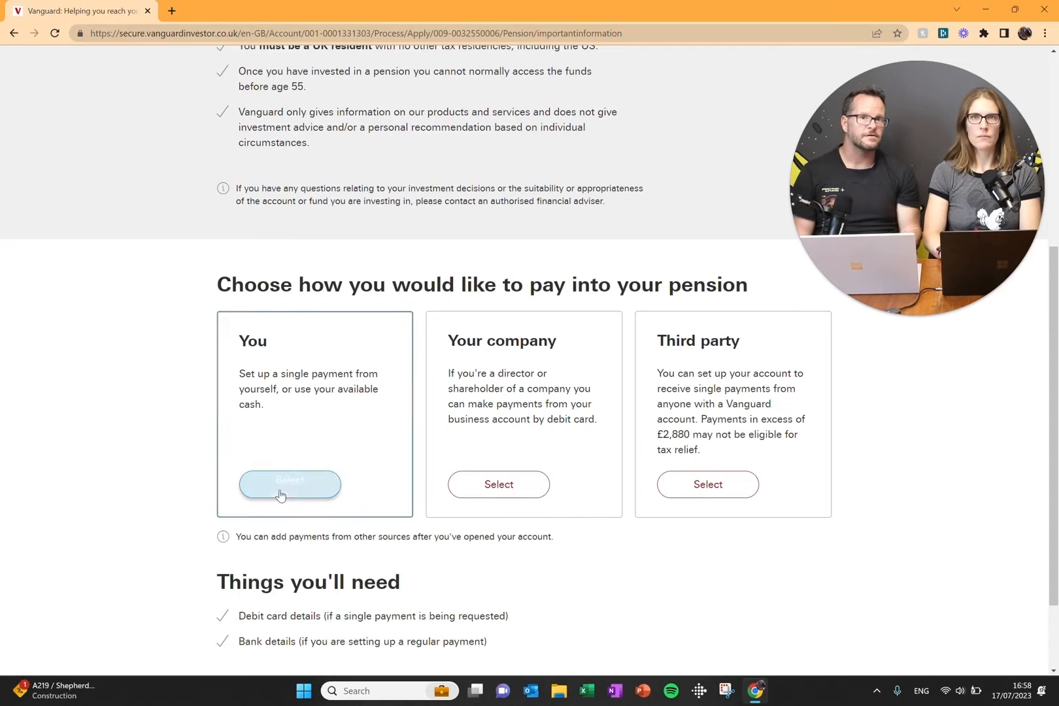
click(289, 483)
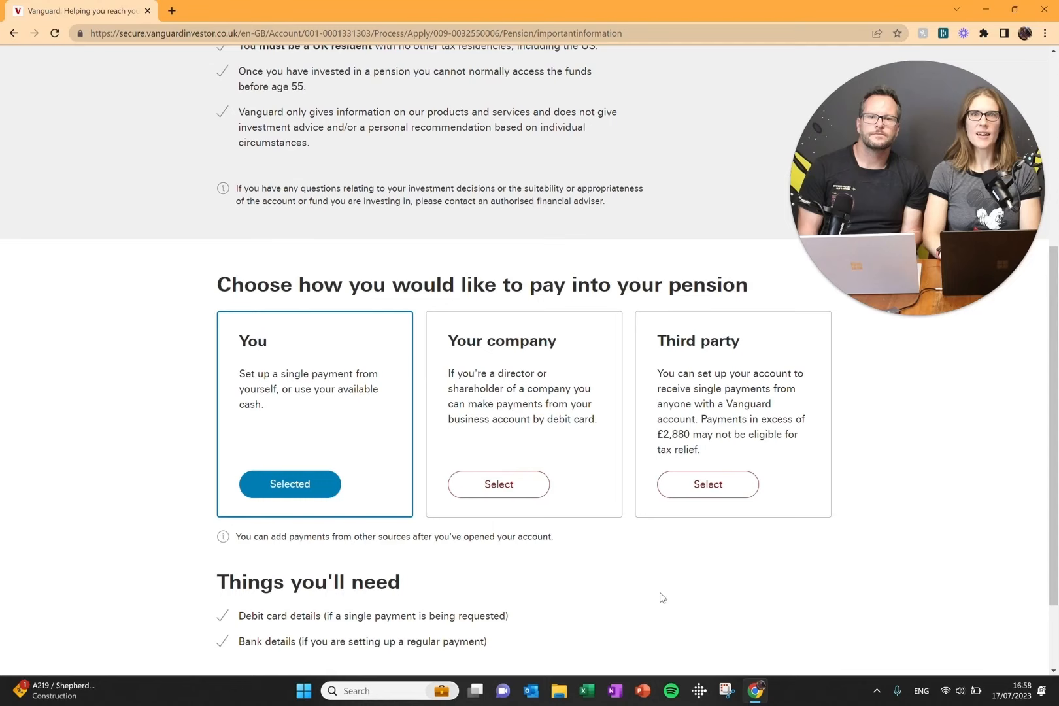
mouse_move(474, 558)
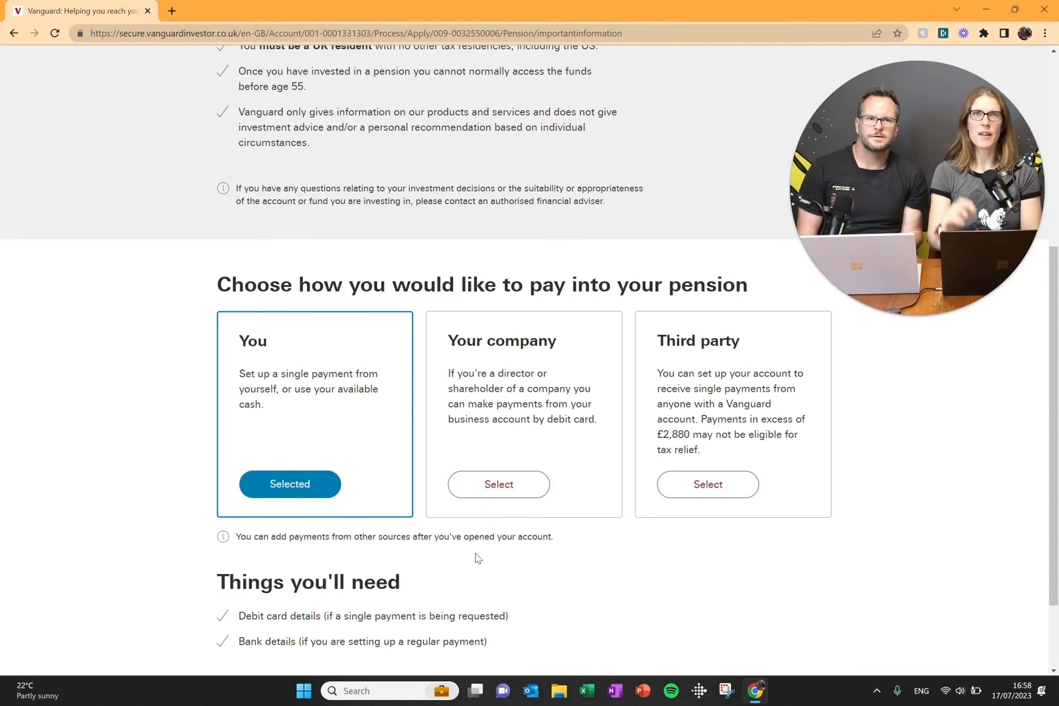
scroll(down, 3)
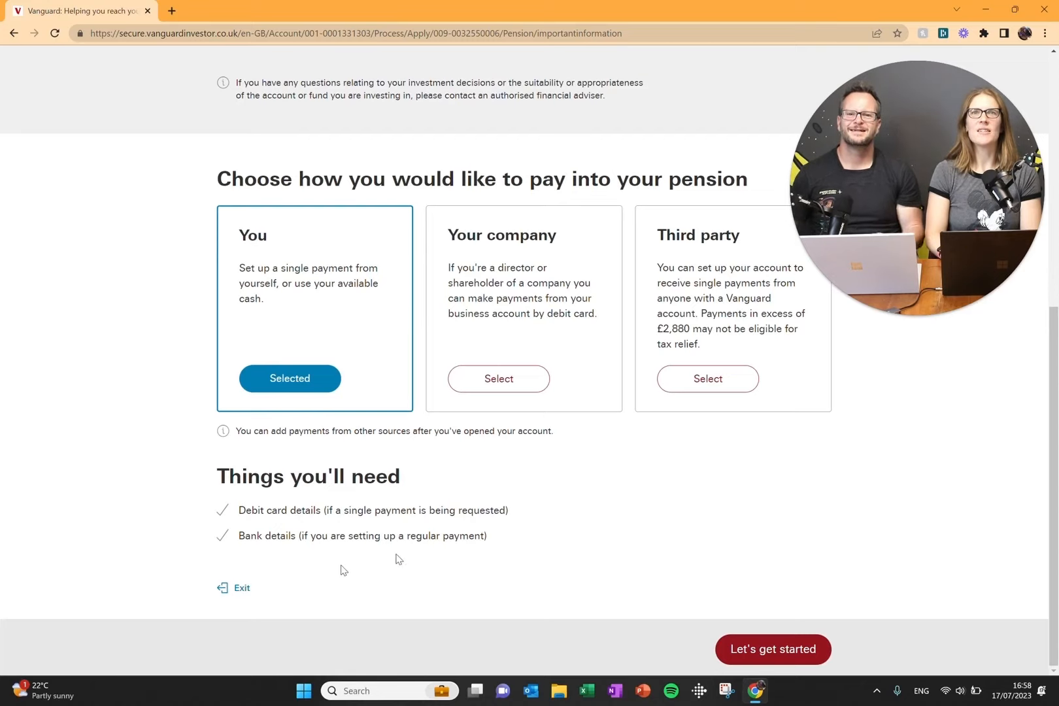
mouse_move(360, 502)
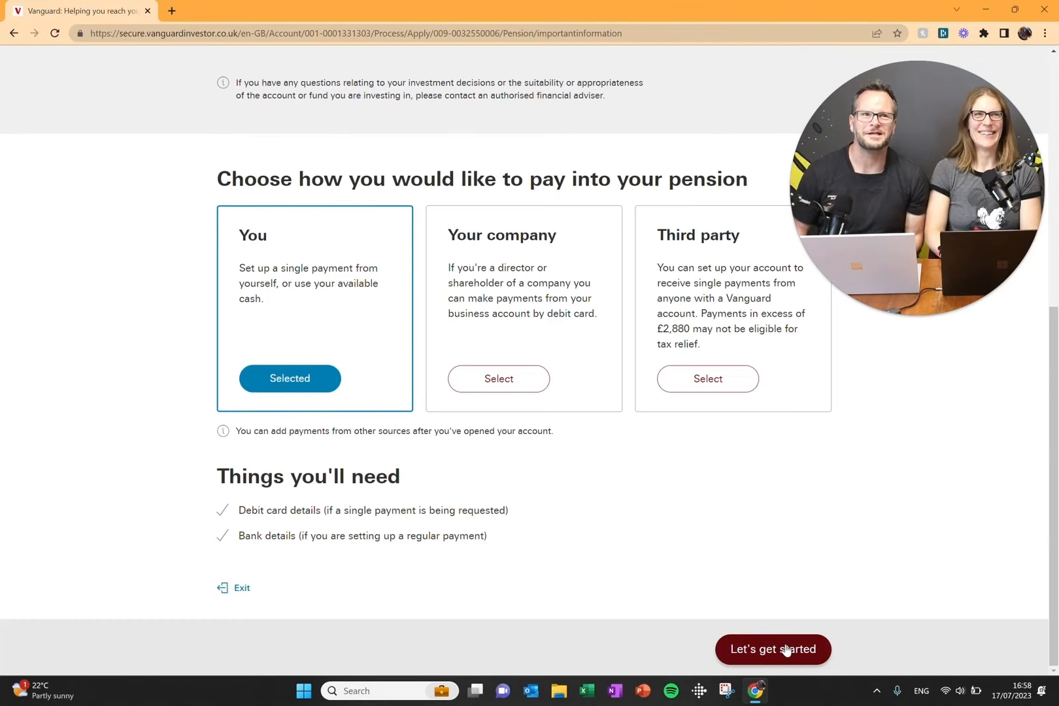
Step: Proceed to the Select your investments page and look through its fund options
click(773, 650)
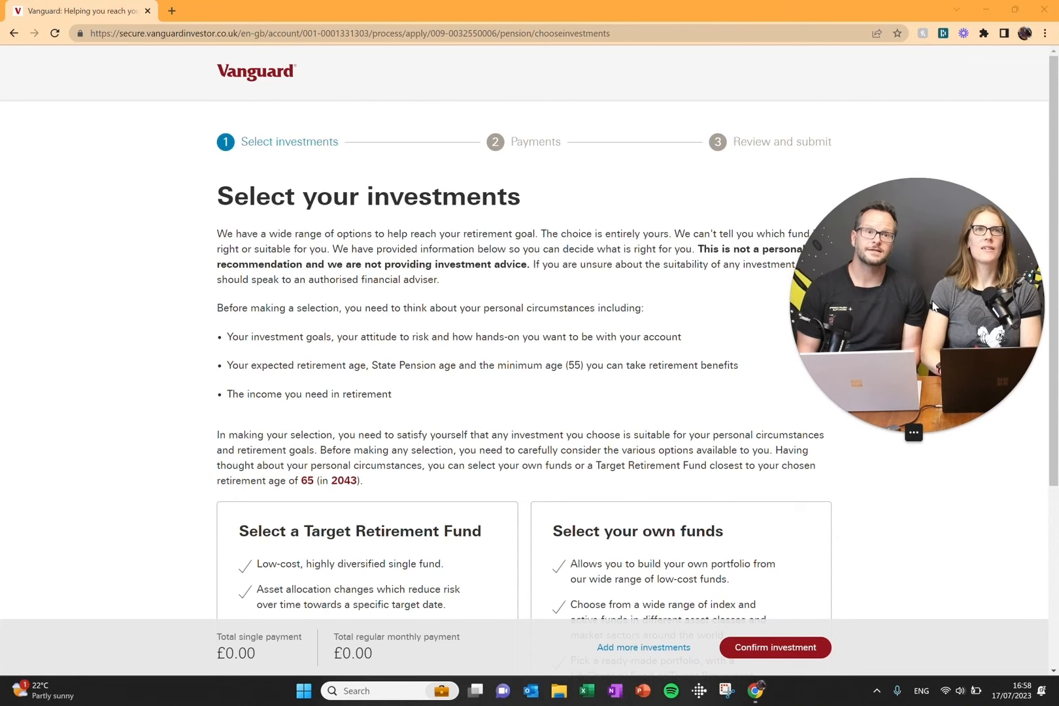
scroll(down, 3)
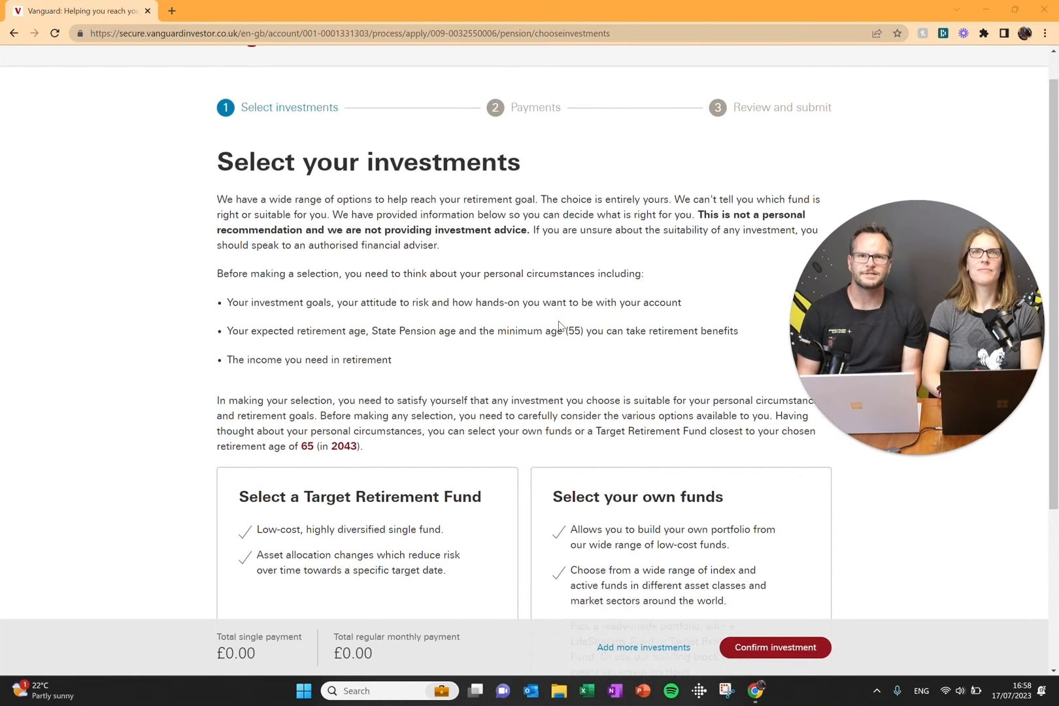
scroll(down, 3)
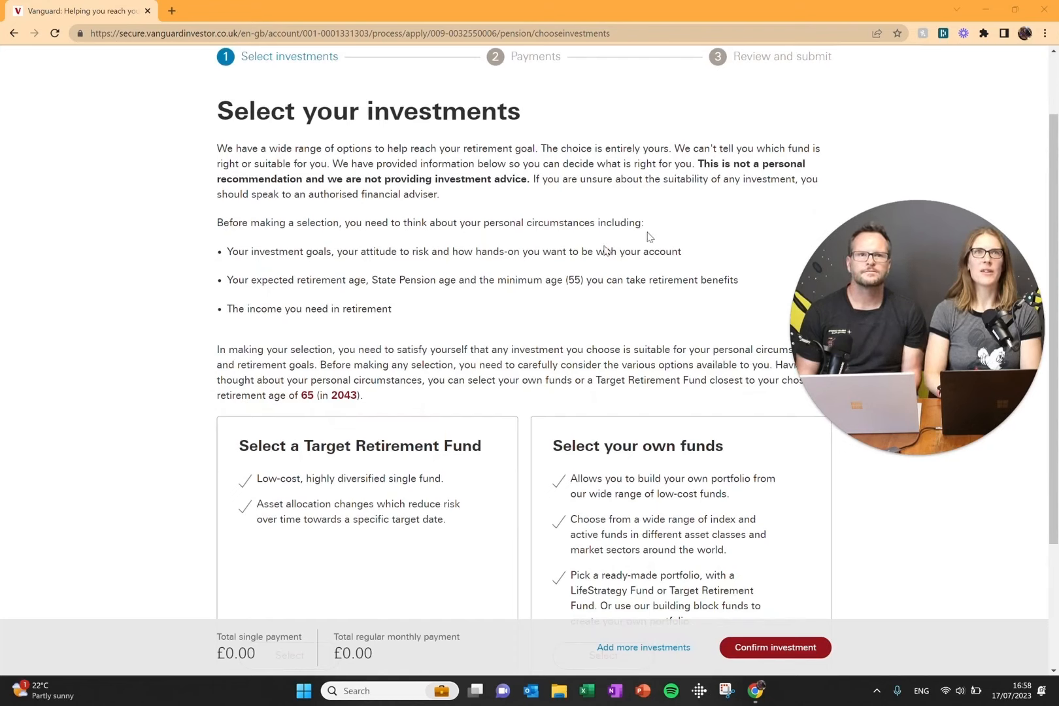
mouse_move(662, 217)
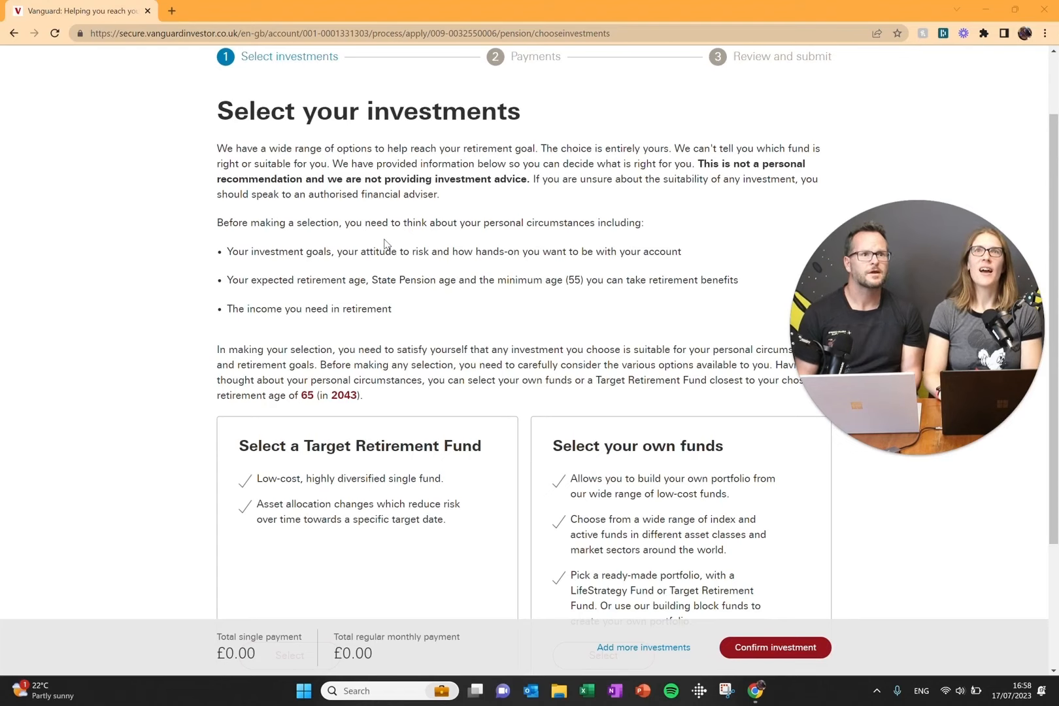
mouse_move(367, 265)
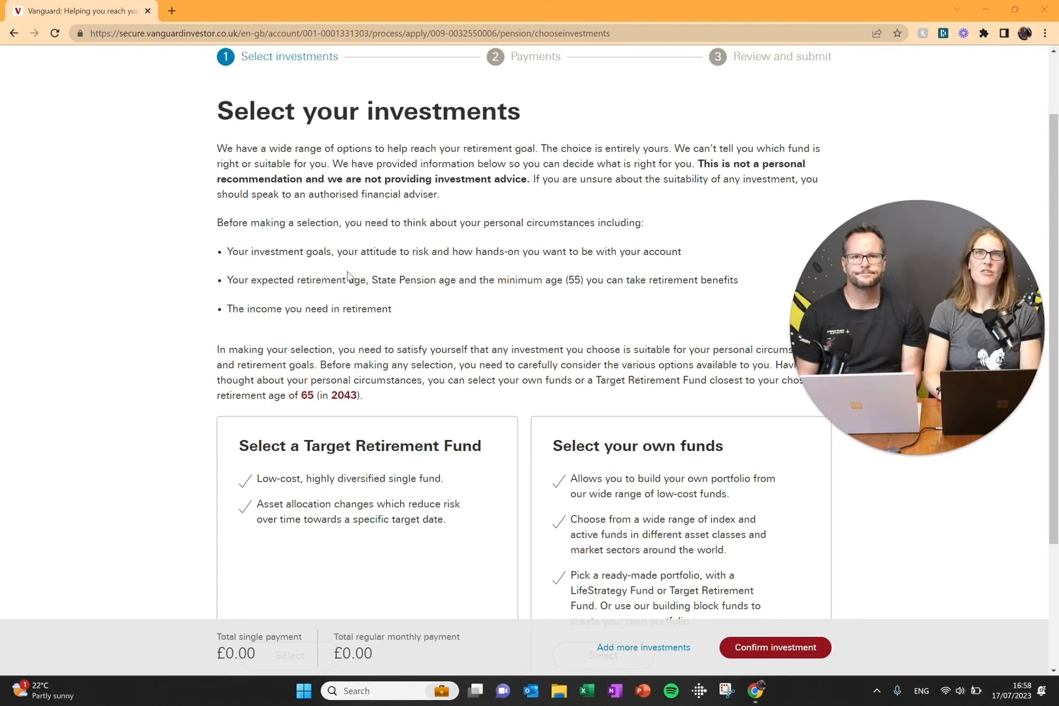
scroll(down, 3)
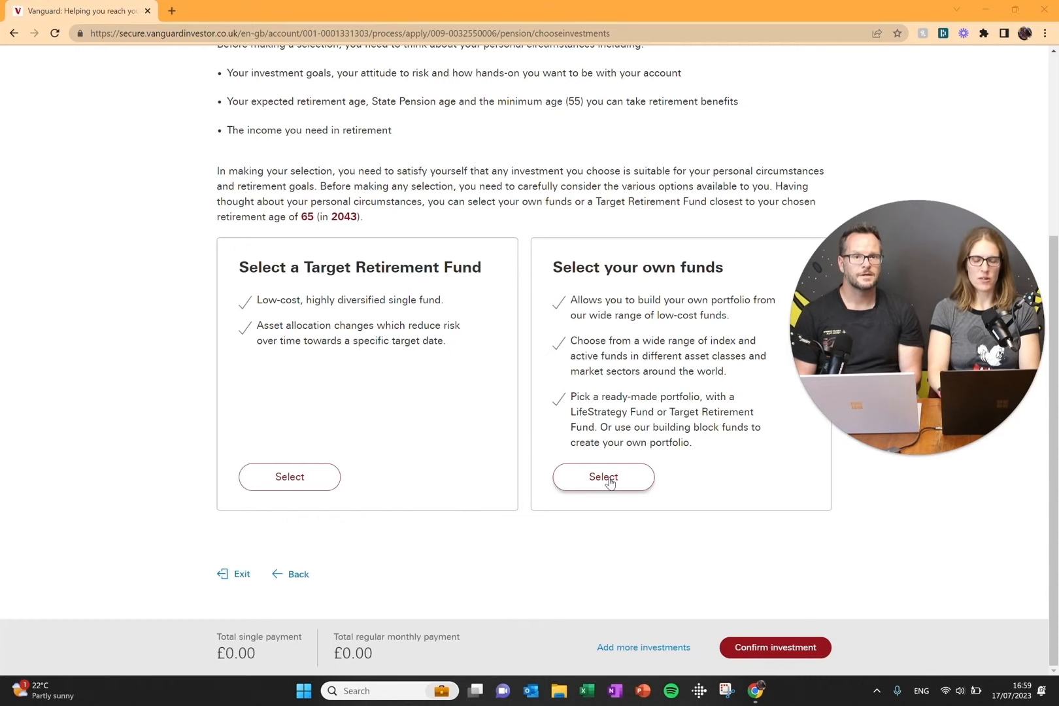
Step: Choose 'Select your own funds' and scroll to the Build your pension portfolio list
click(603, 477)
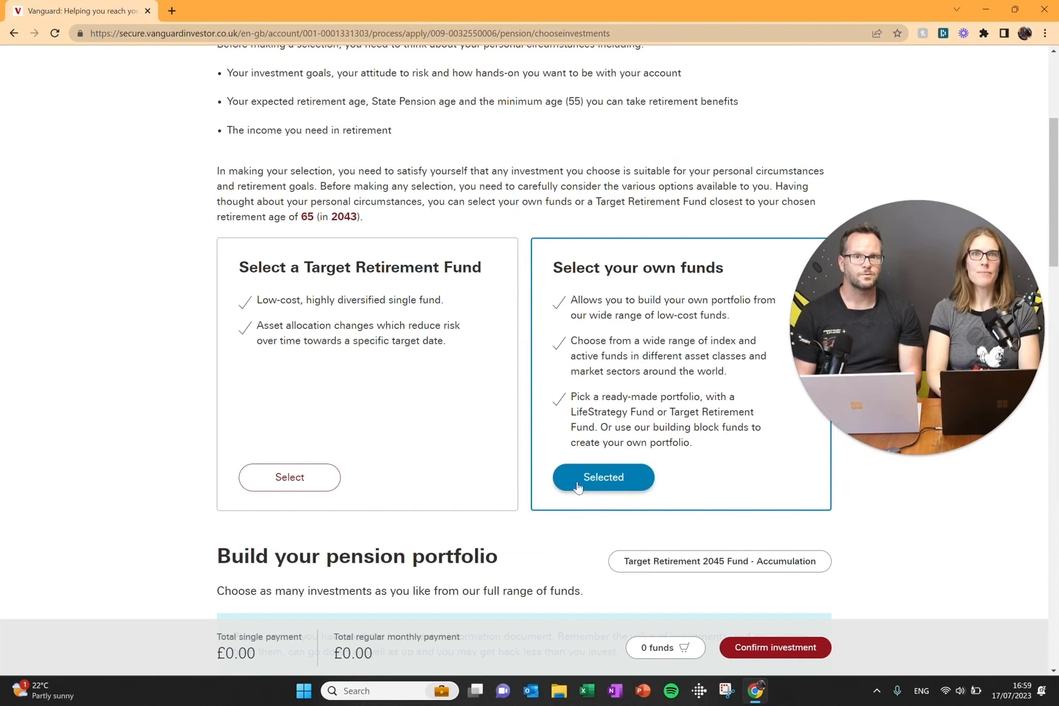
scroll(down, 3)
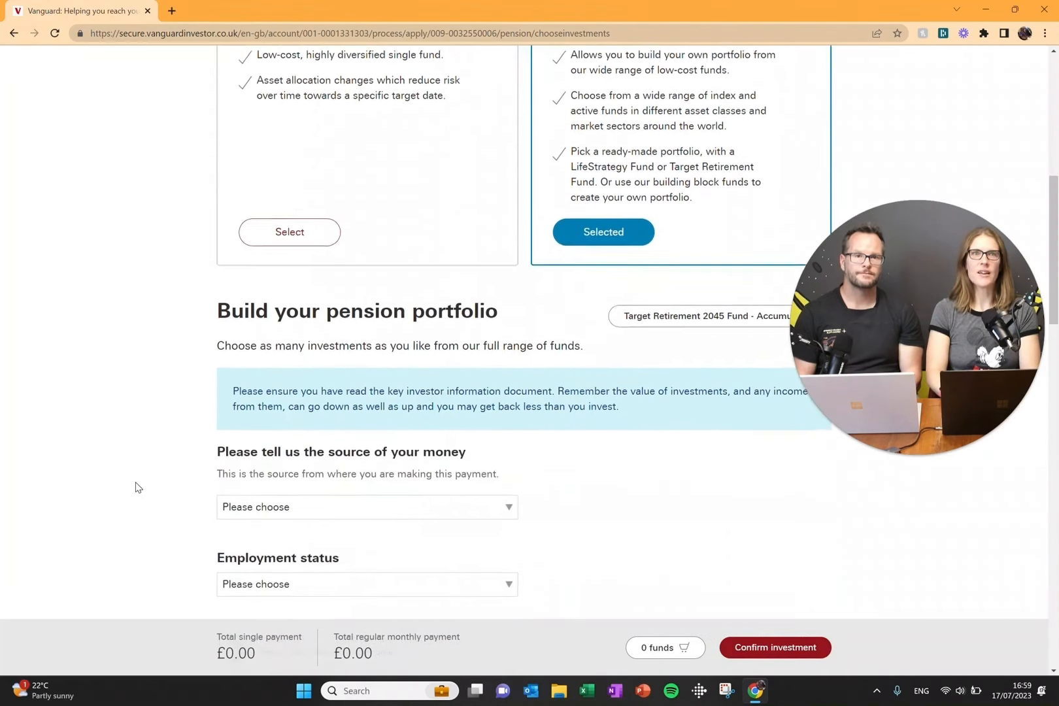
scroll(down, 3)
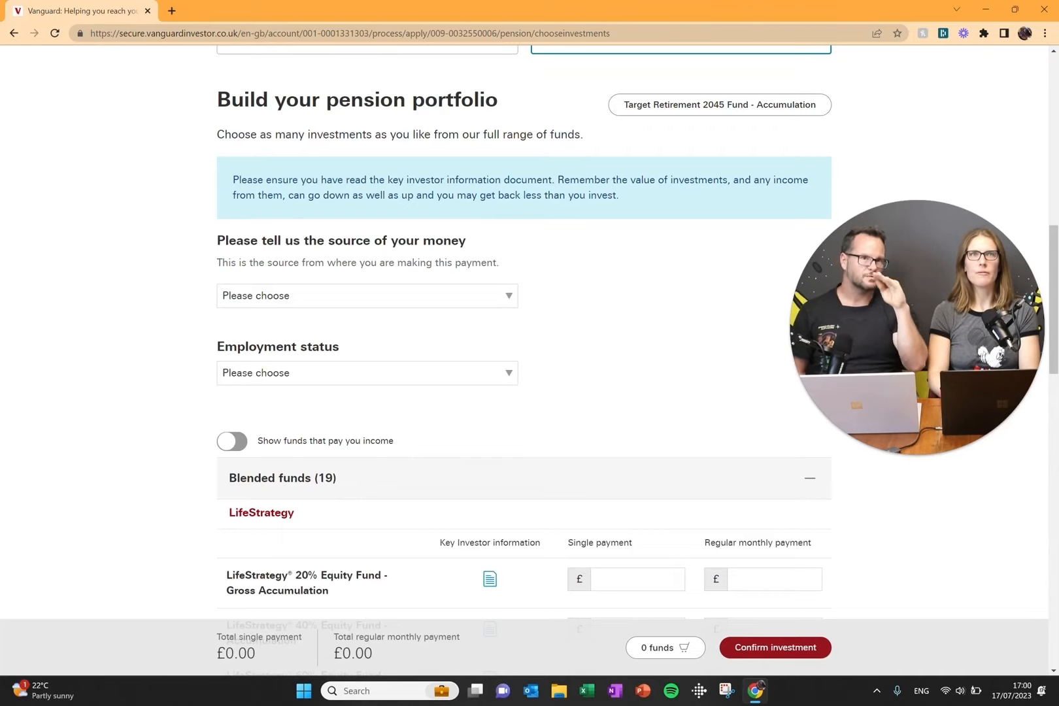
mouse_move(445, 280)
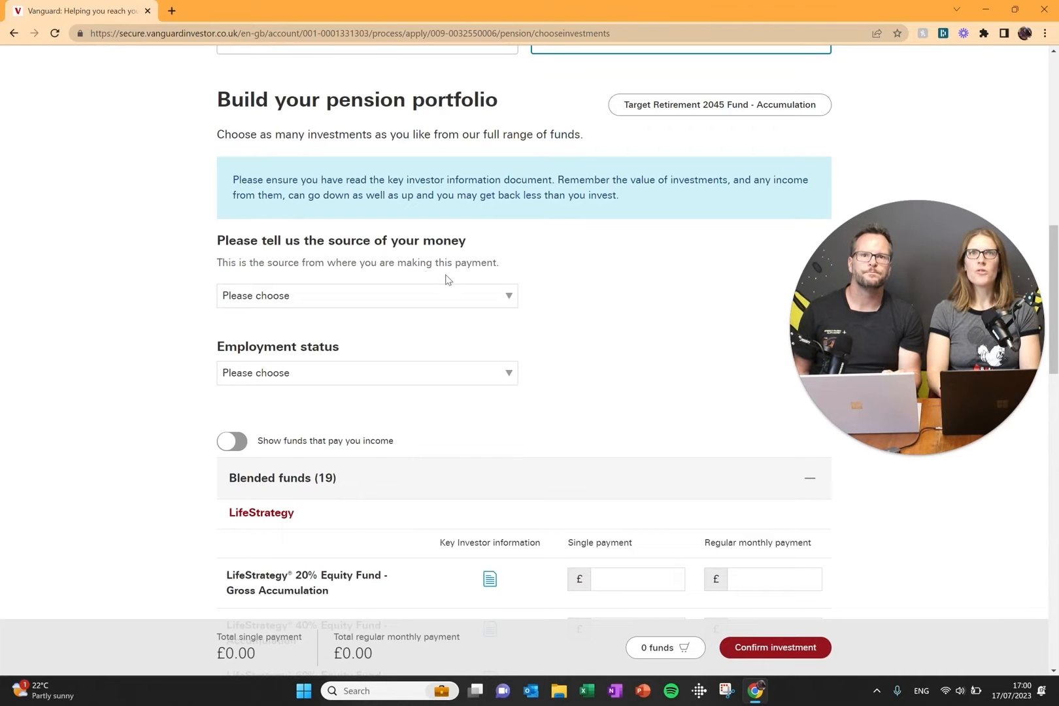
mouse_move(598, 285)
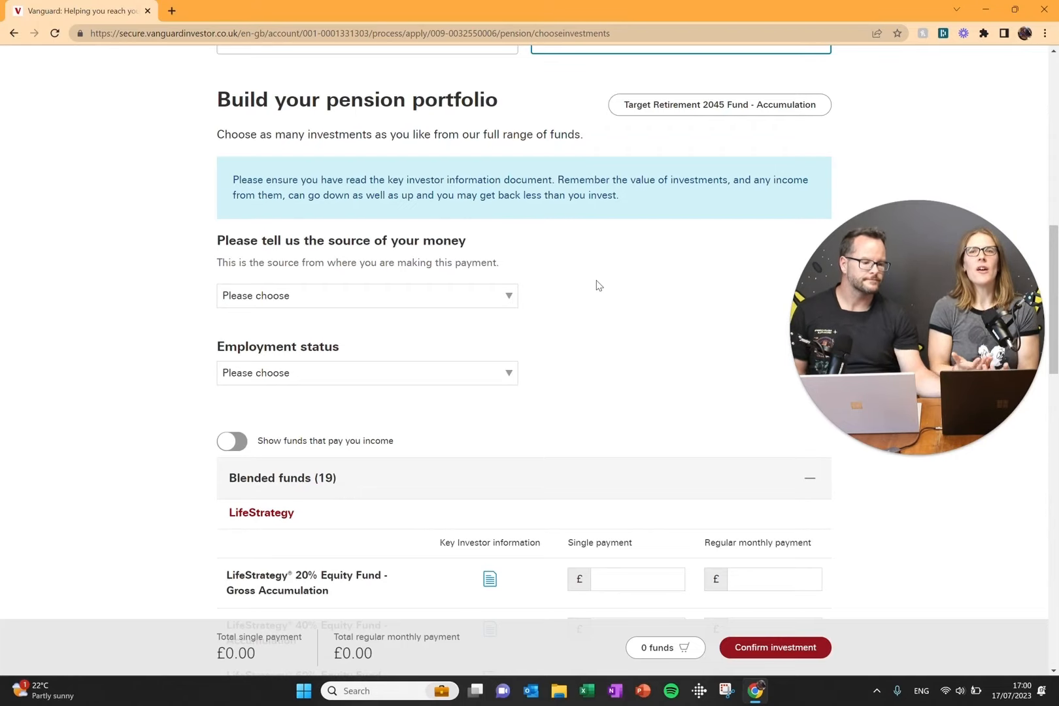
Step: Set the money source to 'Salary or income from employment' and open Employment status options
click(367, 295)
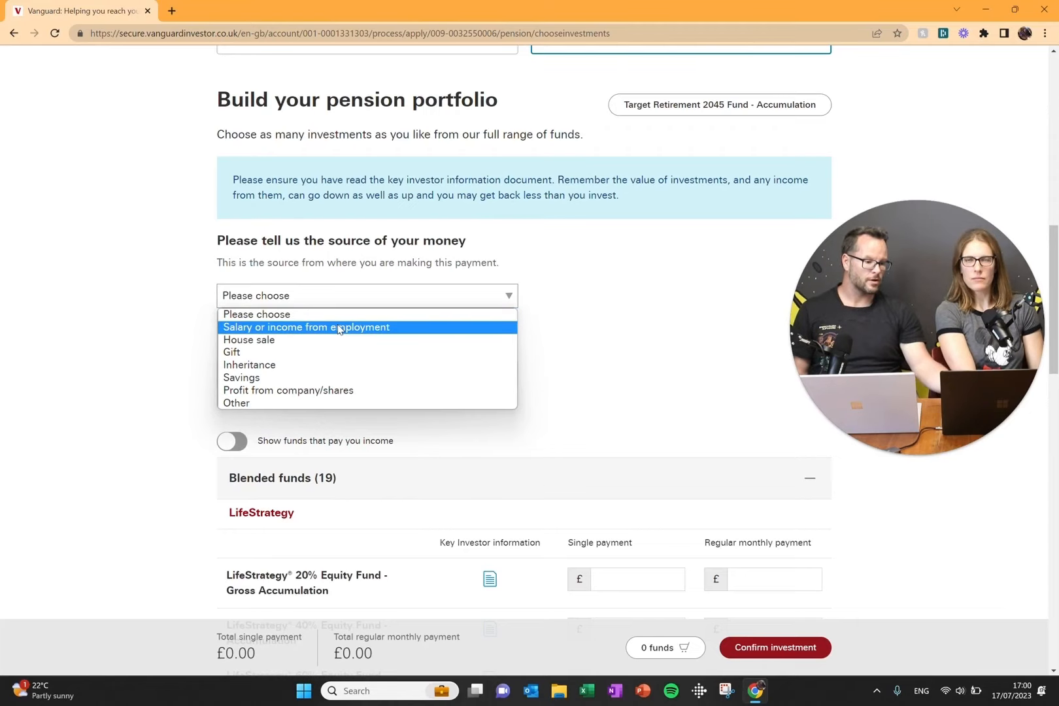
click(305, 327)
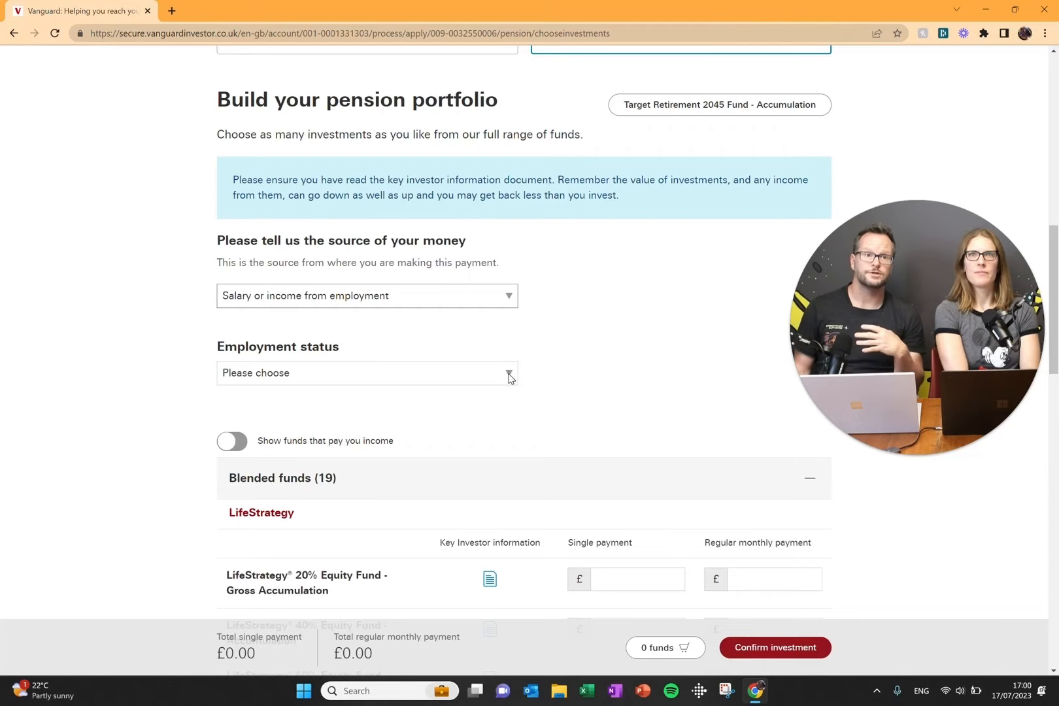
click(367, 372)
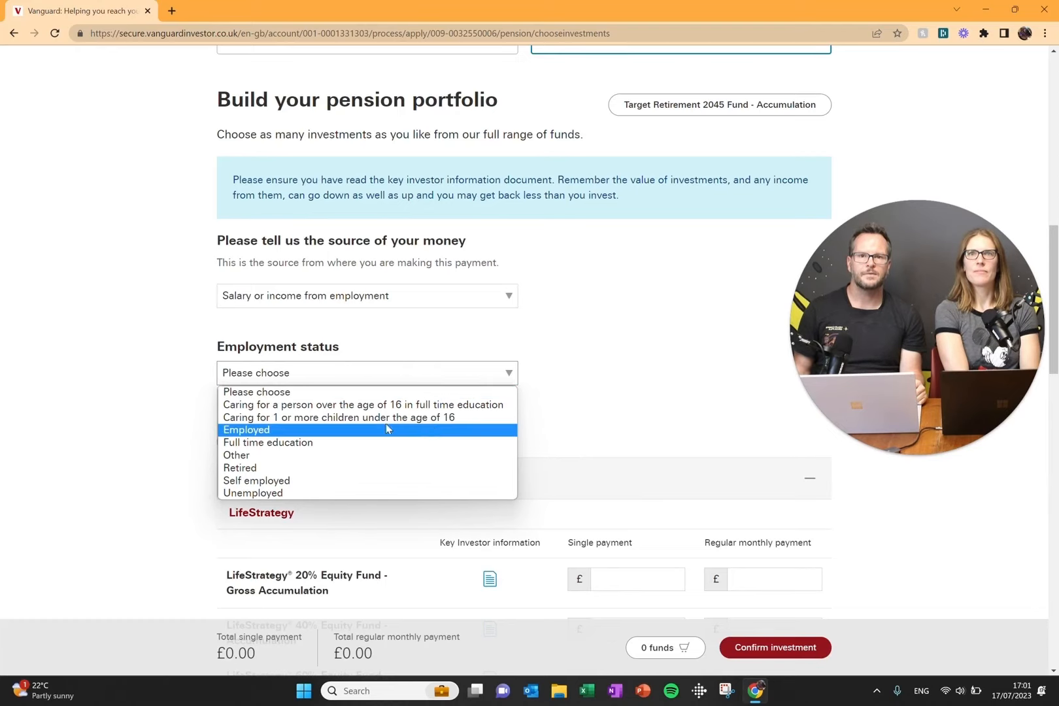
mouse_move(365, 432)
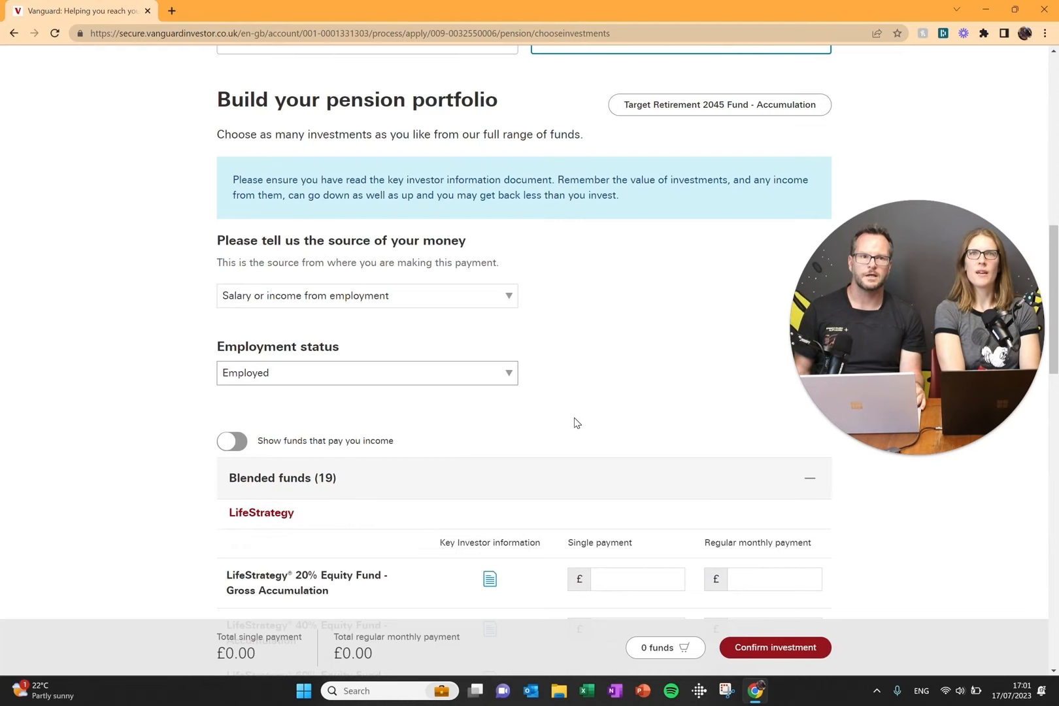
scroll(down, 3)
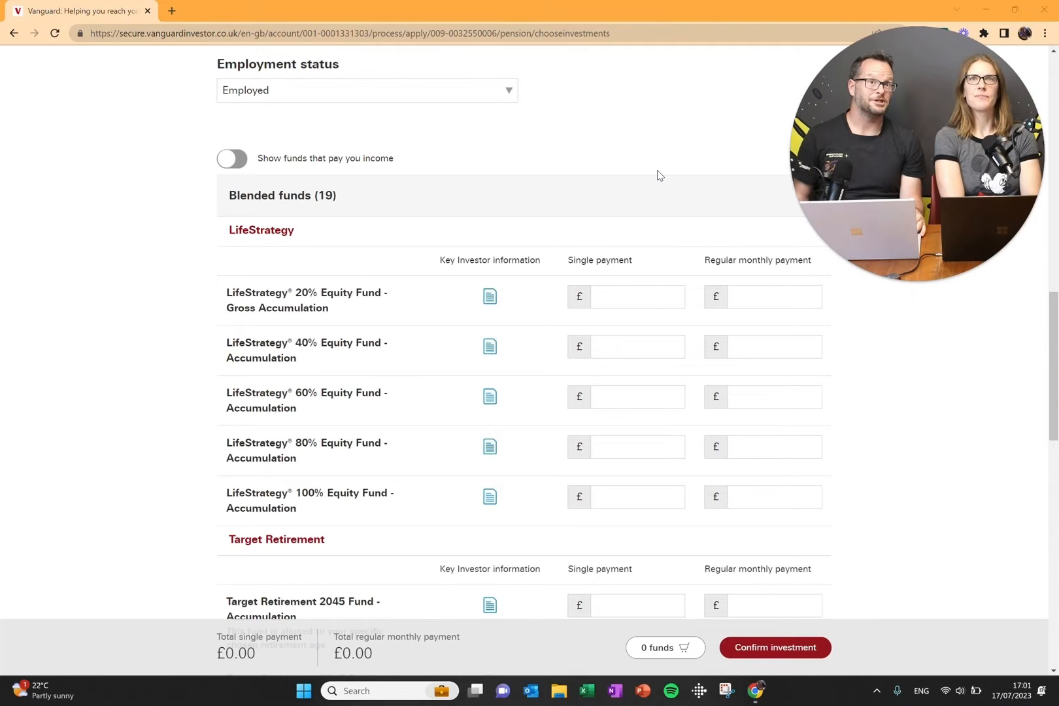
mouse_move(369, 202)
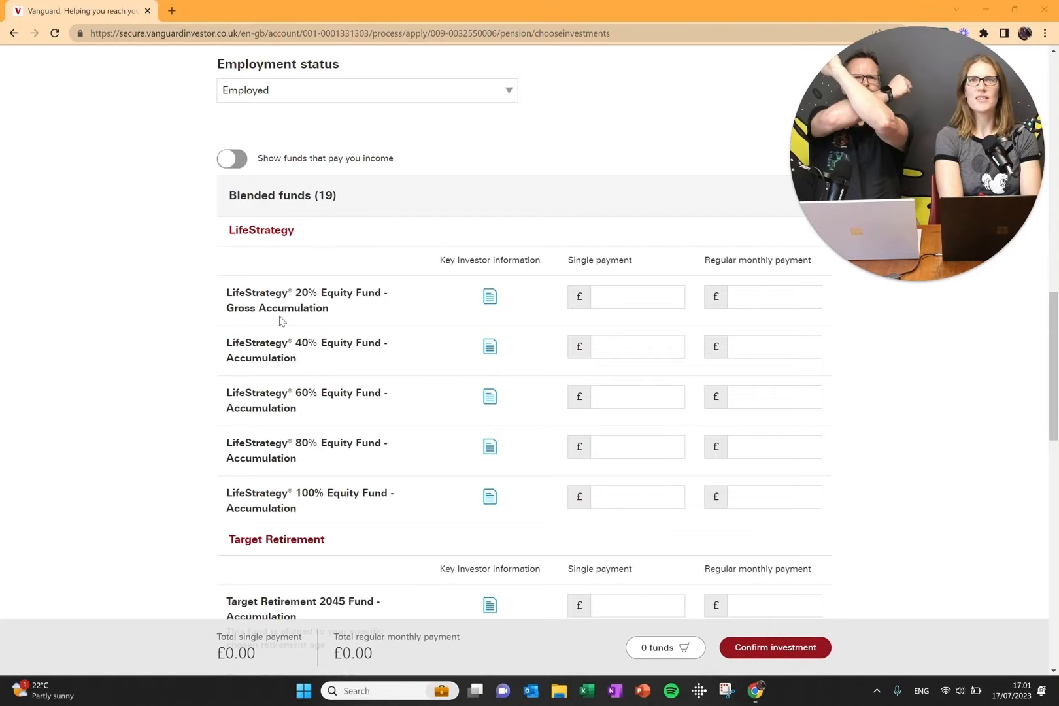
mouse_move(247, 481)
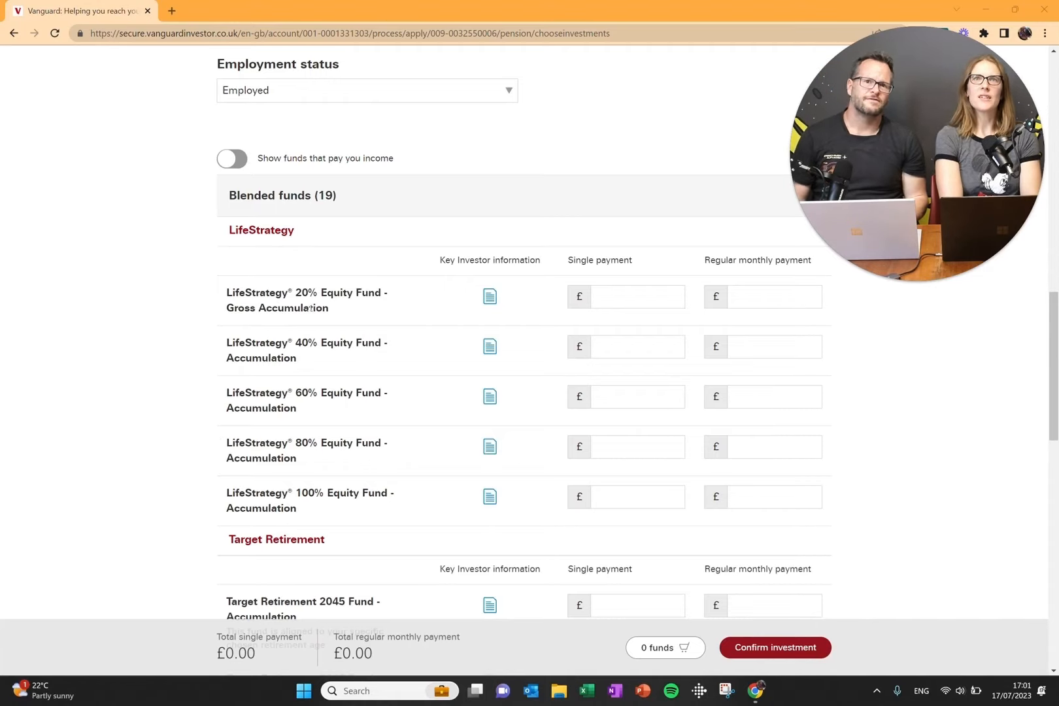
mouse_move(379, 328)
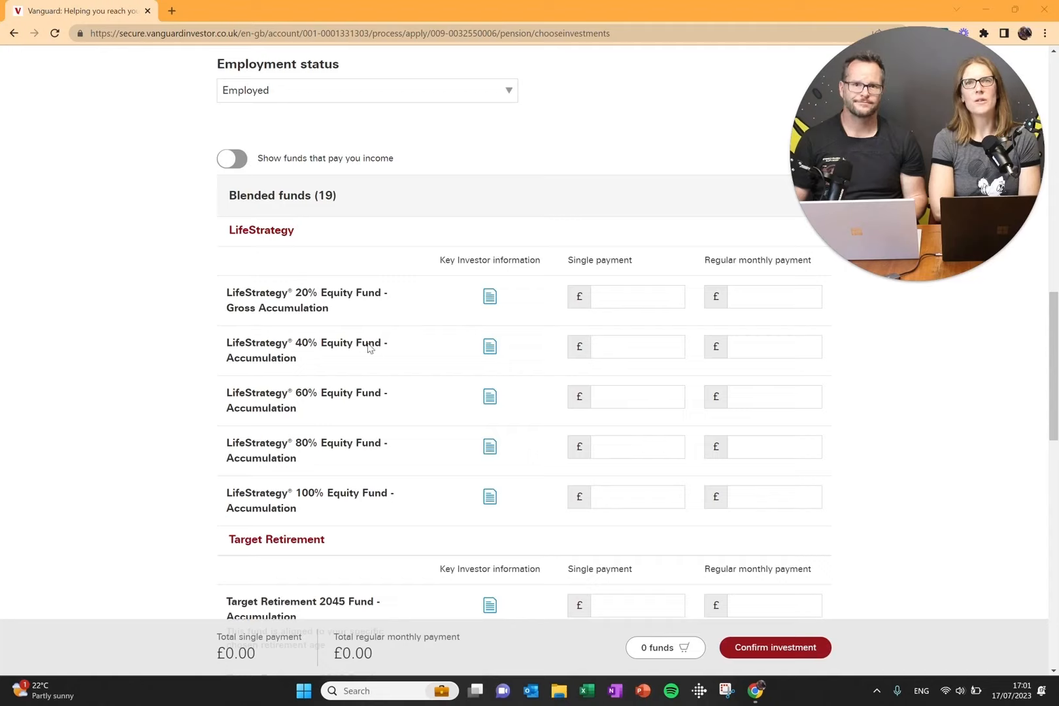
mouse_move(421, 485)
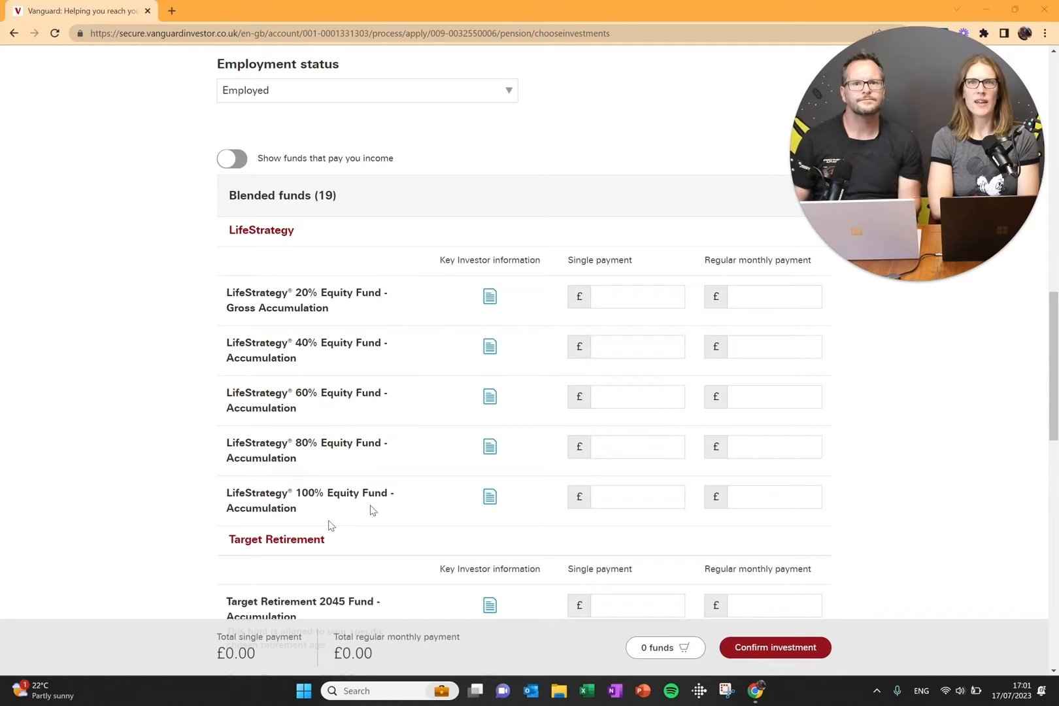
mouse_move(243, 493)
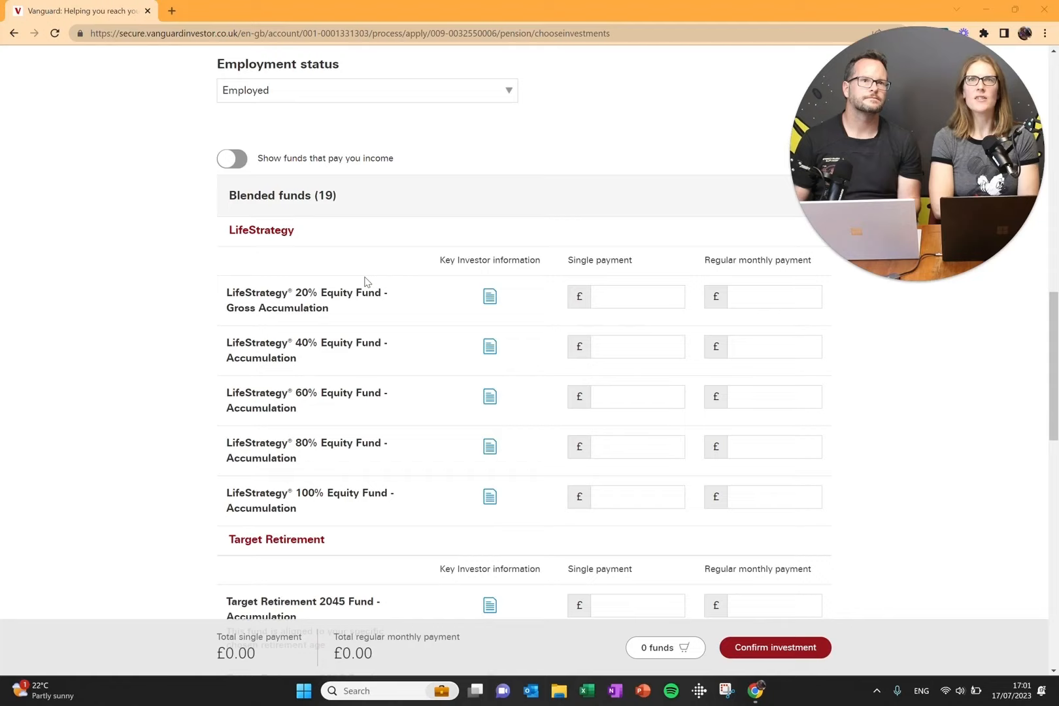
mouse_move(195, 221)
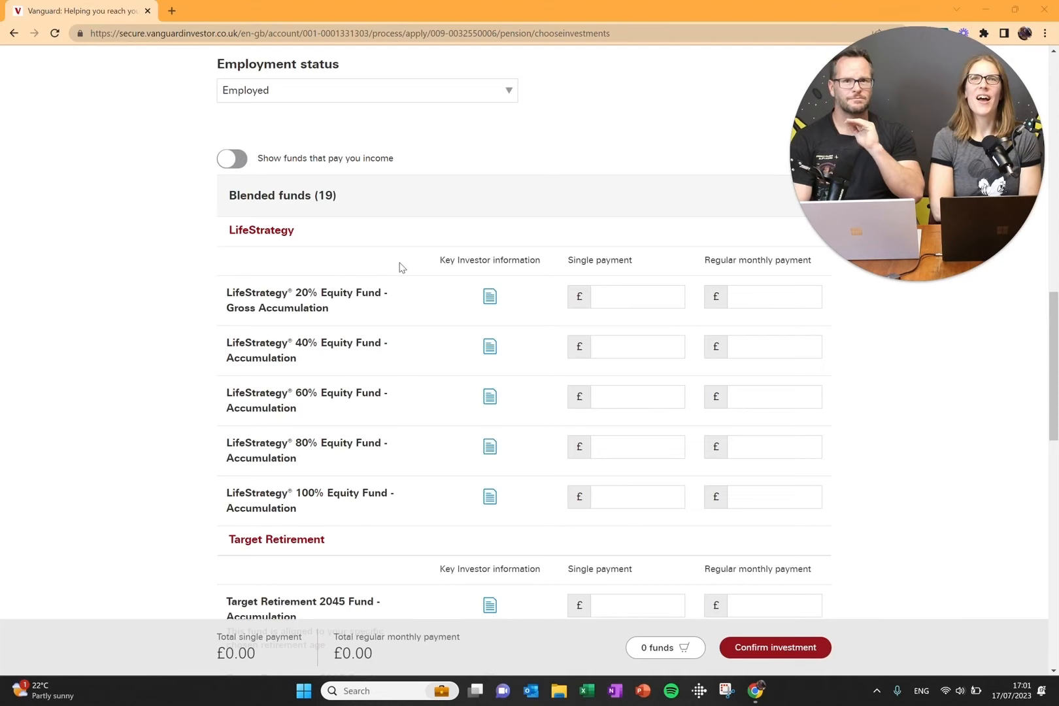
scroll(down, 3)
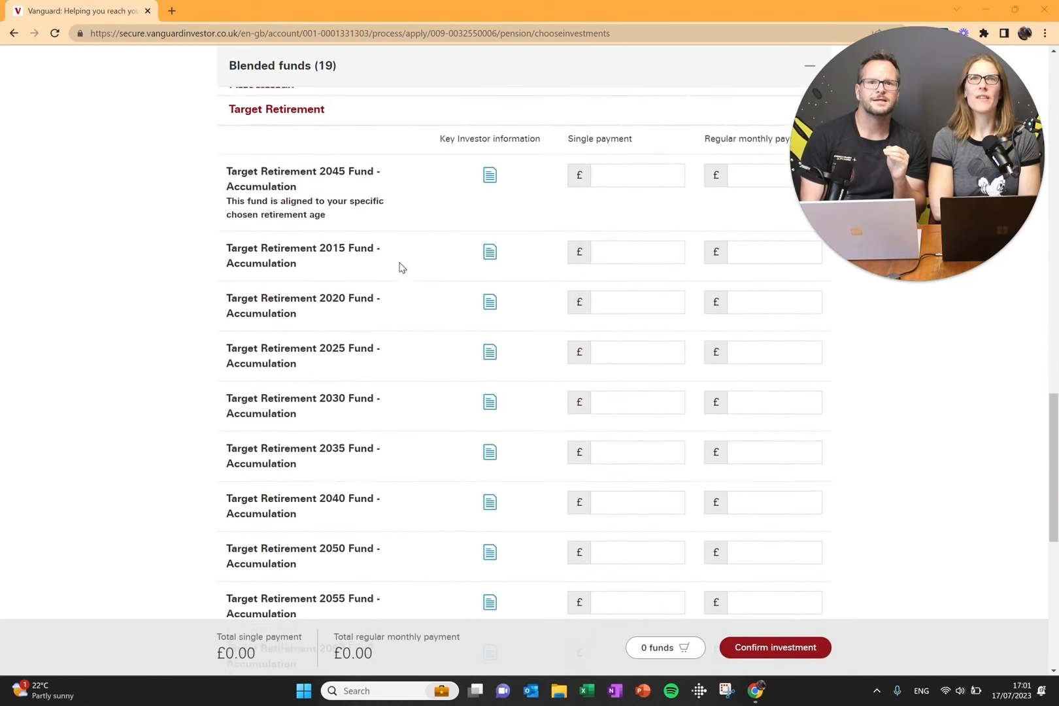
scroll(down, 3)
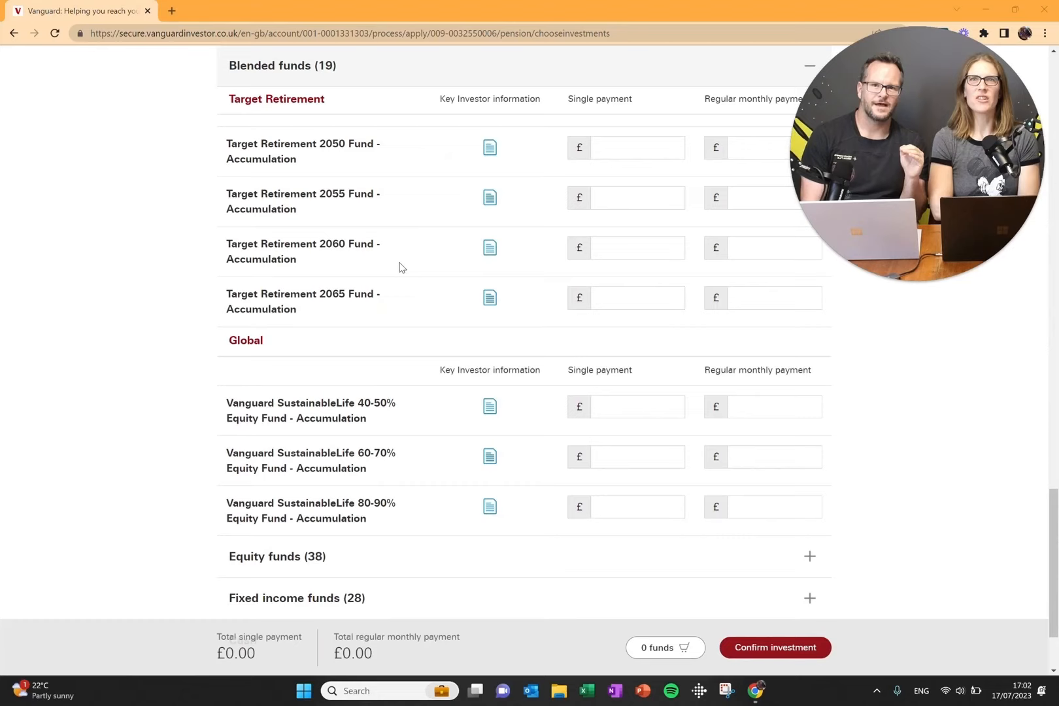
mouse_move(302, 275)
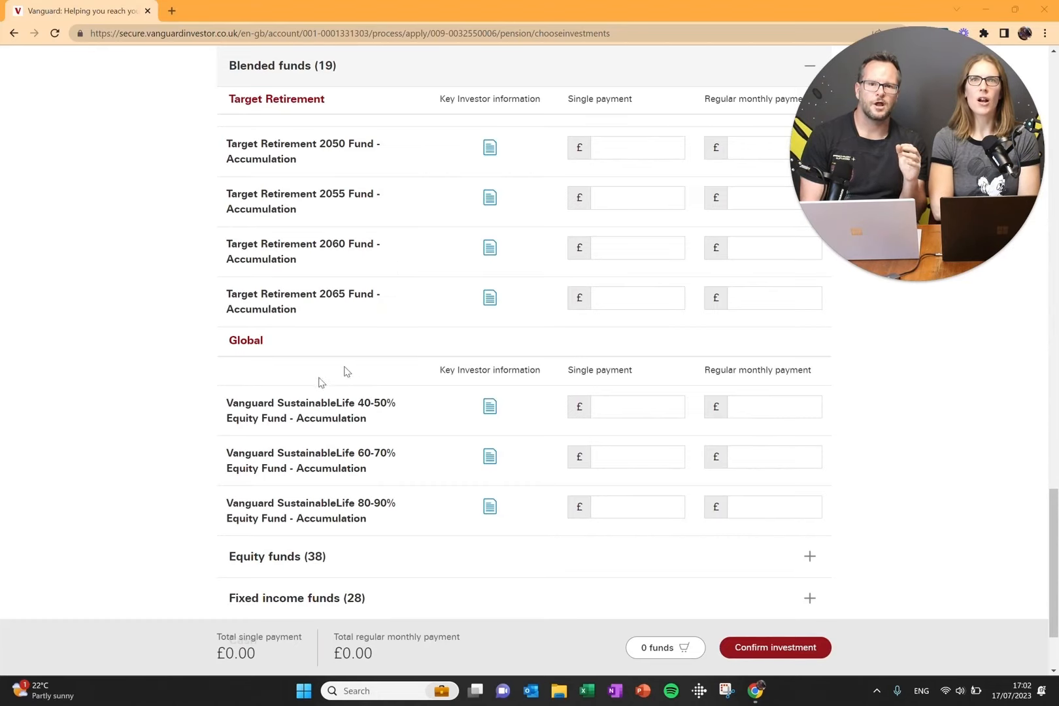
scroll(down, 3)
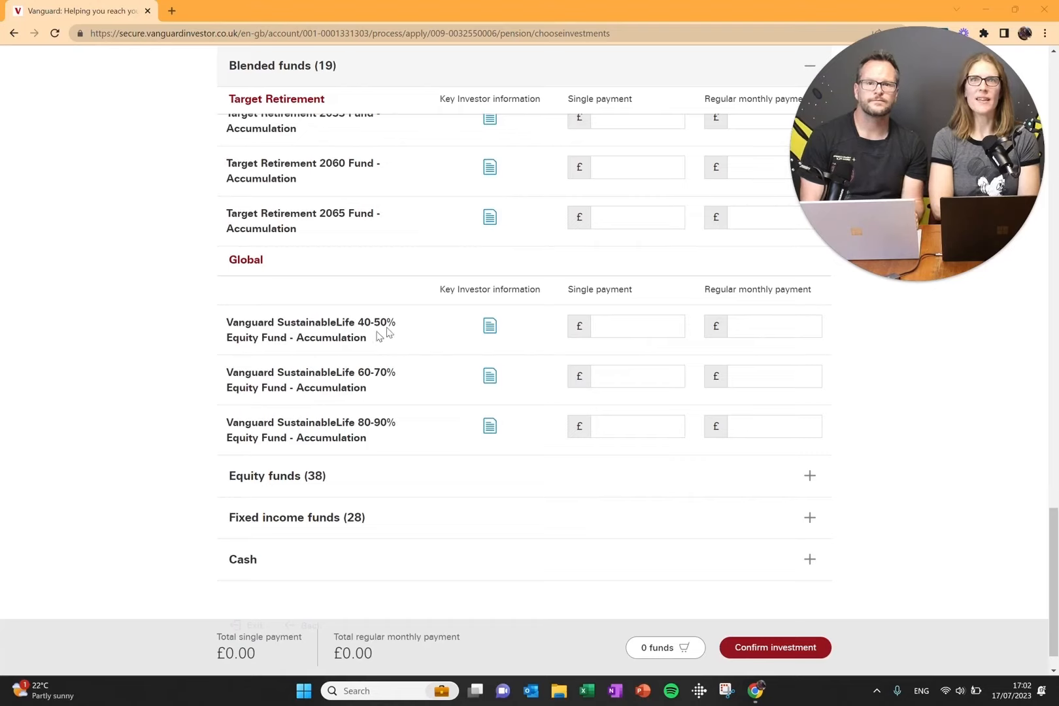
mouse_move(414, 417)
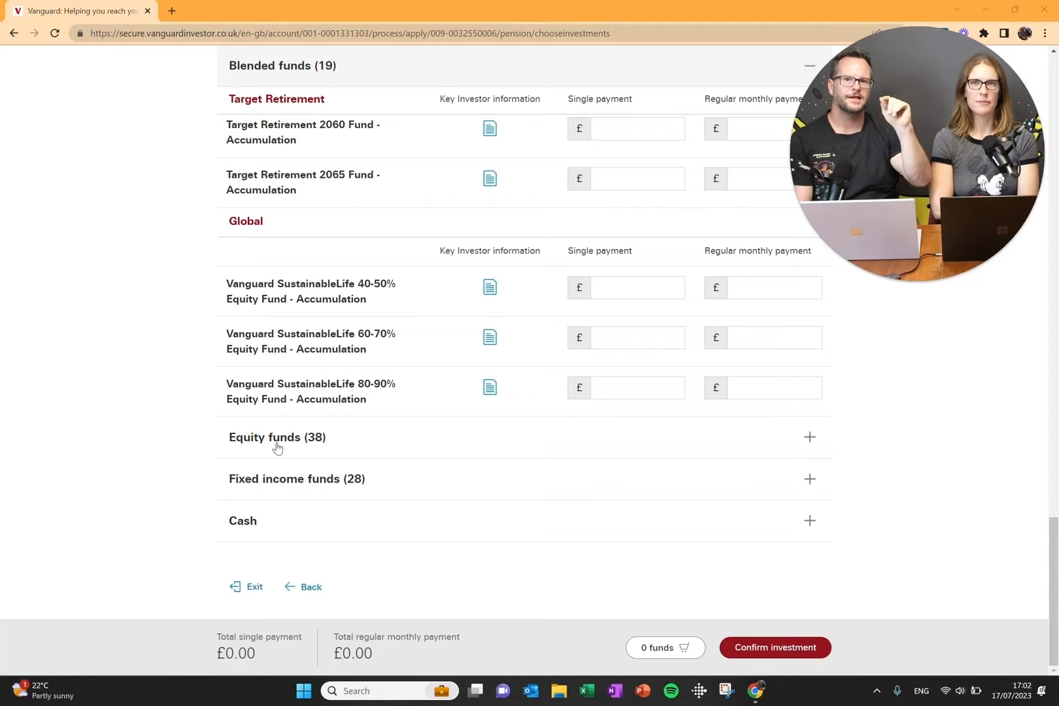
mouse_move(740, 434)
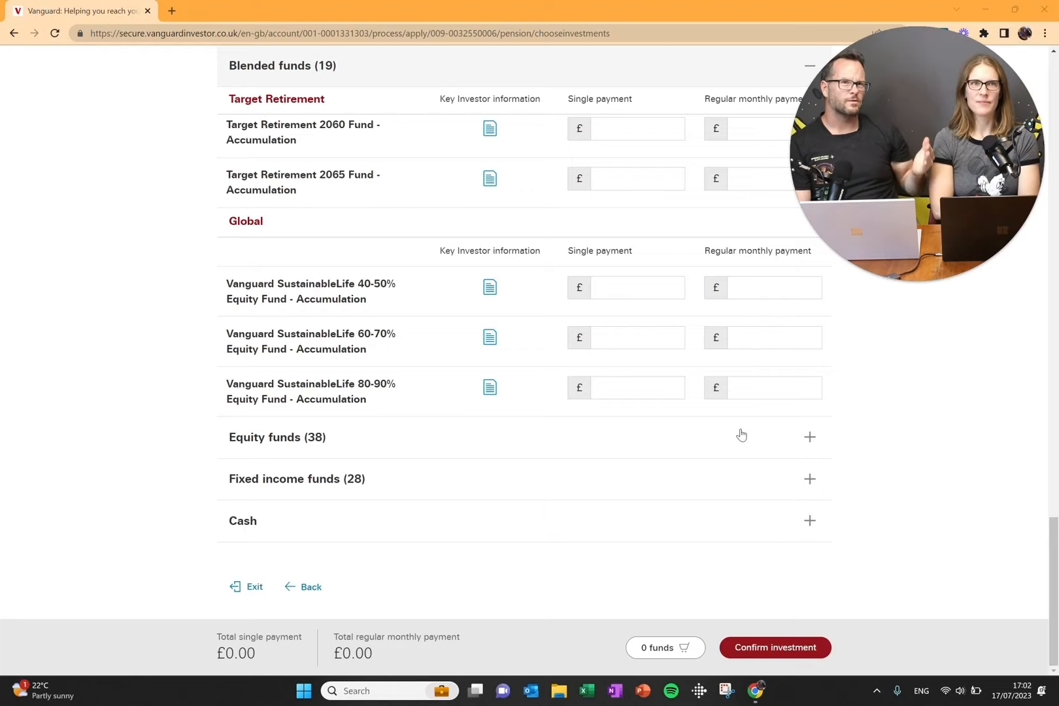
mouse_move(914, 436)
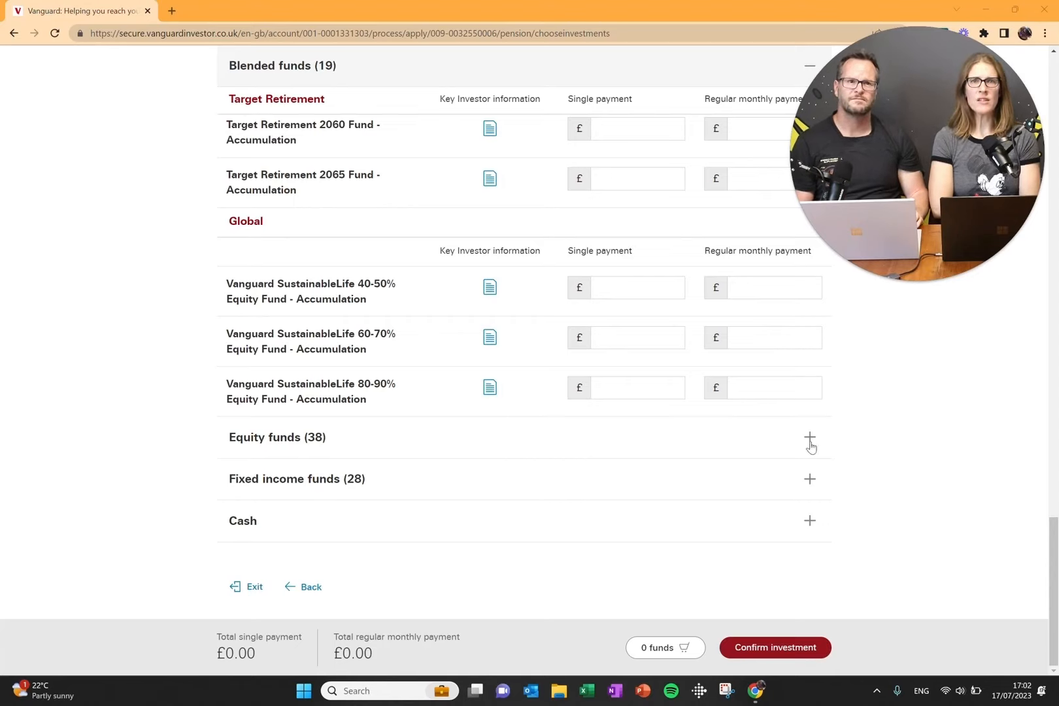
click(810, 438)
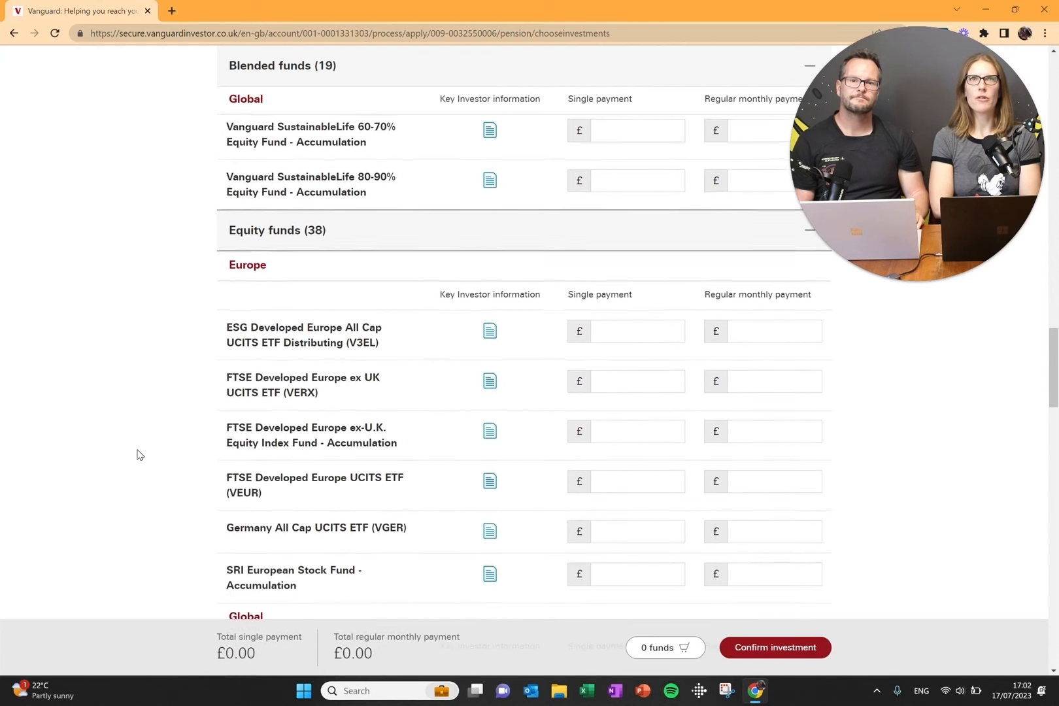
scroll(down, 3)
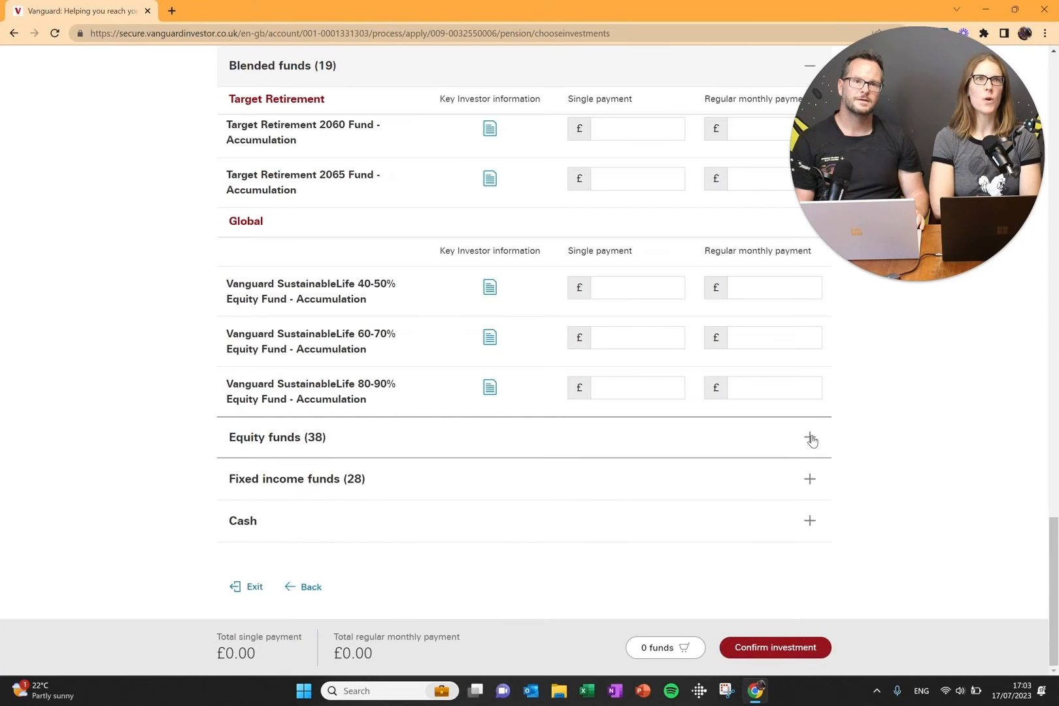
click(810, 440)
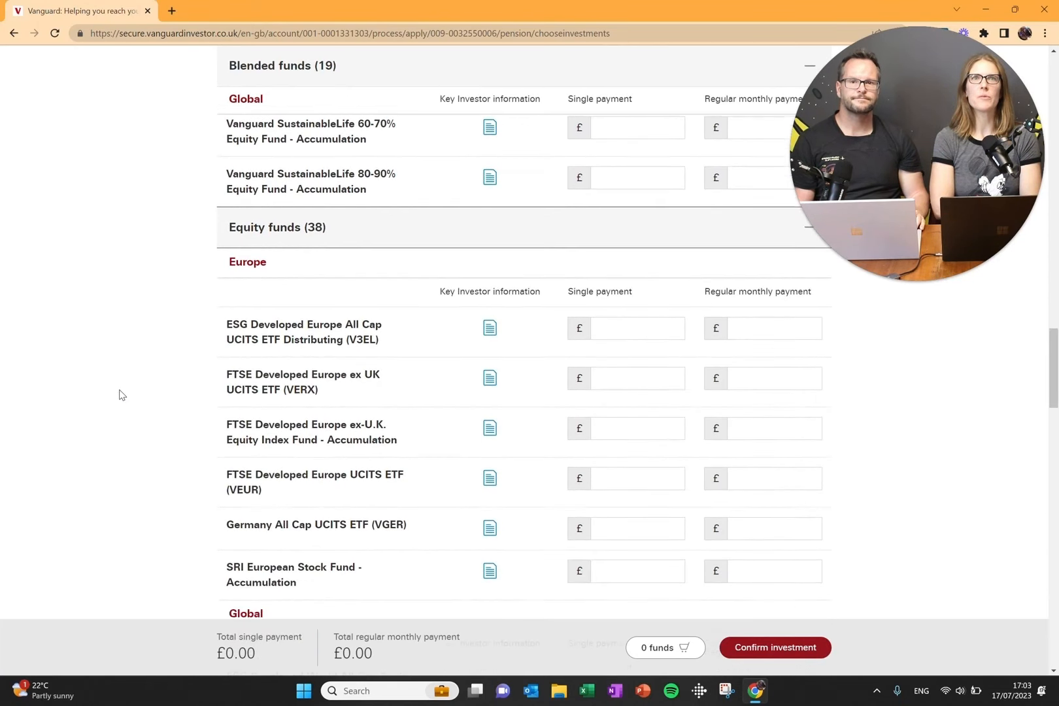
scroll(down, 3)
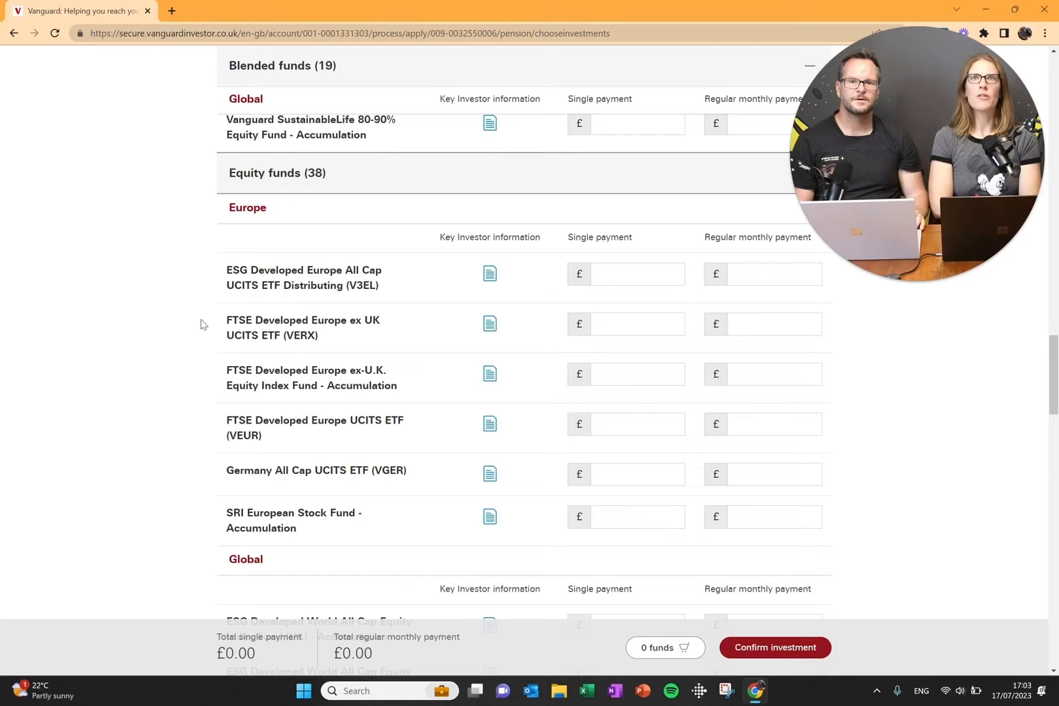
mouse_move(206, 325)
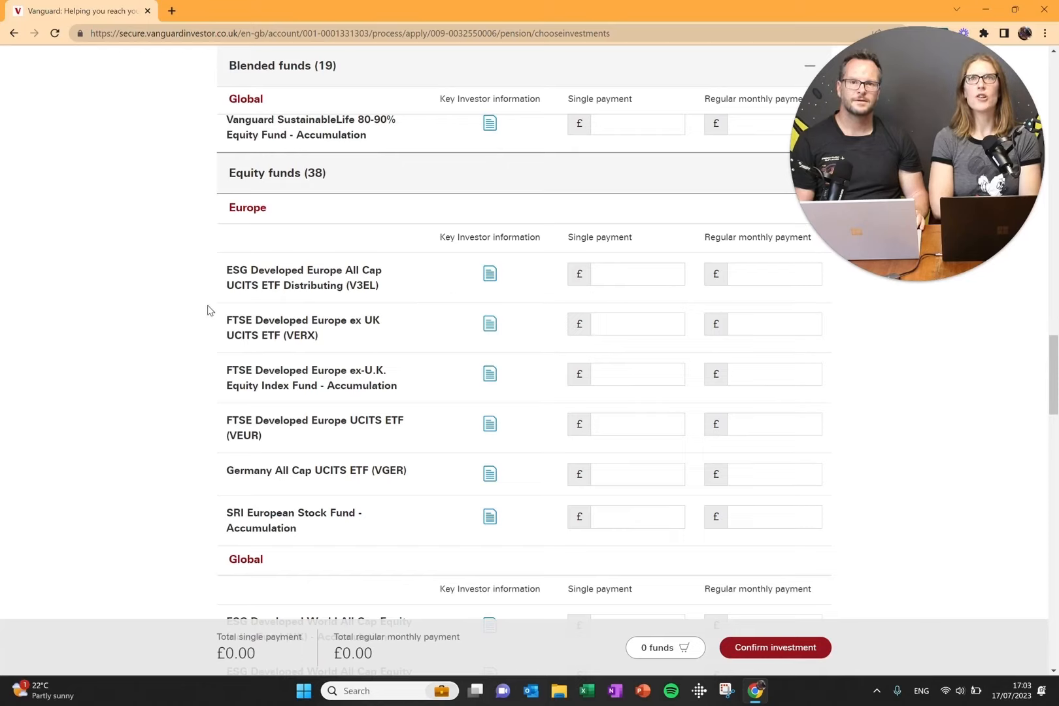
mouse_move(116, 347)
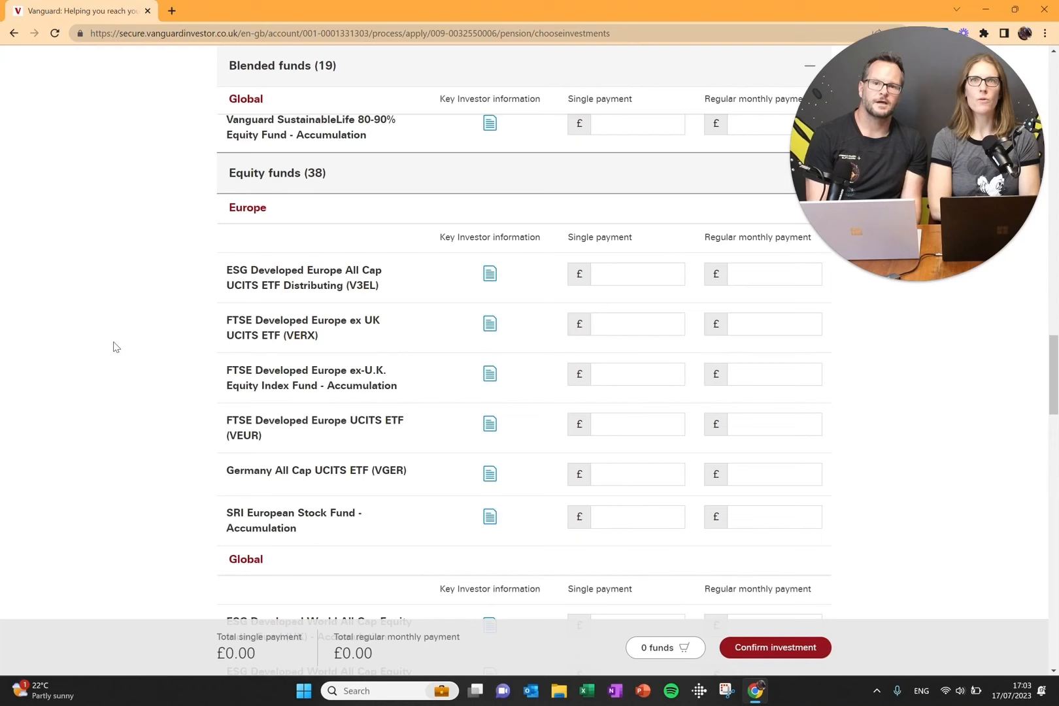
scroll(down, 3)
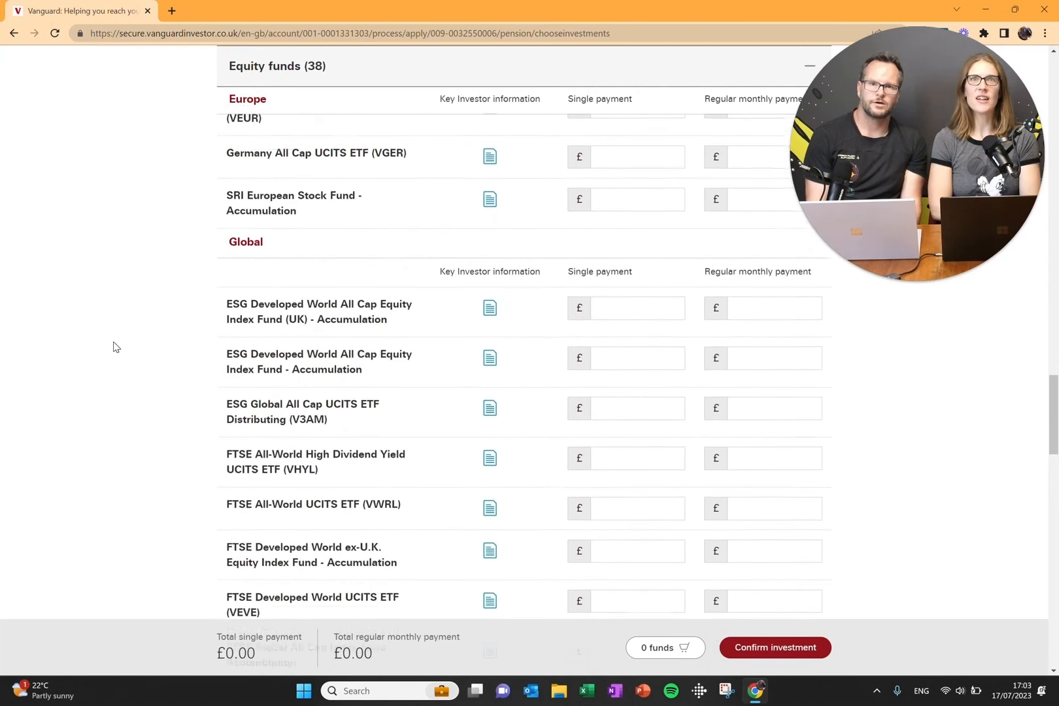
scroll(down, 3)
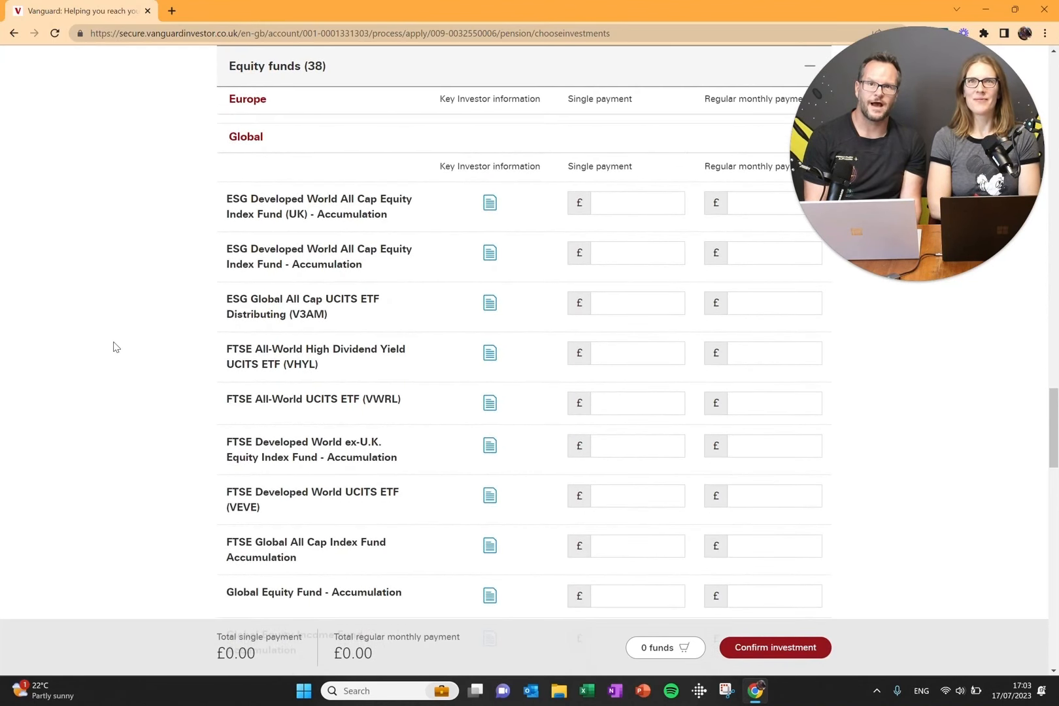
mouse_move(173, 446)
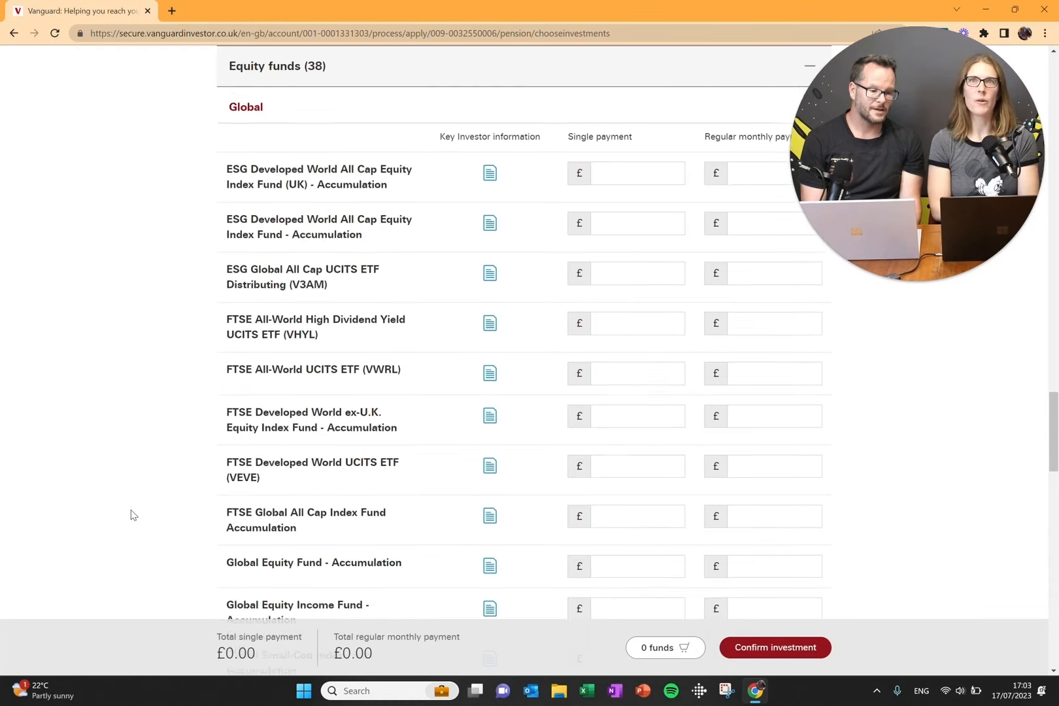
scroll(down, 3)
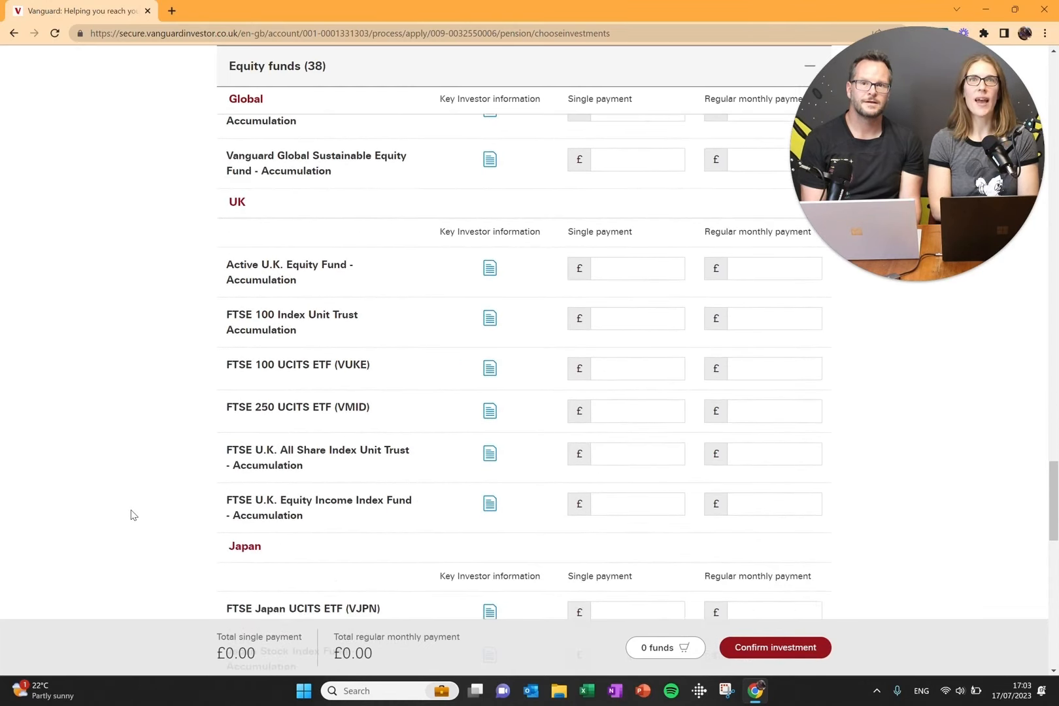
scroll(down, 3)
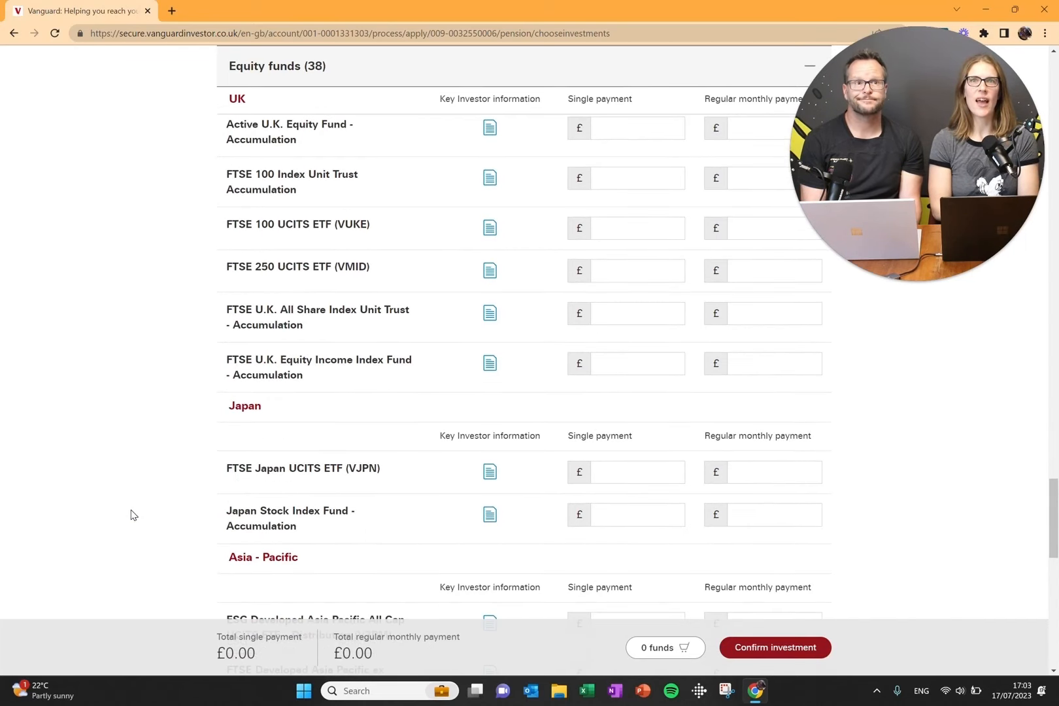
scroll(down, 3)
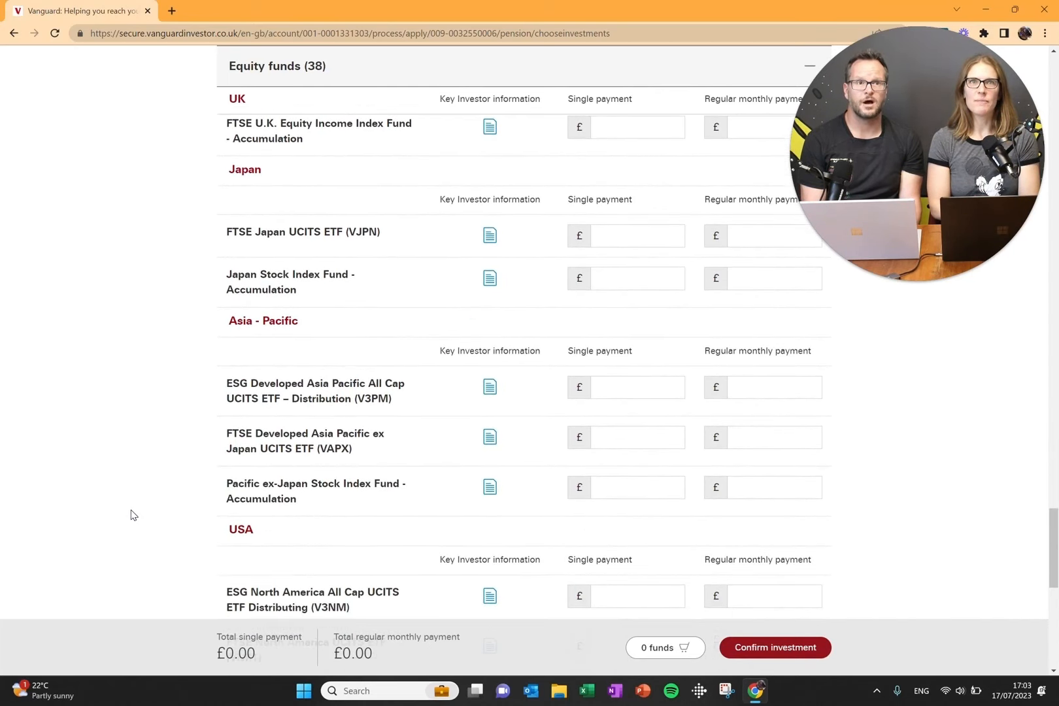
scroll(down, 3)
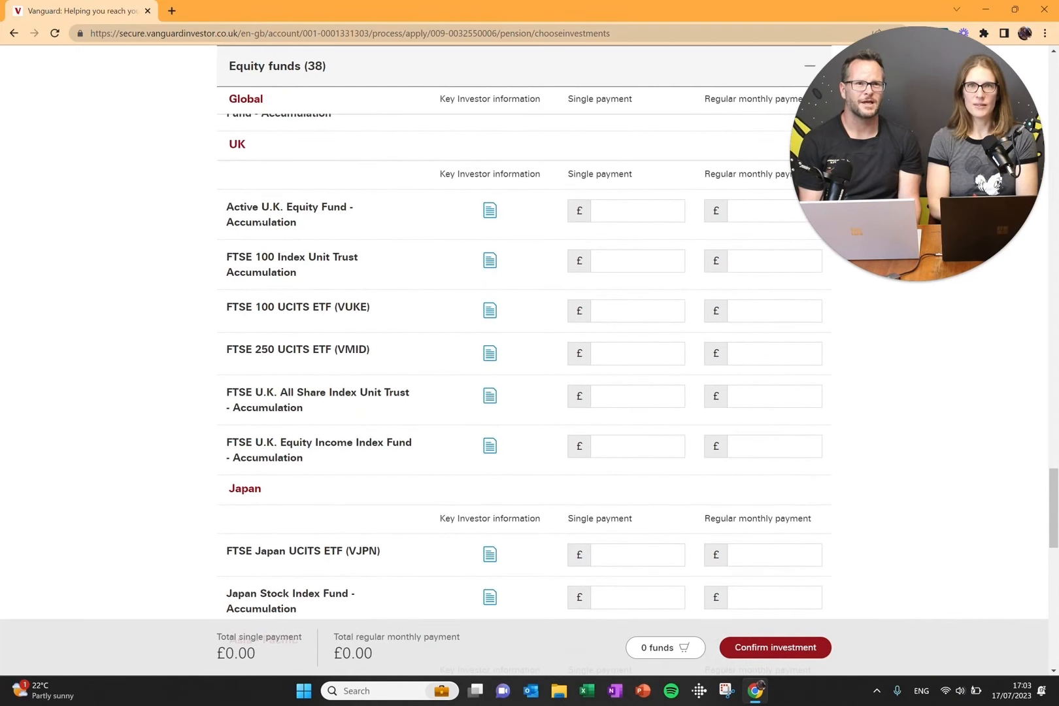
scroll(down, 3)
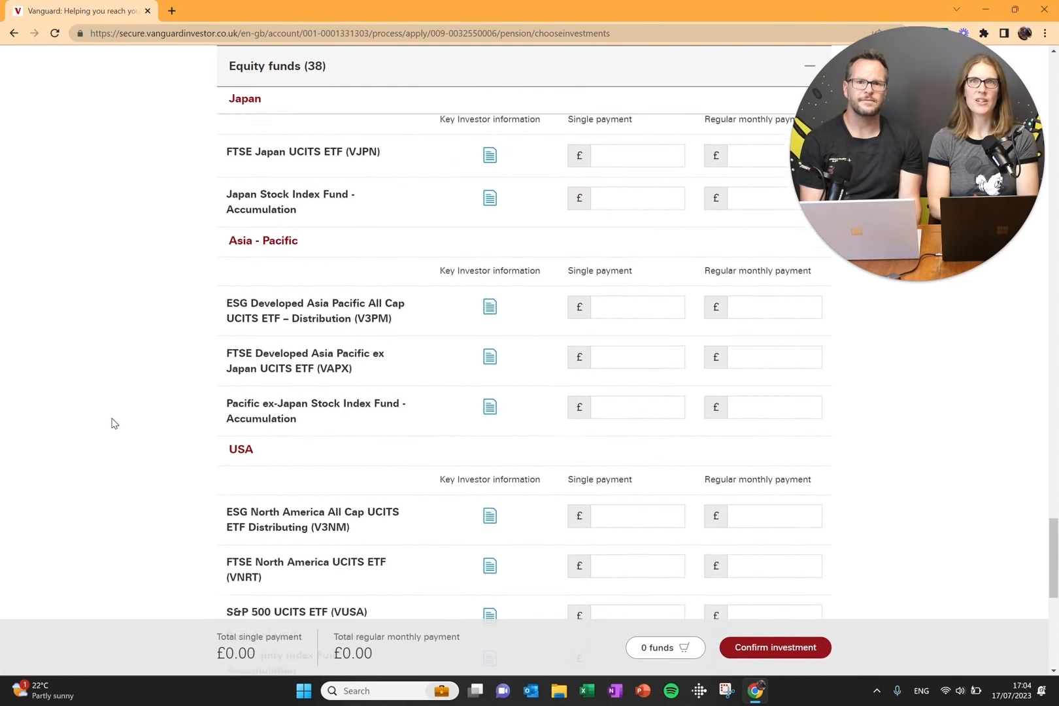
scroll(down, 3)
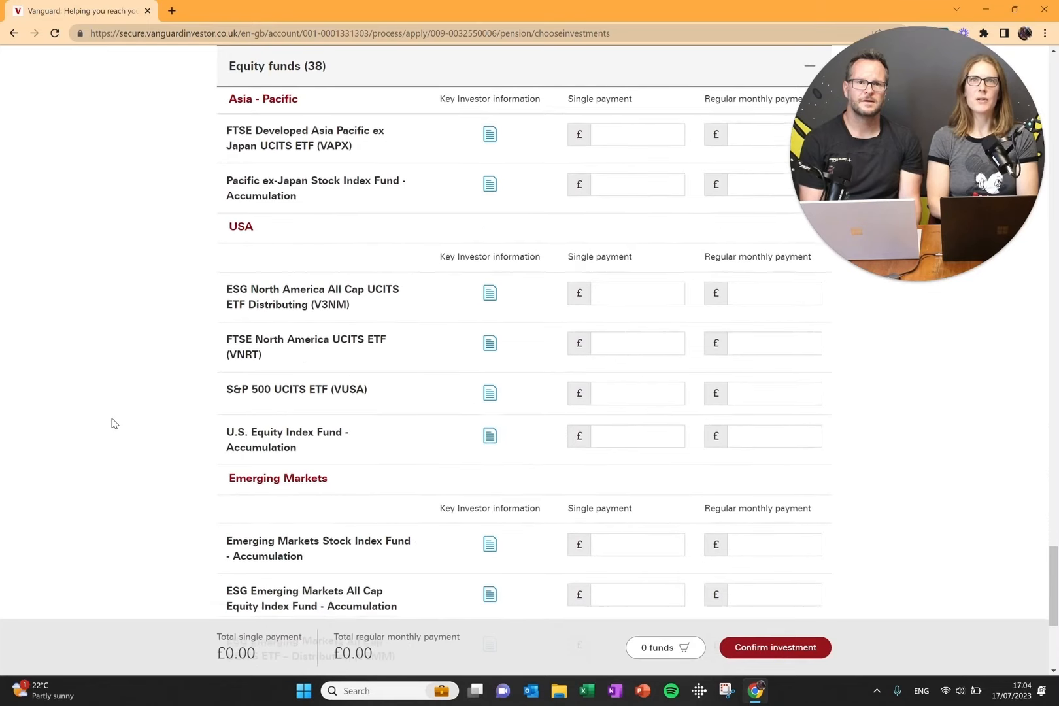
scroll(down, 3)
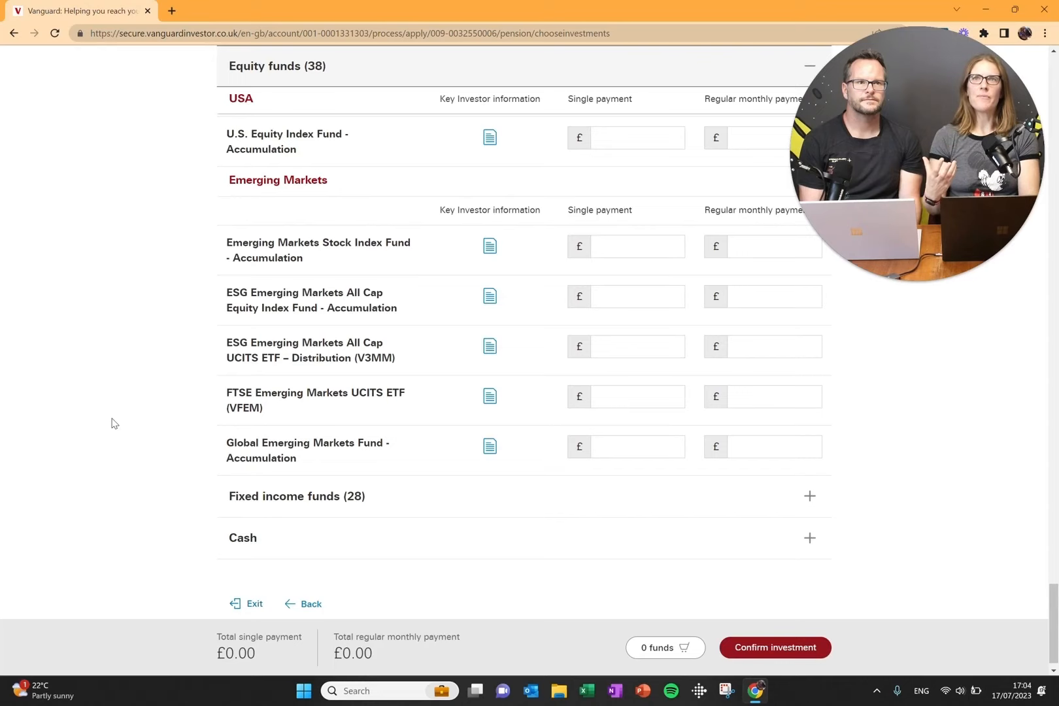
mouse_move(277, 388)
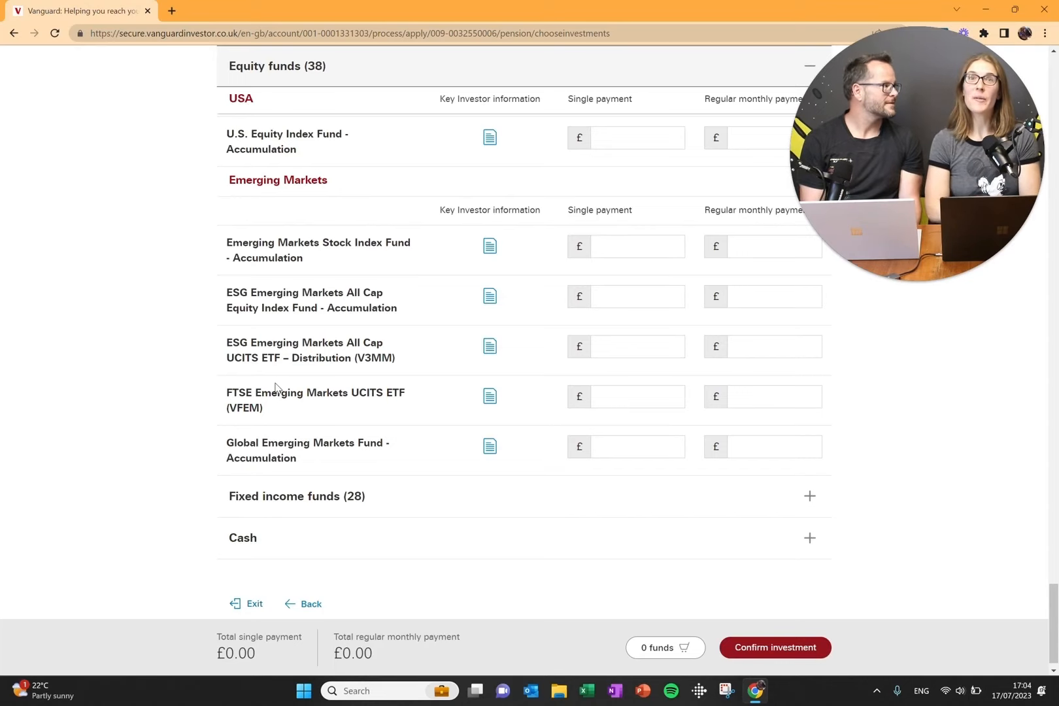
scroll(down, 3)
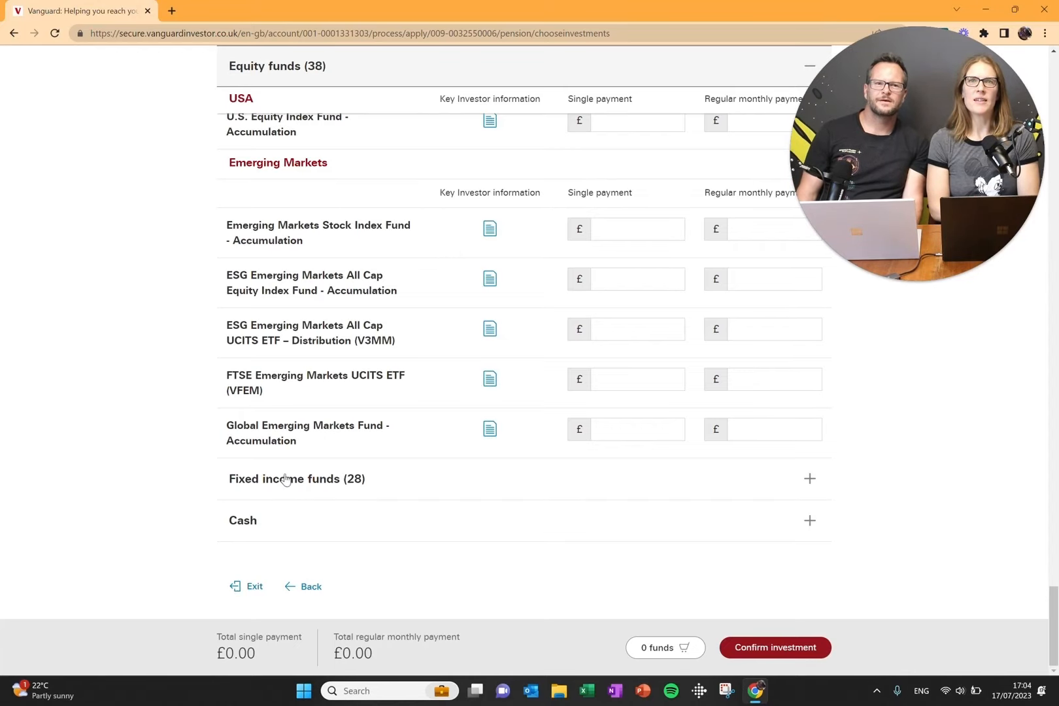
scroll(up, 3)
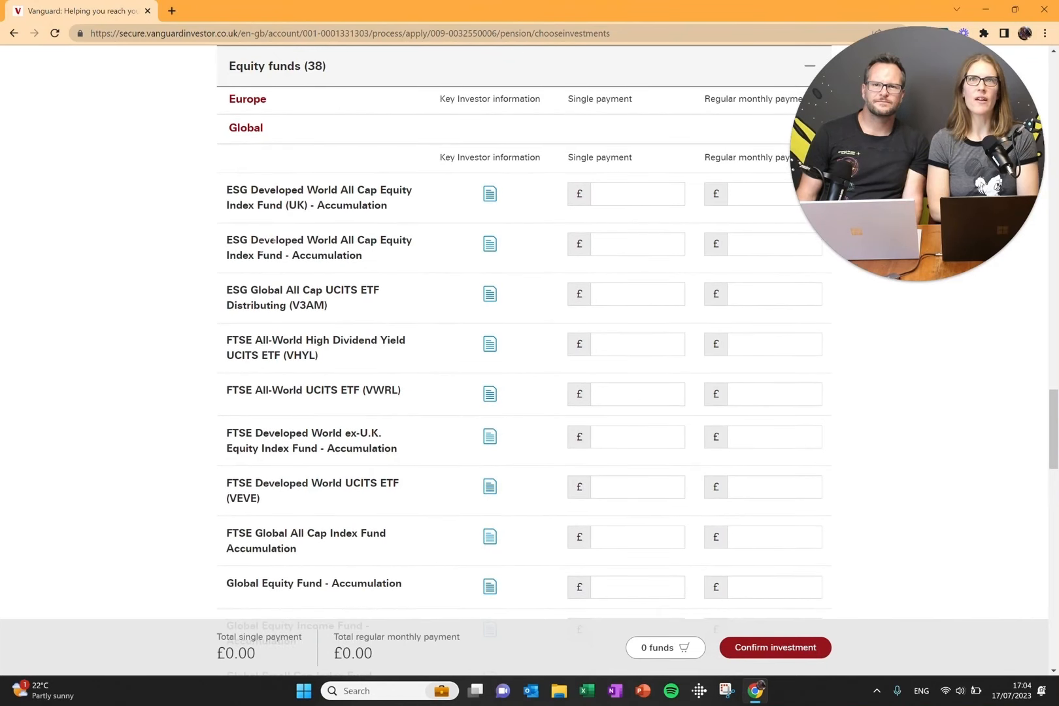
scroll(down, 3)
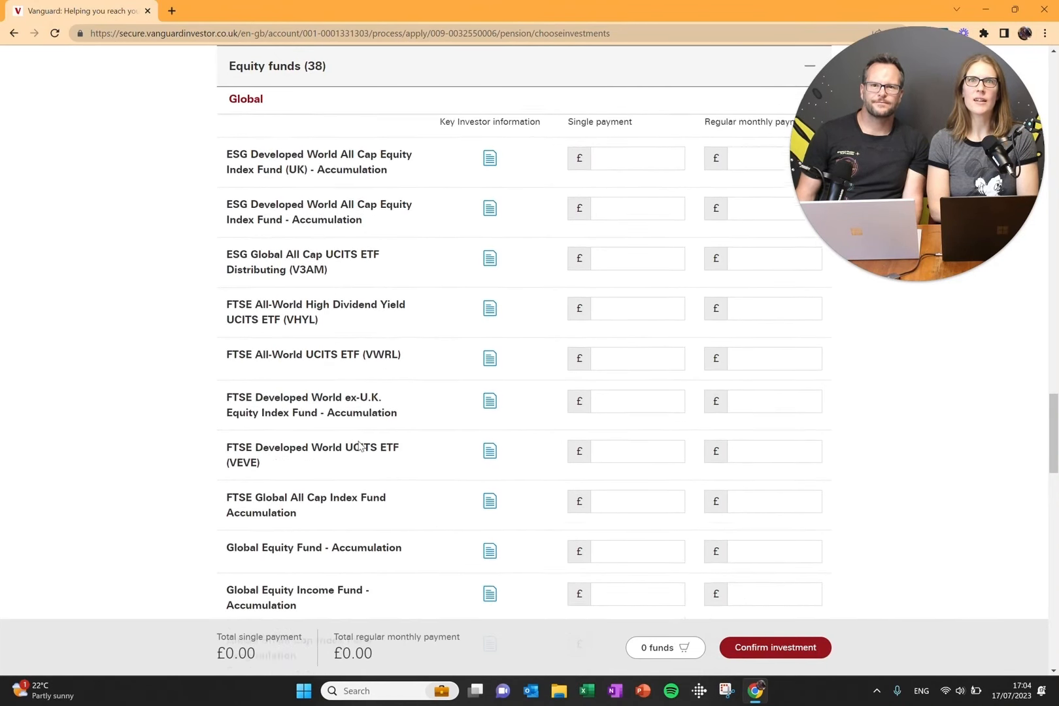
scroll(down, 3)
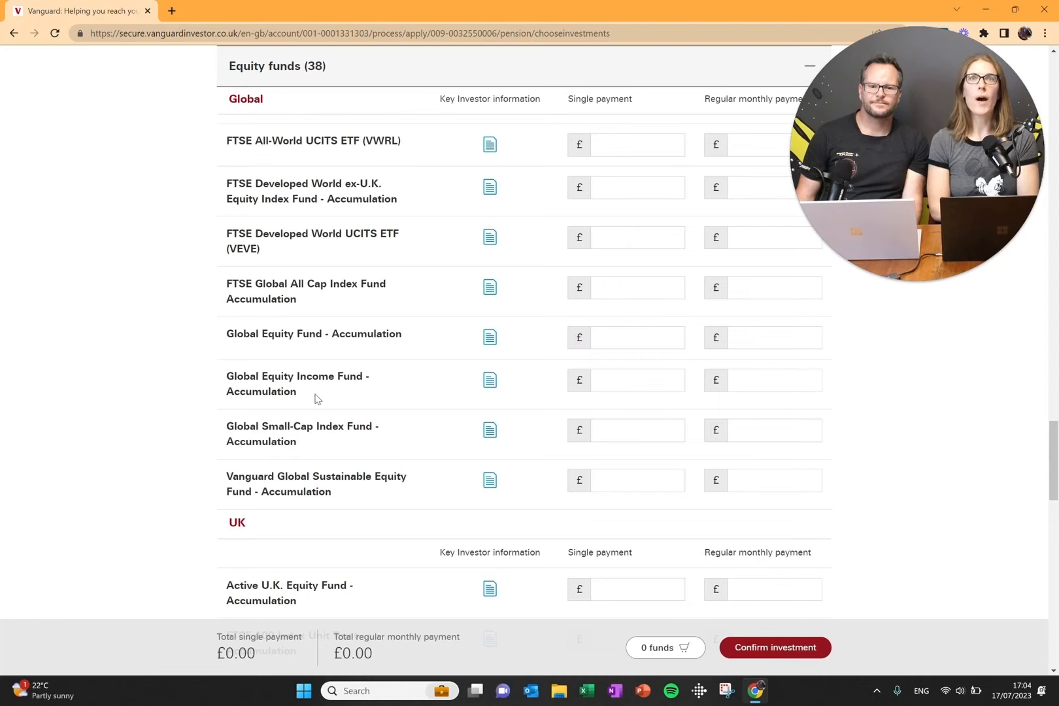
scroll(down, 3)
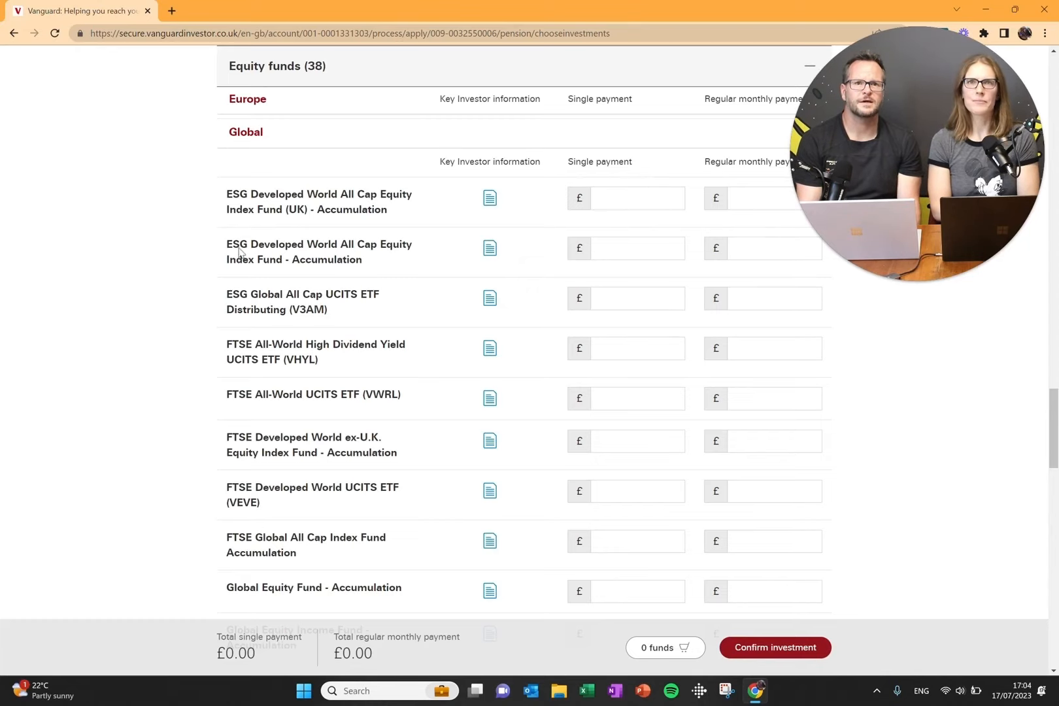
scroll(down, 3)
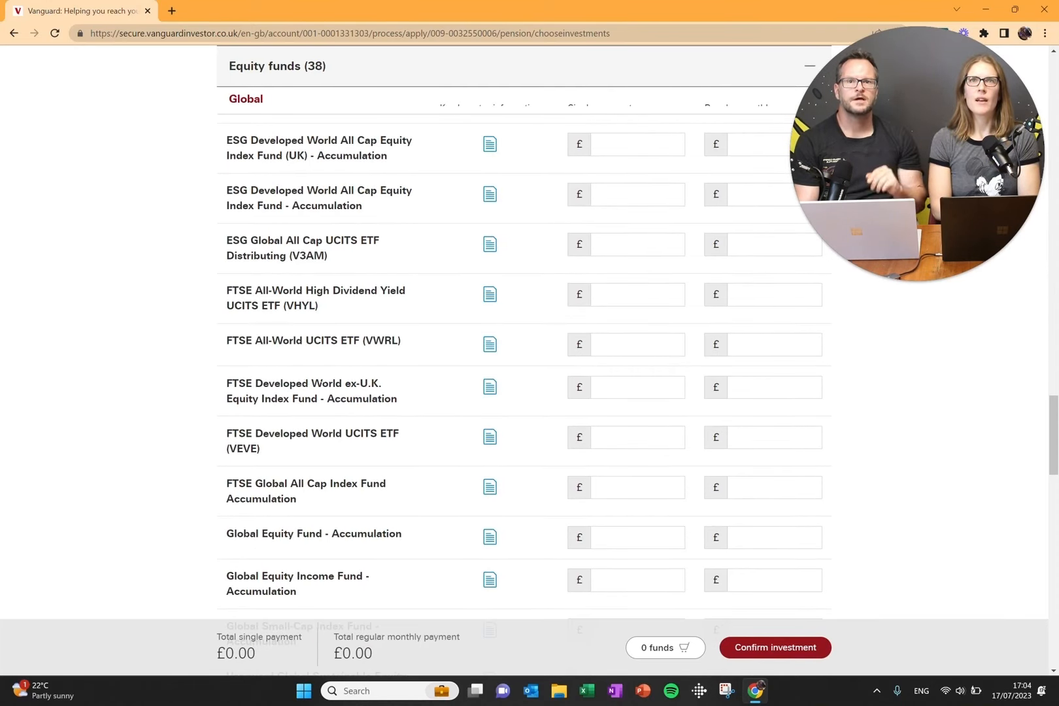
scroll(down, 3)
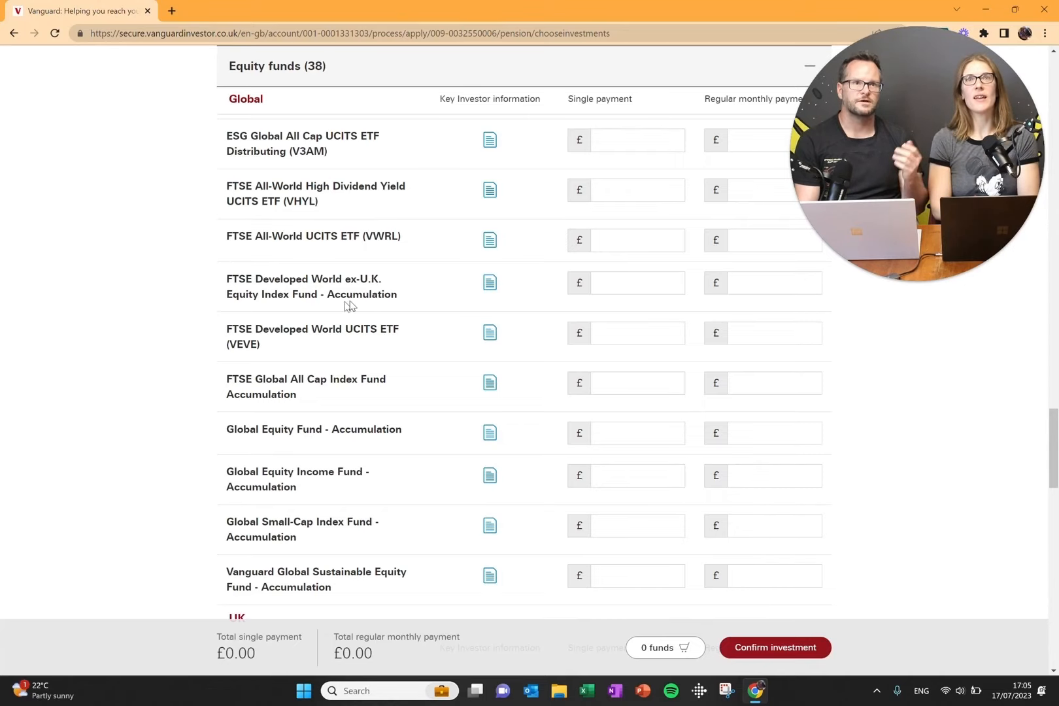
mouse_move(465, 311)
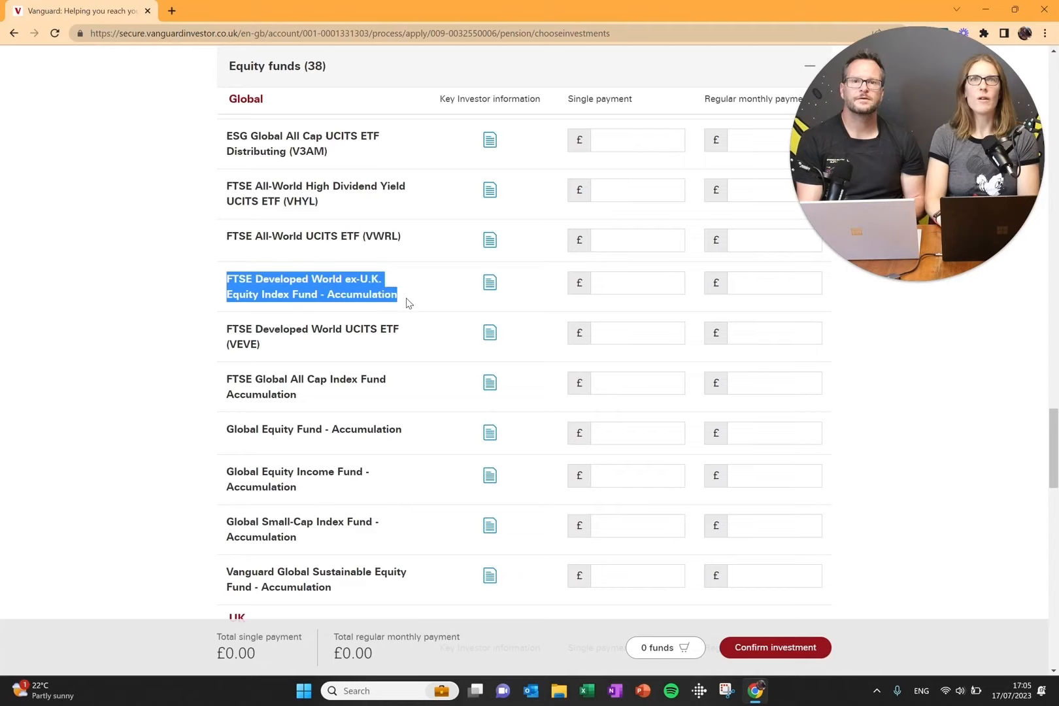
mouse_move(226, 383)
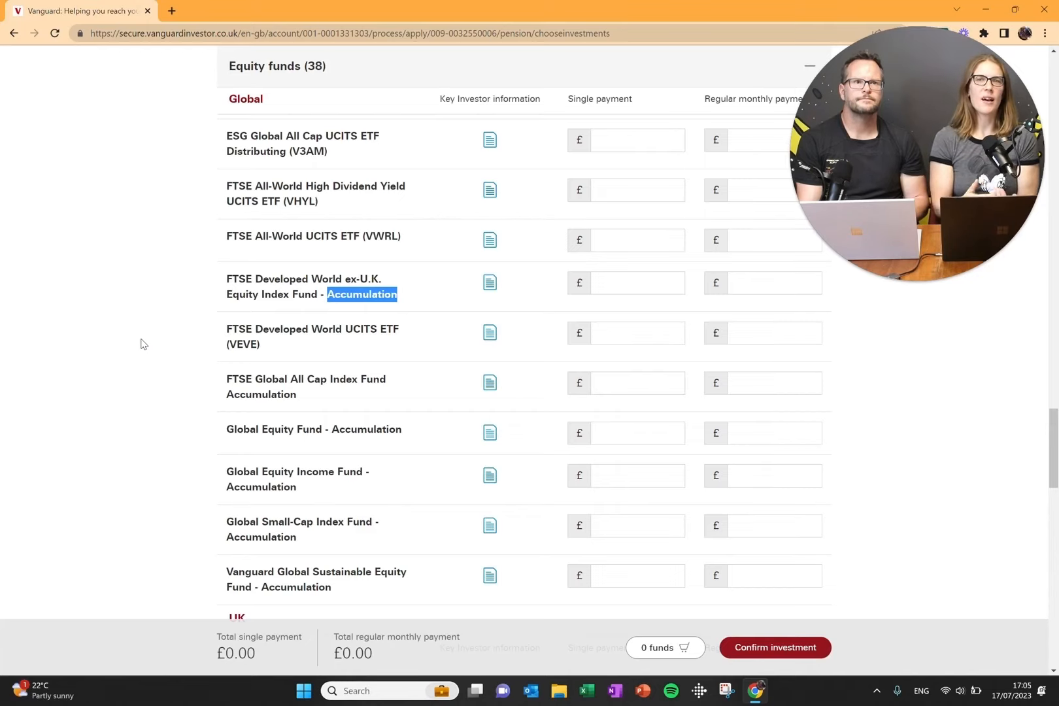
mouse_move(440, 297)
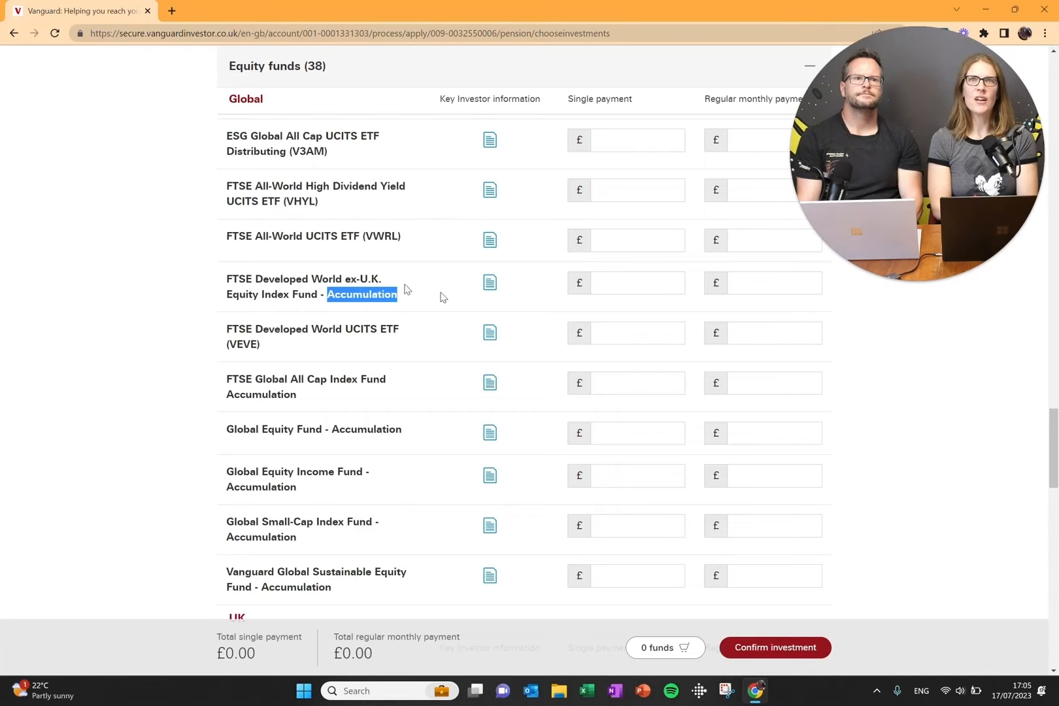
mouse_move(233, 501)
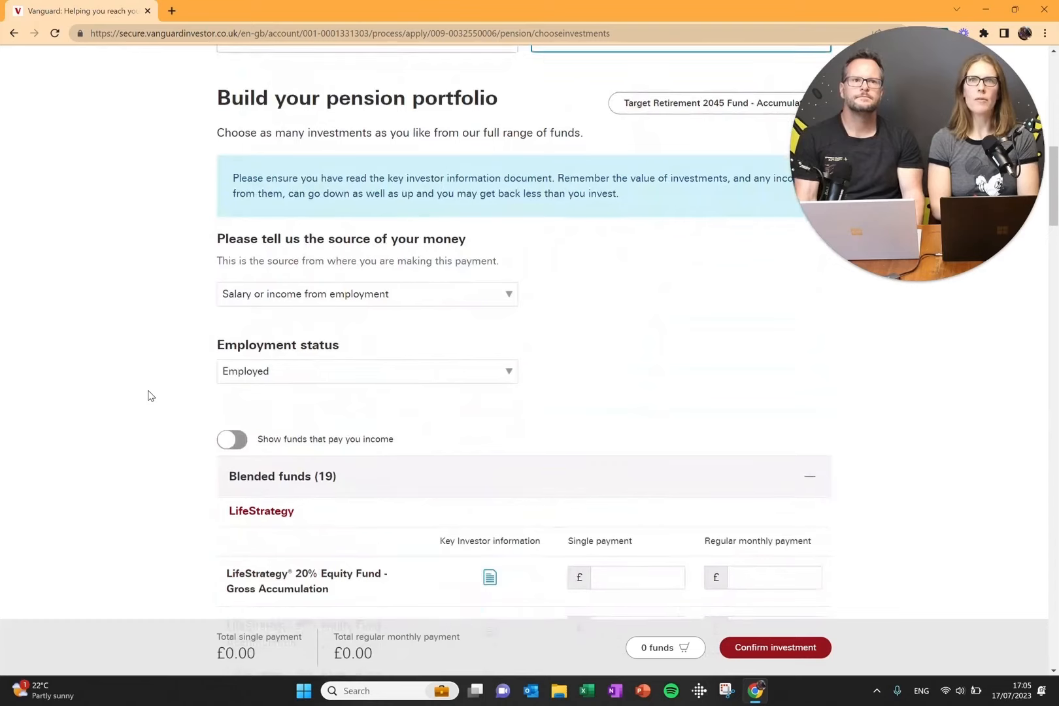
Step: Show, then hide, income-paying funds, leaving 19 blended and 38 equity funds listed
scroll(down, 3)
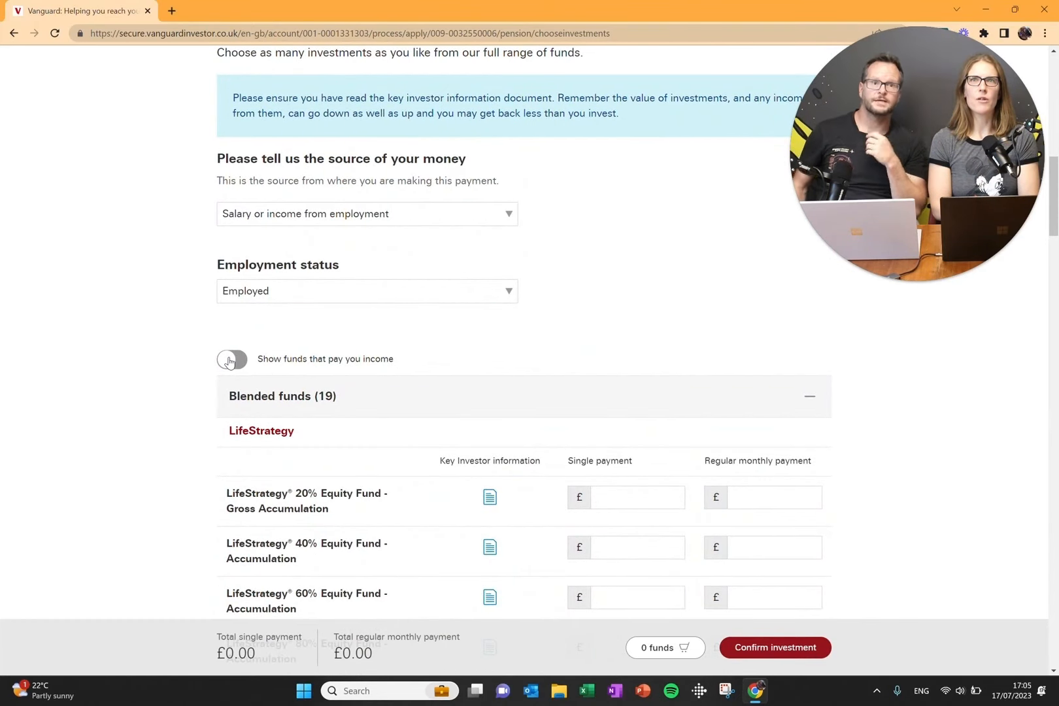
click(231, 359)
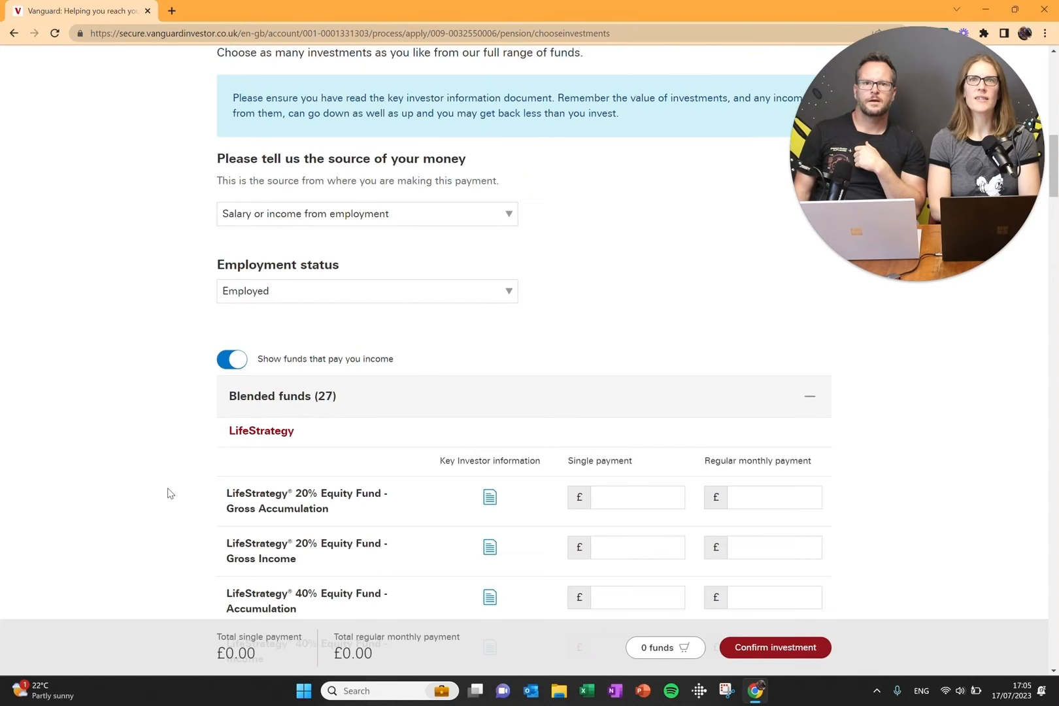
scroll(down, 3)
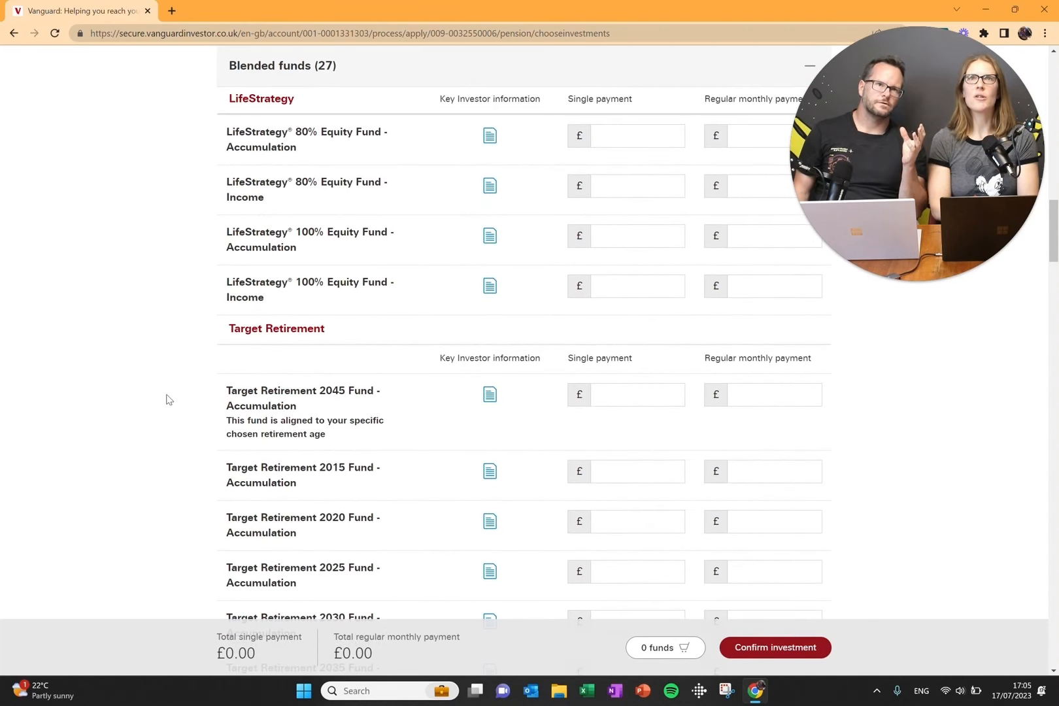
scroll(down, 3)
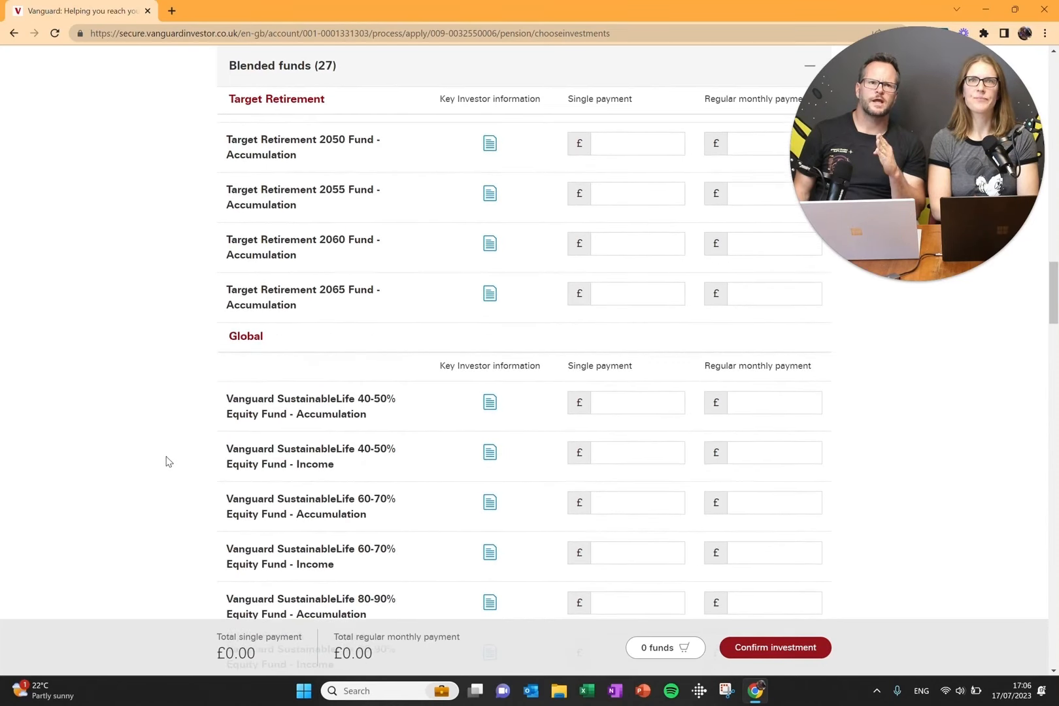
scroll(down, 3)
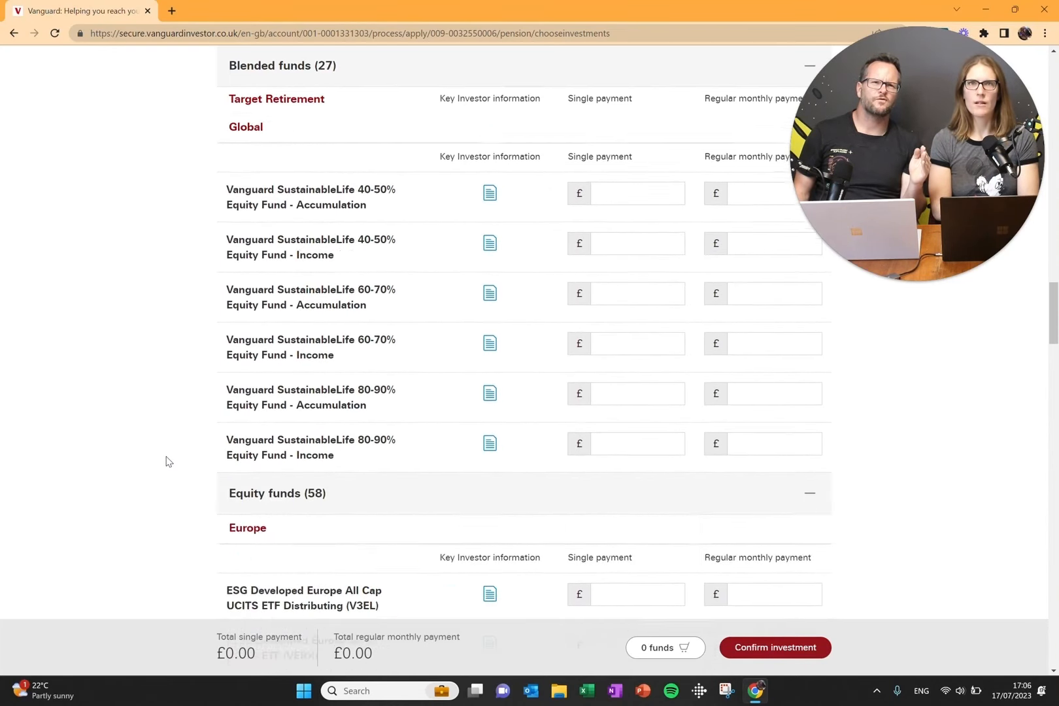
scroll(down, 3)
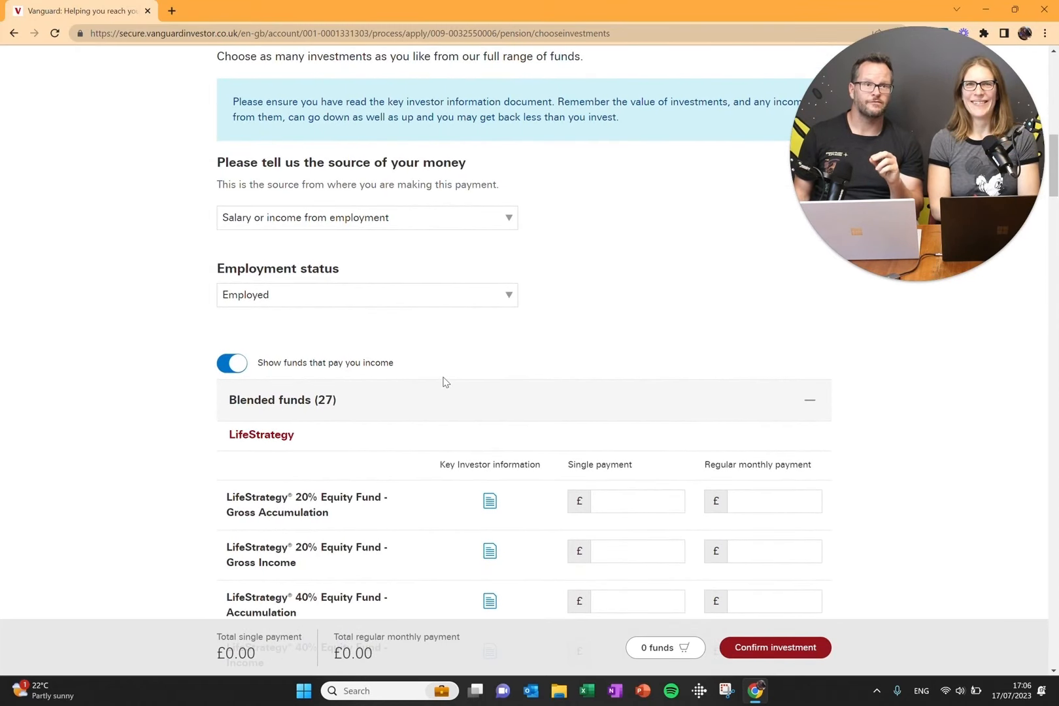
mouse_move(353, 330)
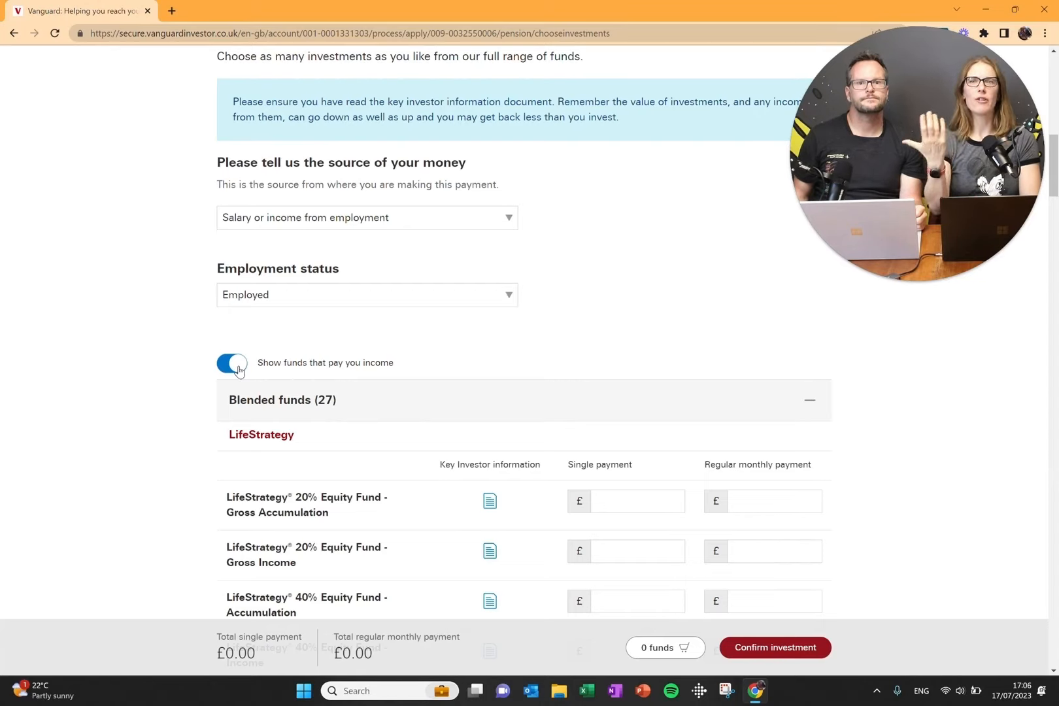
click(231, 362)
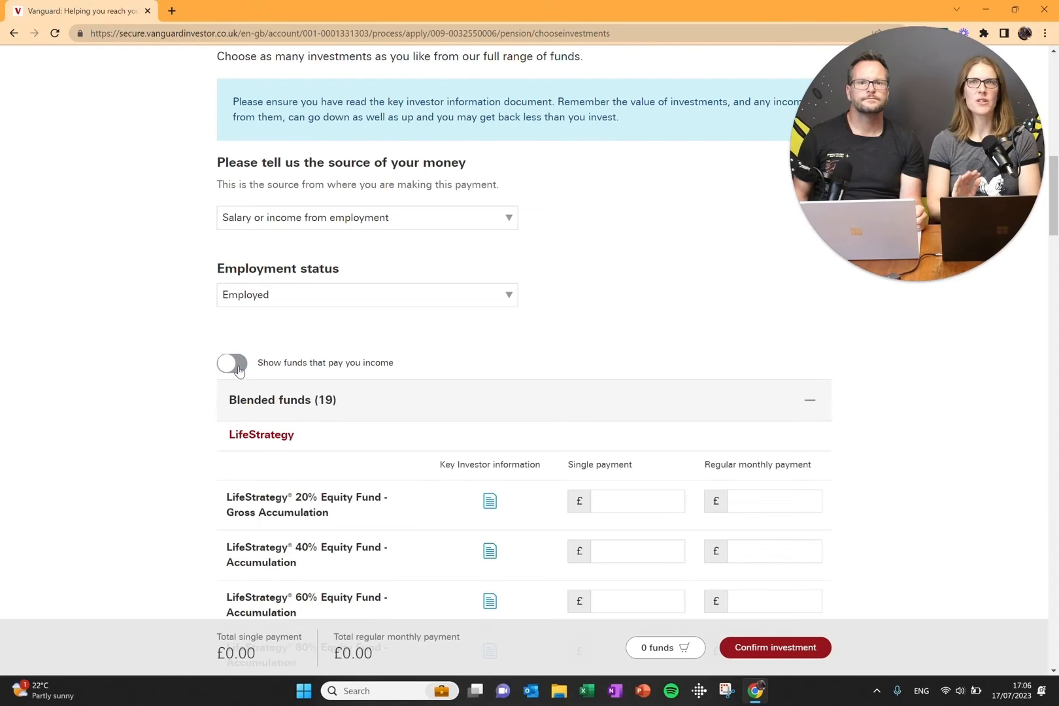
scroll(down, 3)
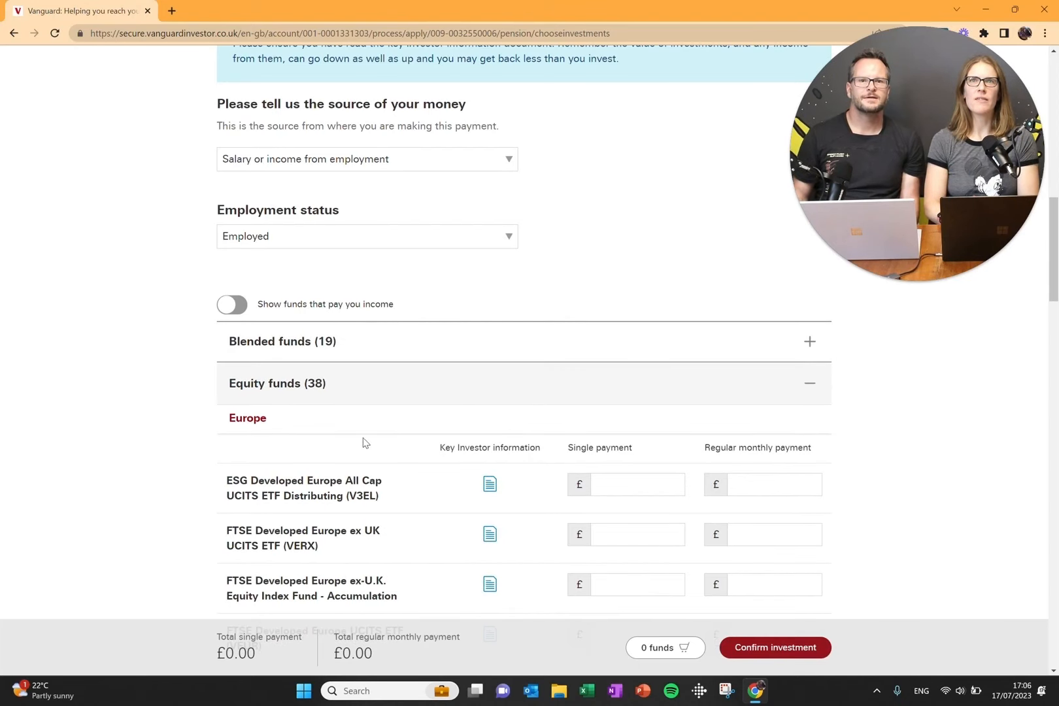
Step: Enter a £500 single payment for FTSE Global All Cap Index Fund Accumulation
scroll(down, 3)
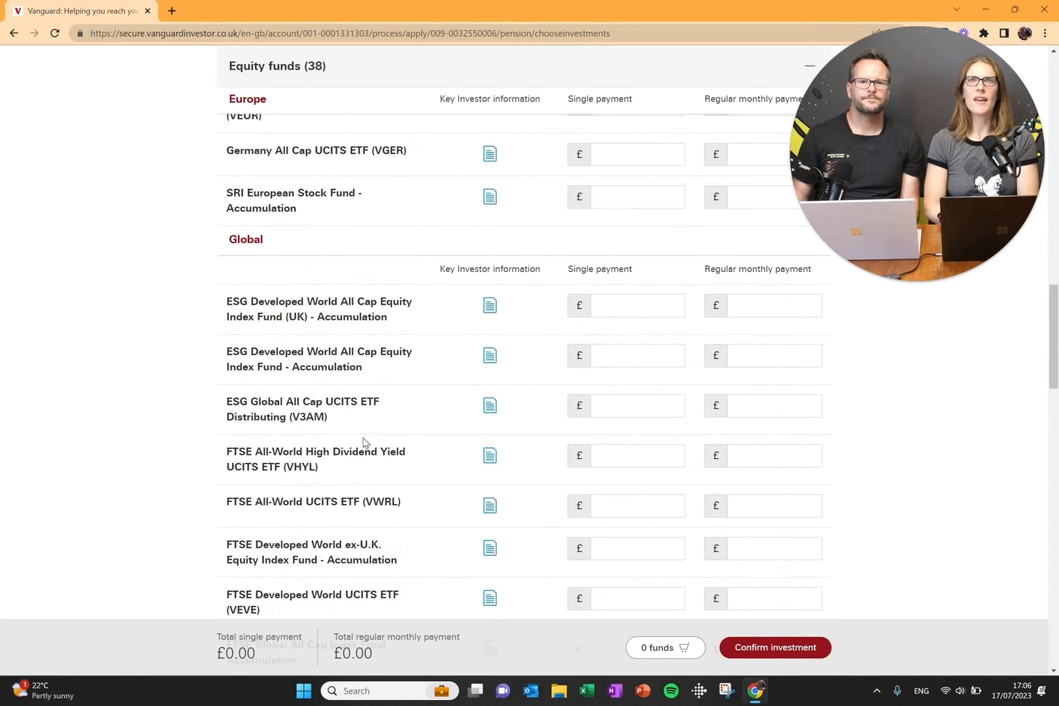
scroll(down, 3)
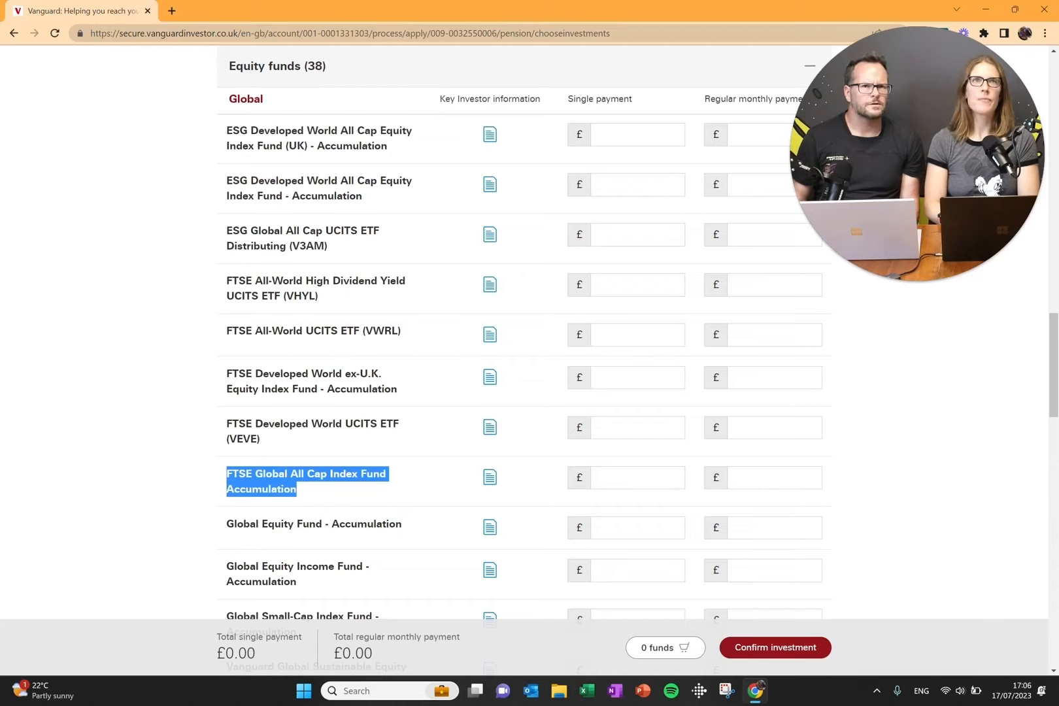
click(625, 478)
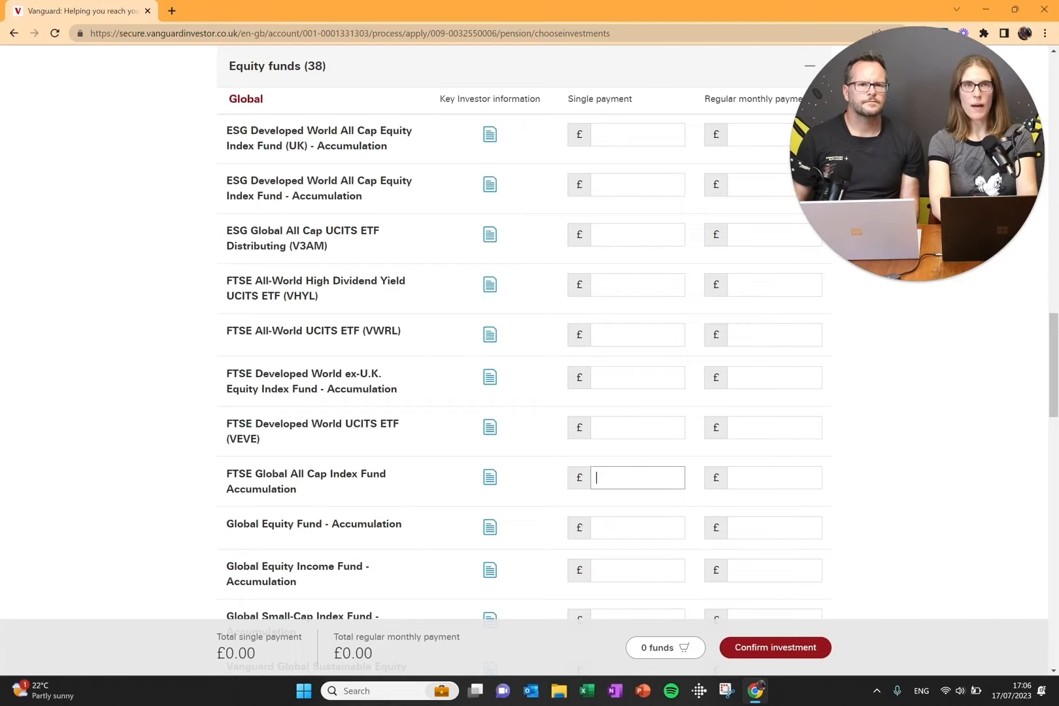
text(5)
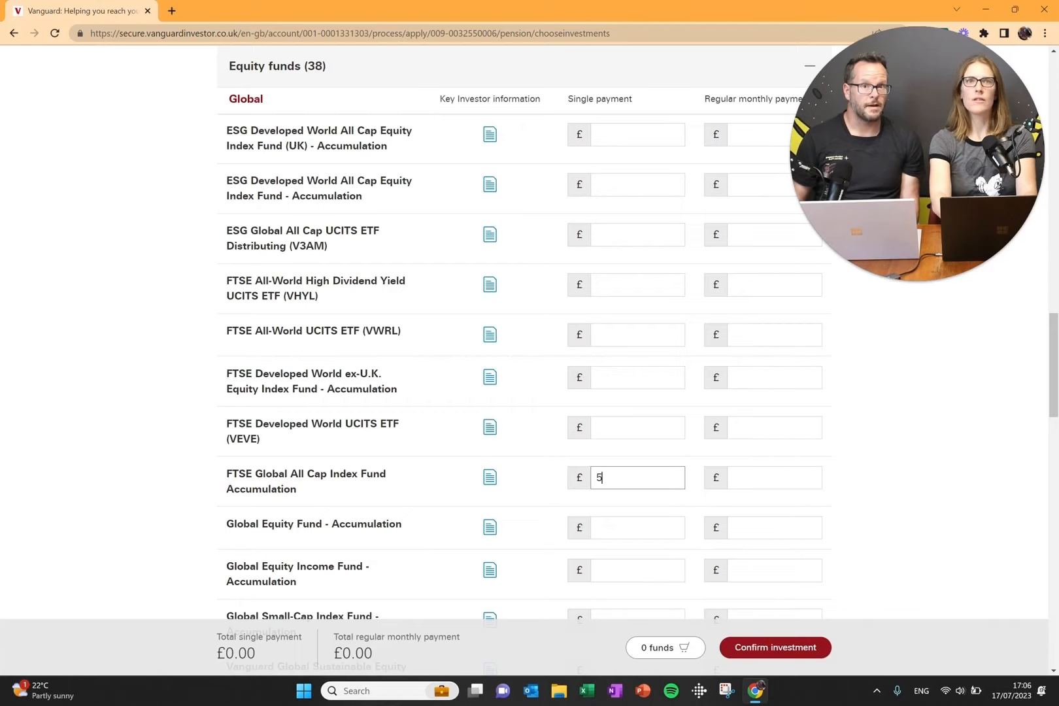
text(00)
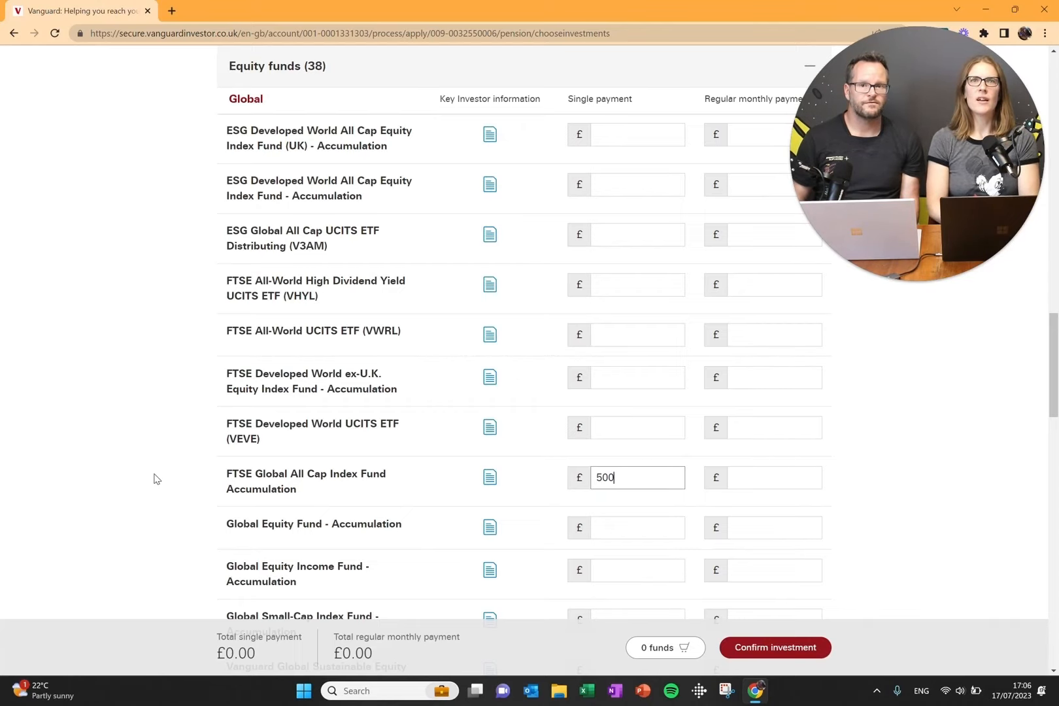
scroll(down, 3)
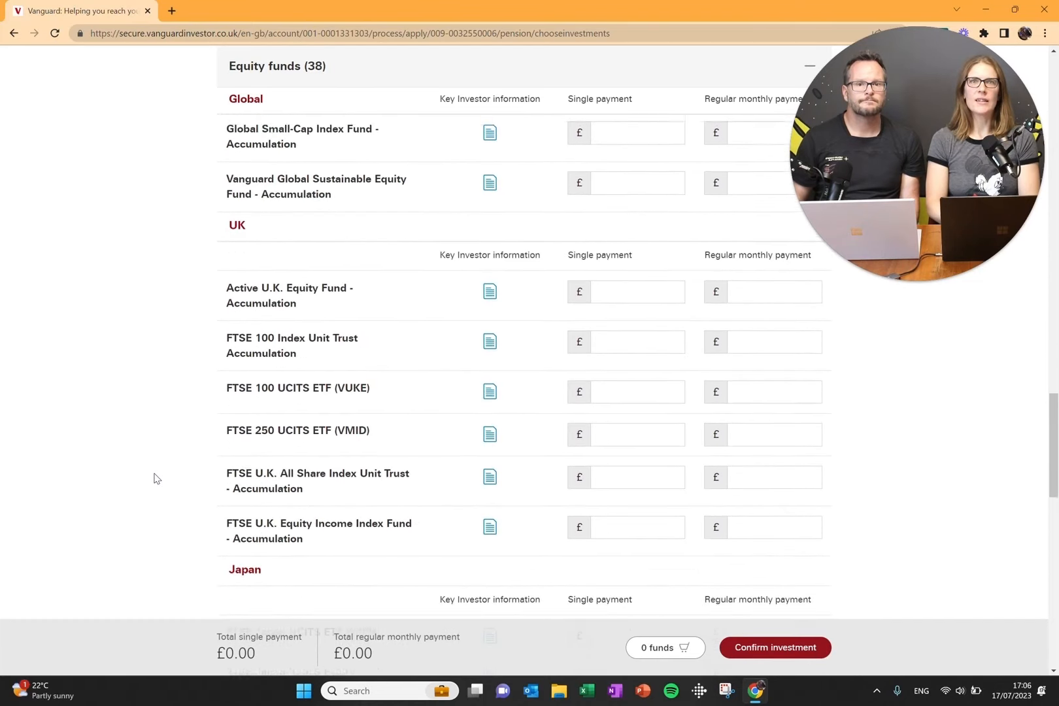
right_click(156, 479)
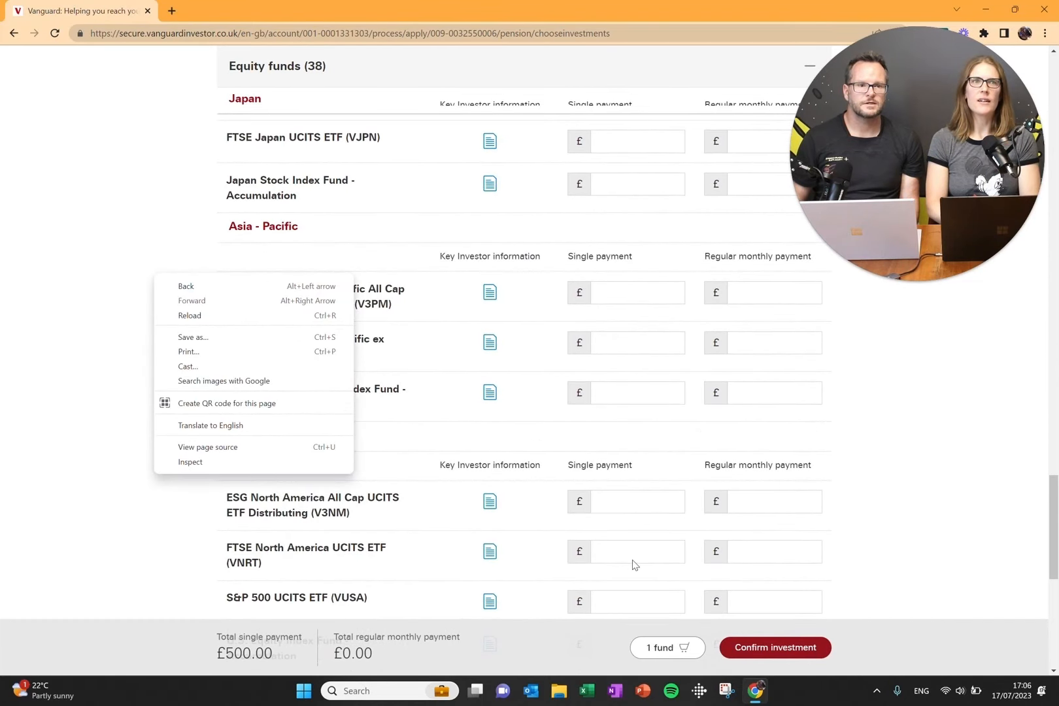
mouse_move(747, 662)
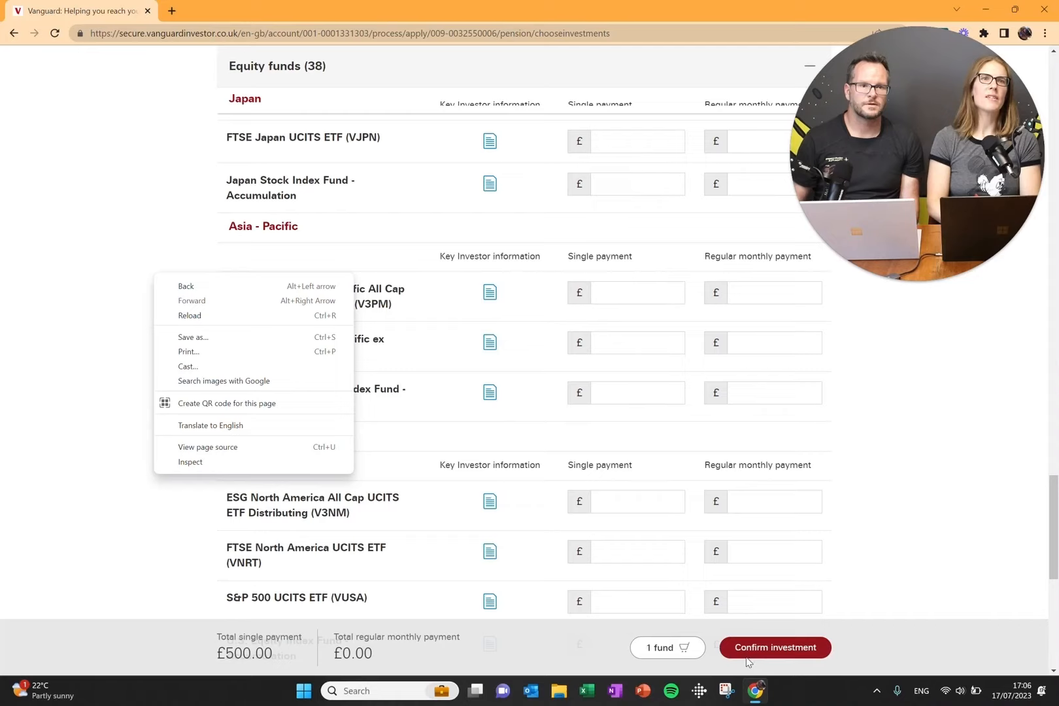
click(915, 649)
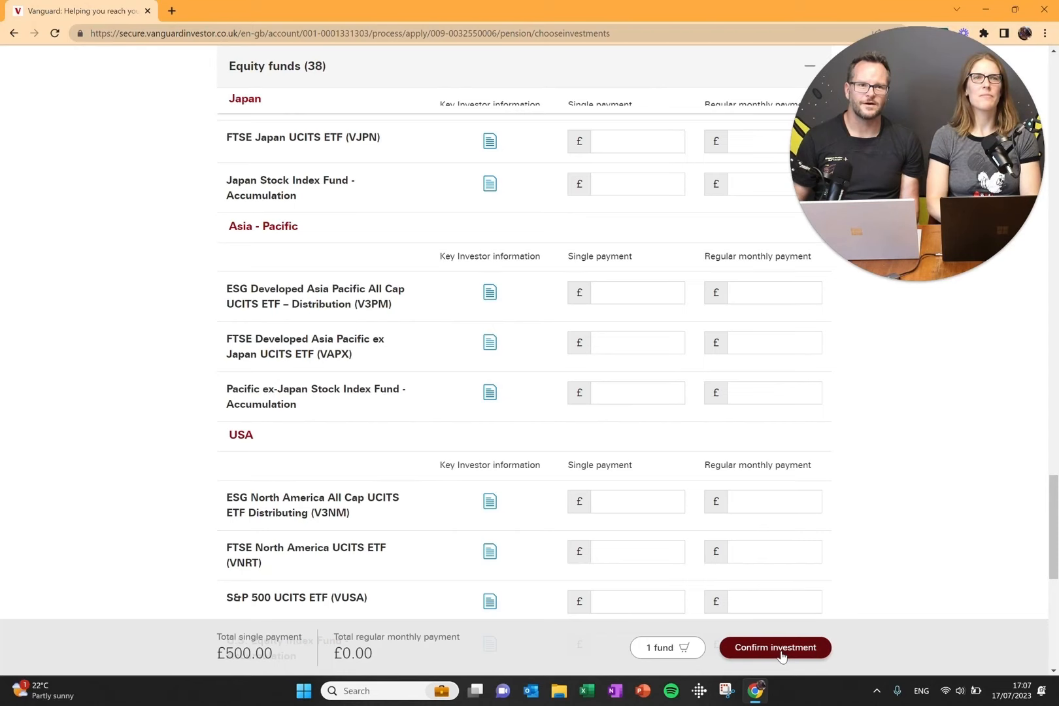
Step: Confirm the investment and Visa debit payment to reach review: £500 + £125 relief = £625
click(775, 647)
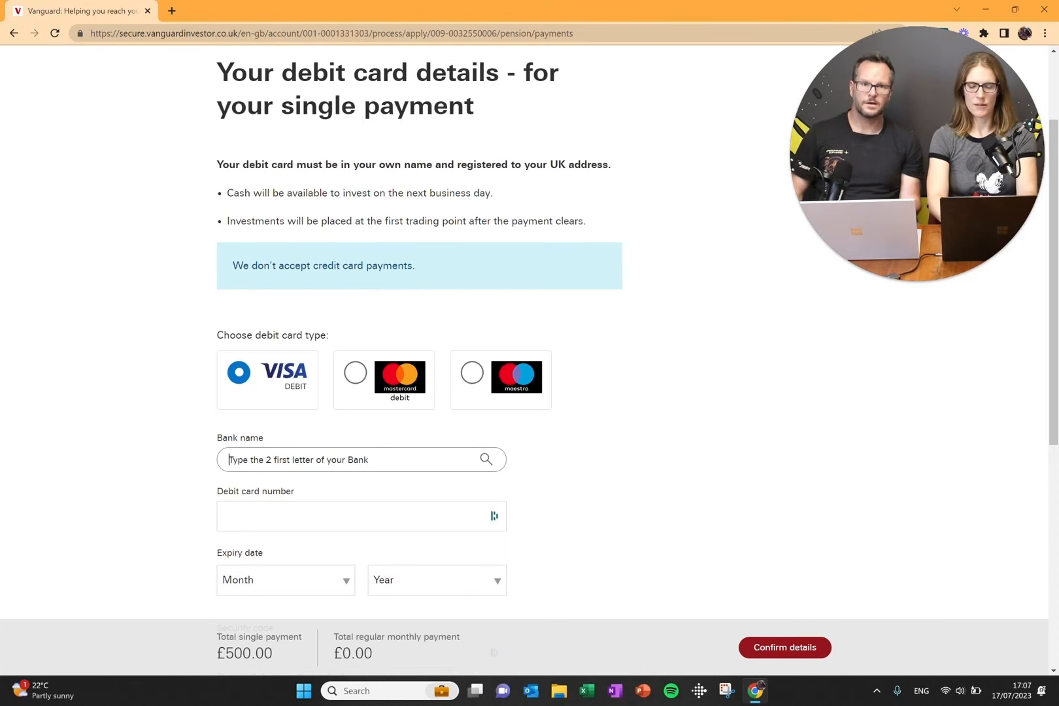
click(784, 647)
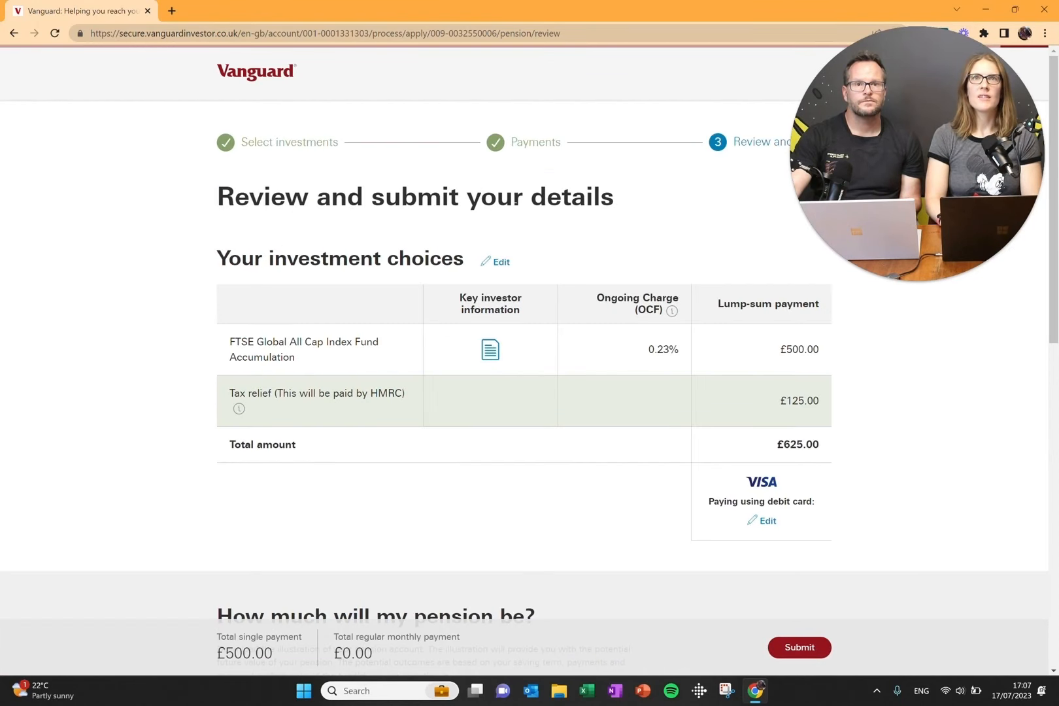
mouse_move(446, 475)
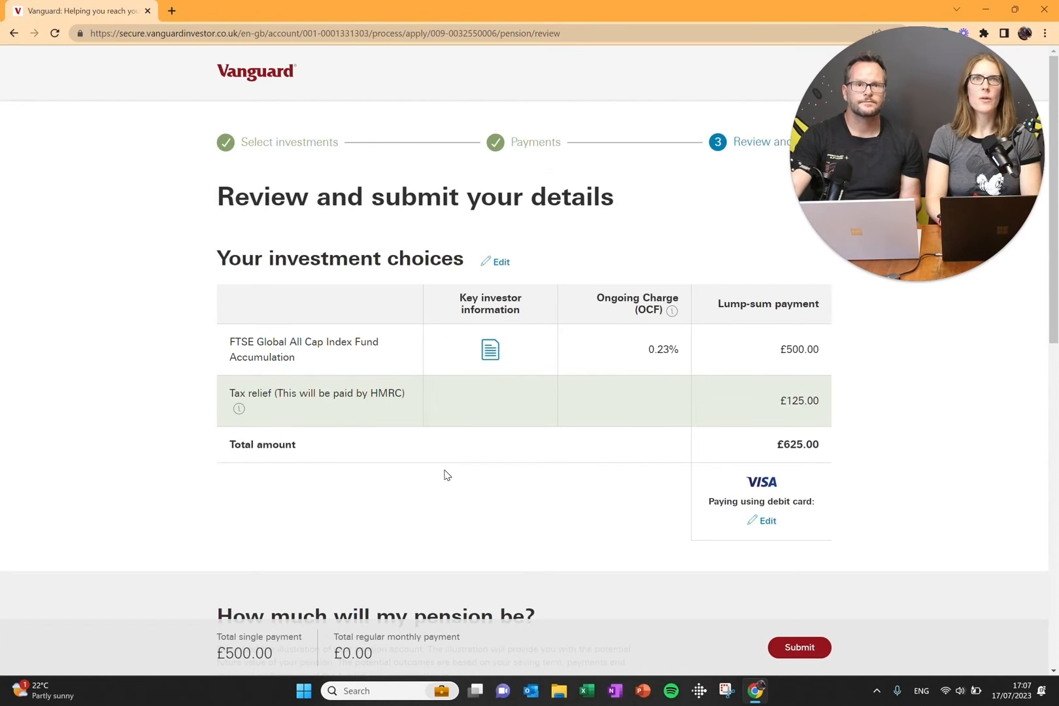
mouse_move(211, 346)
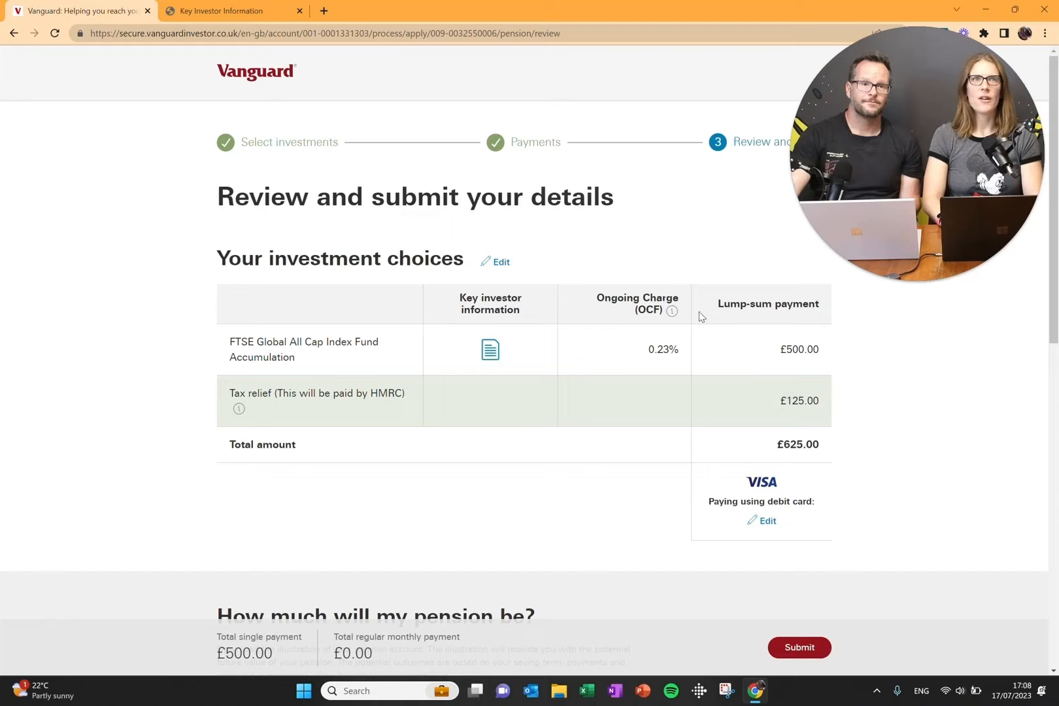
mouse_move(760, 327)
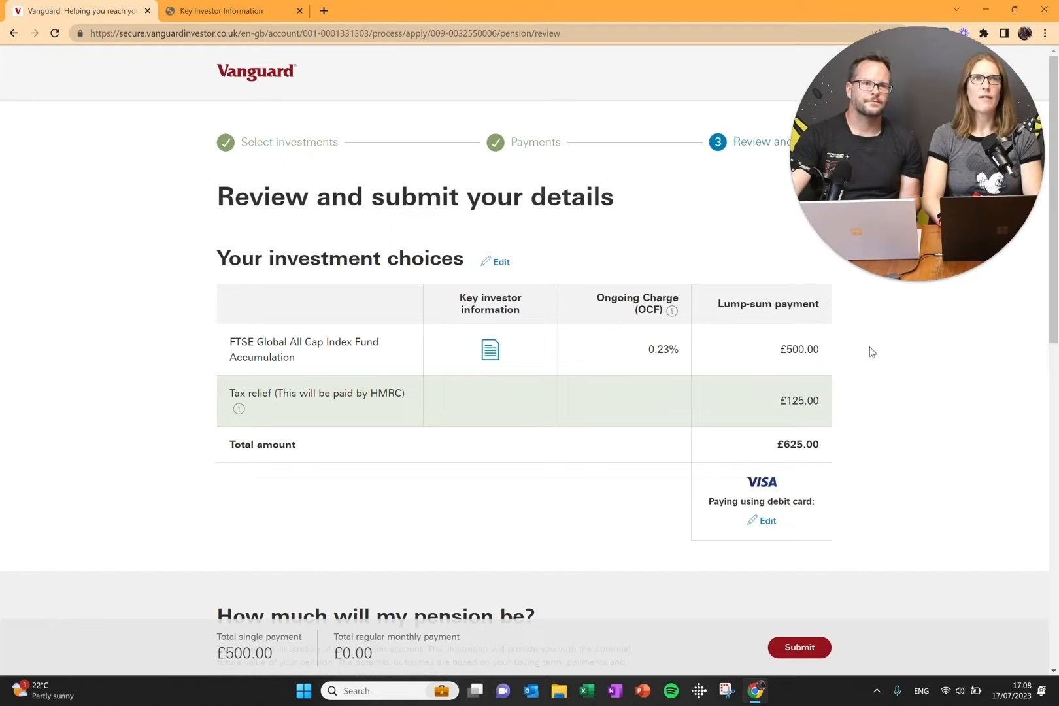
Step: Open the FTSE Global All Cap fund's Key Investor Information document in a separate tab
double_click(248, 393)
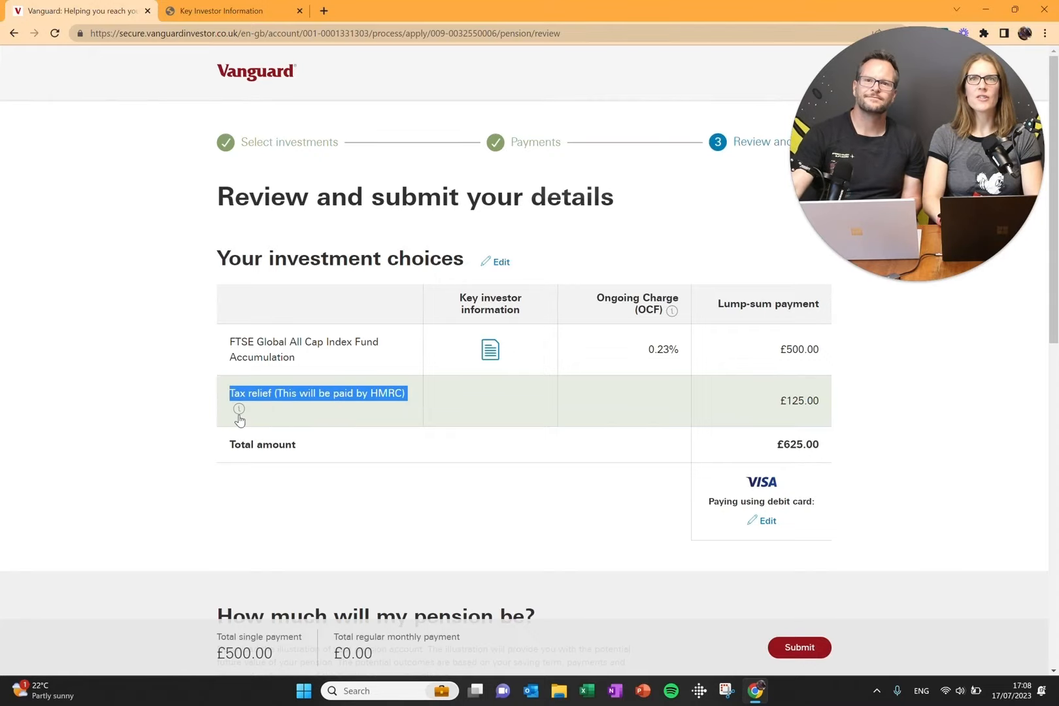
click(239, 409)
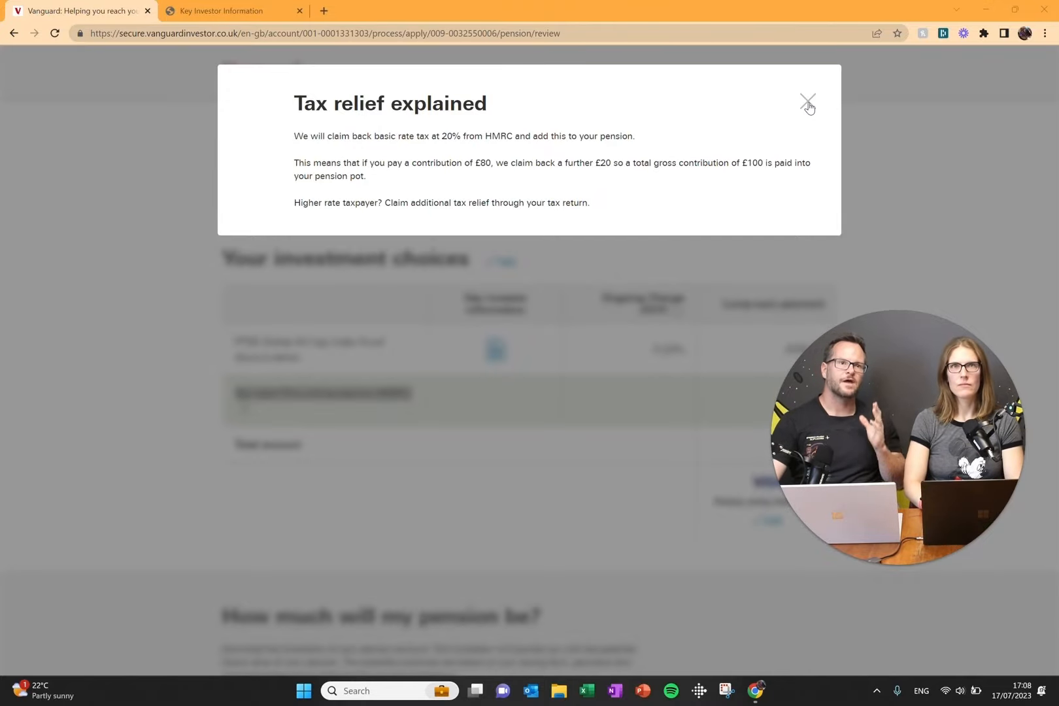
click(808, 101)
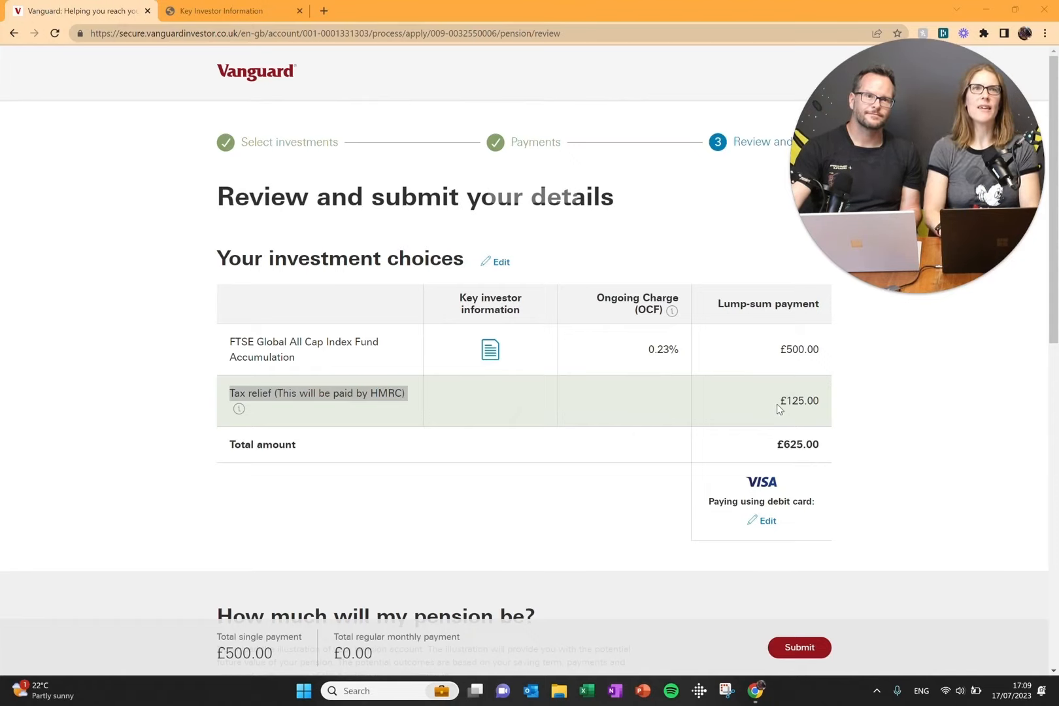
Step: Scroll to 'How much will my pension be?' and download the pension illustration PDF
double_click(798, 400)
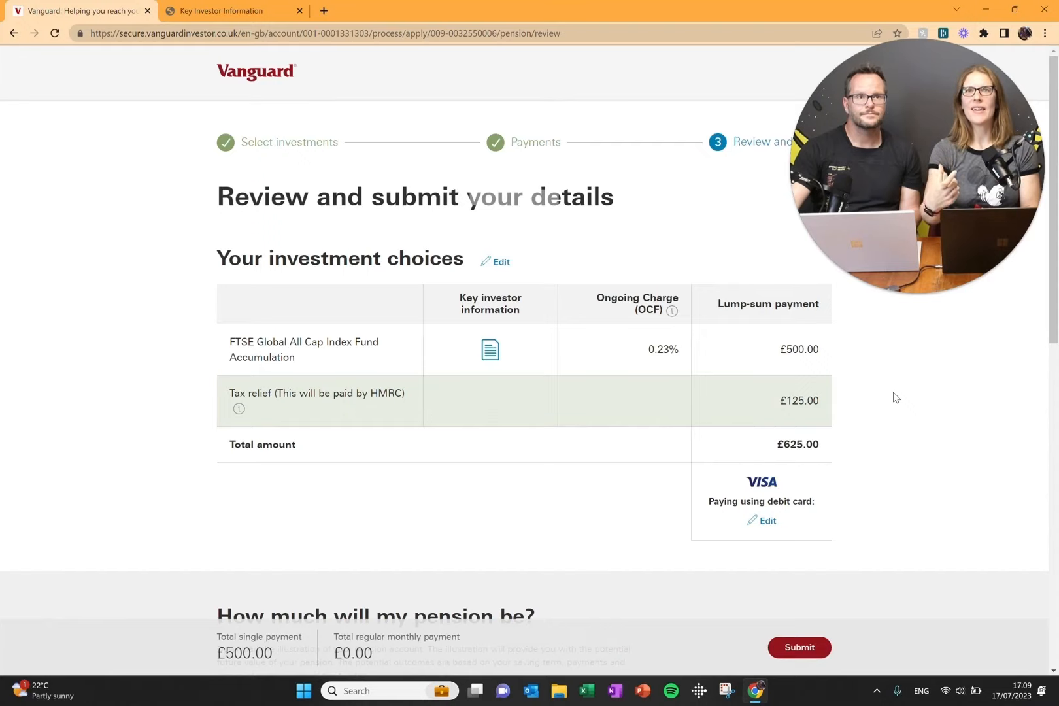
mouse_move(952, 483)
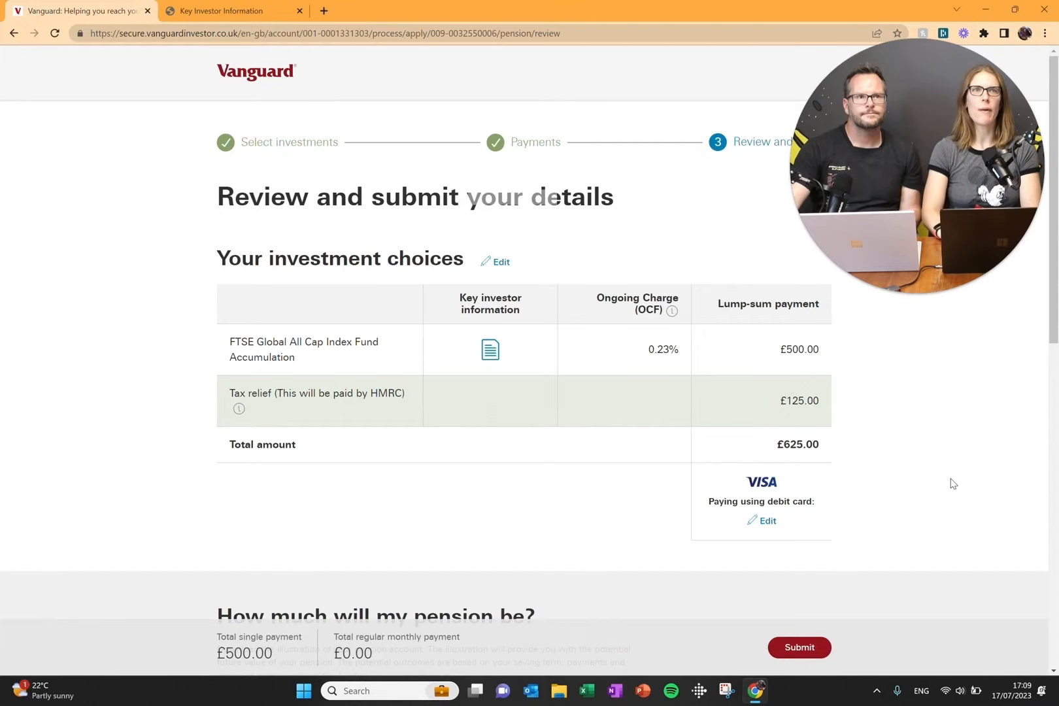
scroll(down, 3)
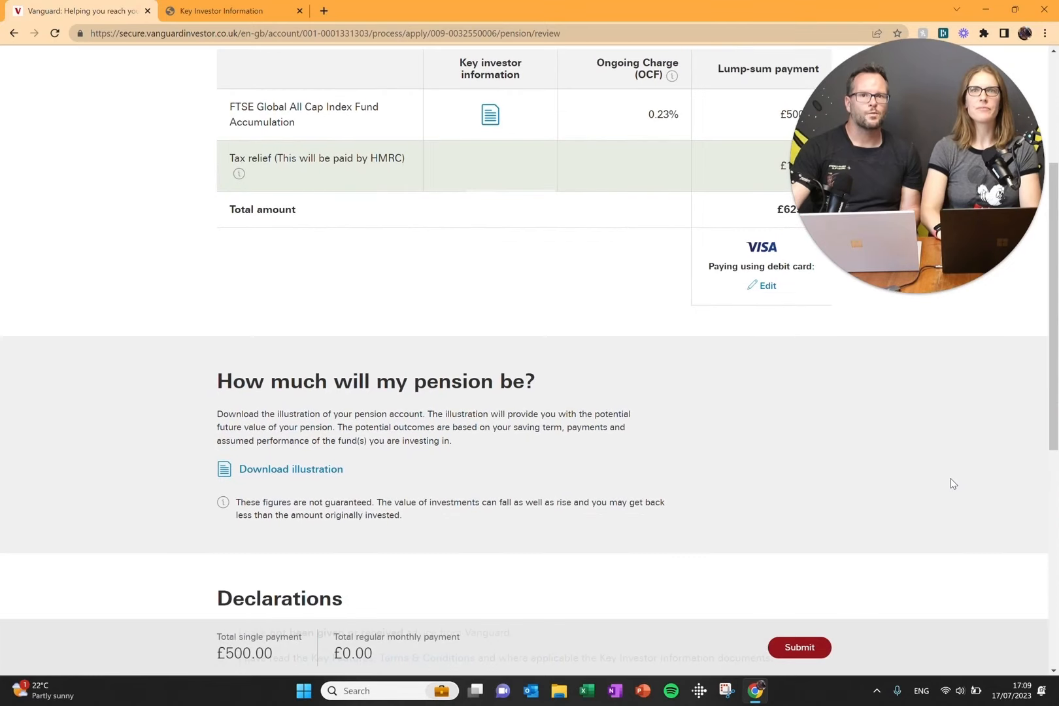
scroll(down, 3)
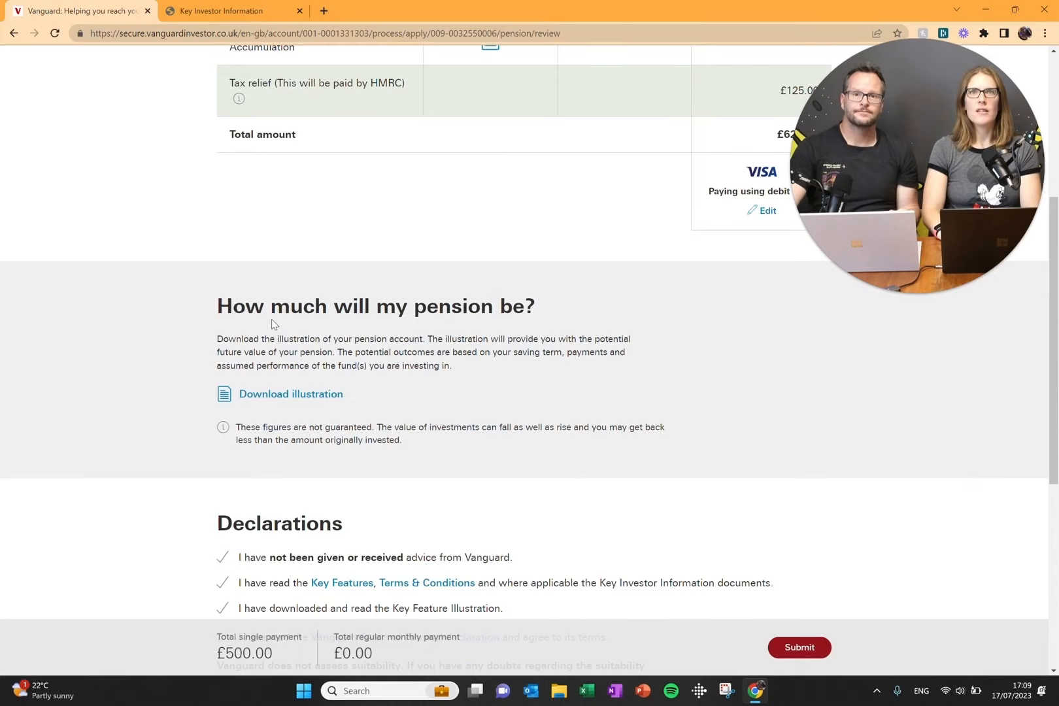
scroll(down, 3)
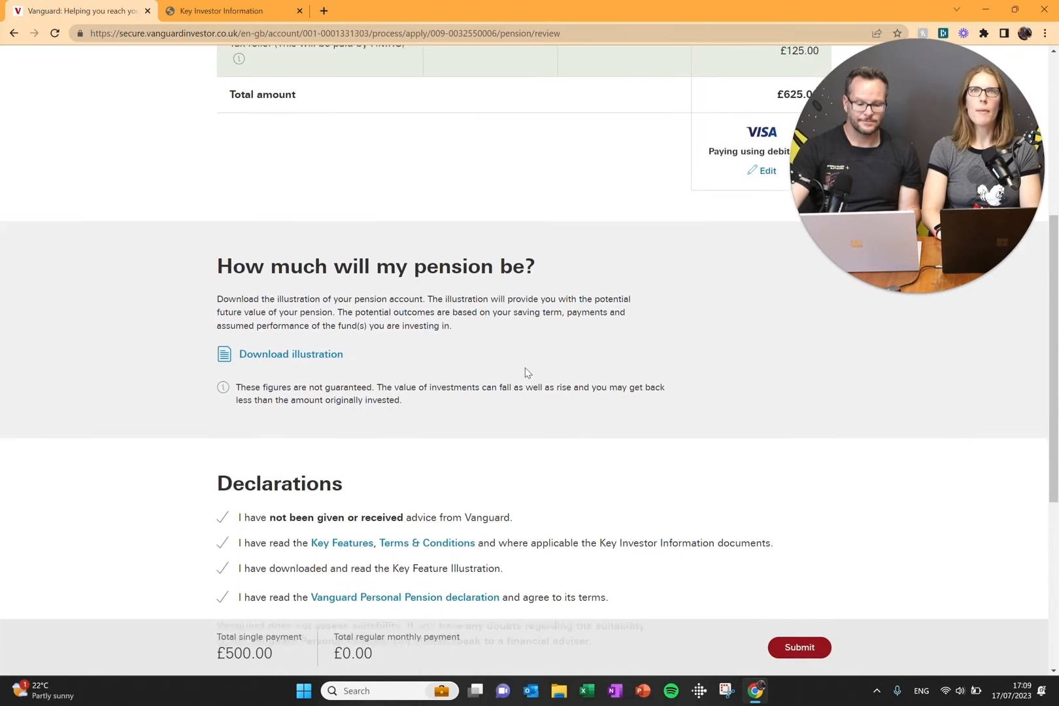
scroll(down, 3)
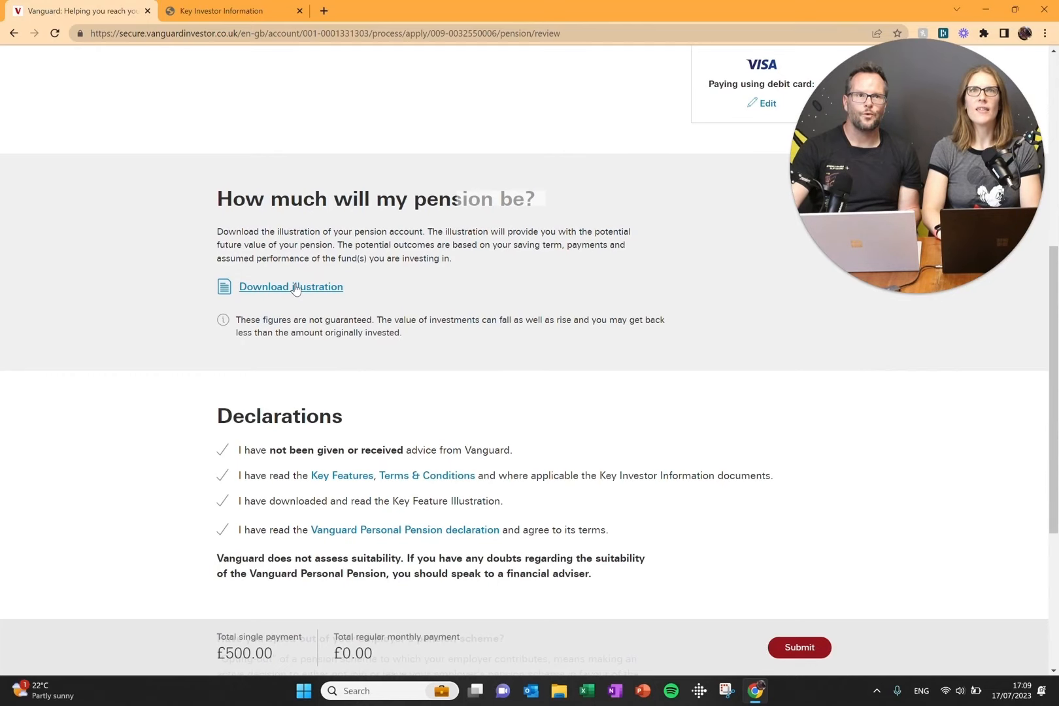
click(290, 286)
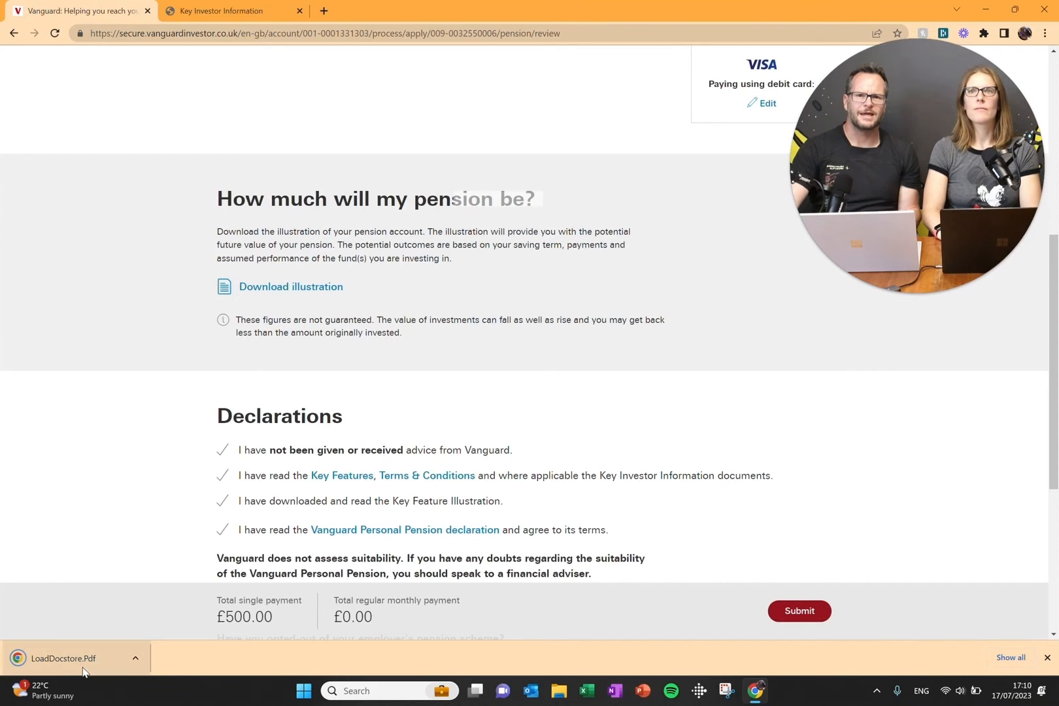
Step: Open the downloaded pension illustration PDF and scroll through it to the charges table
click(65, 663)
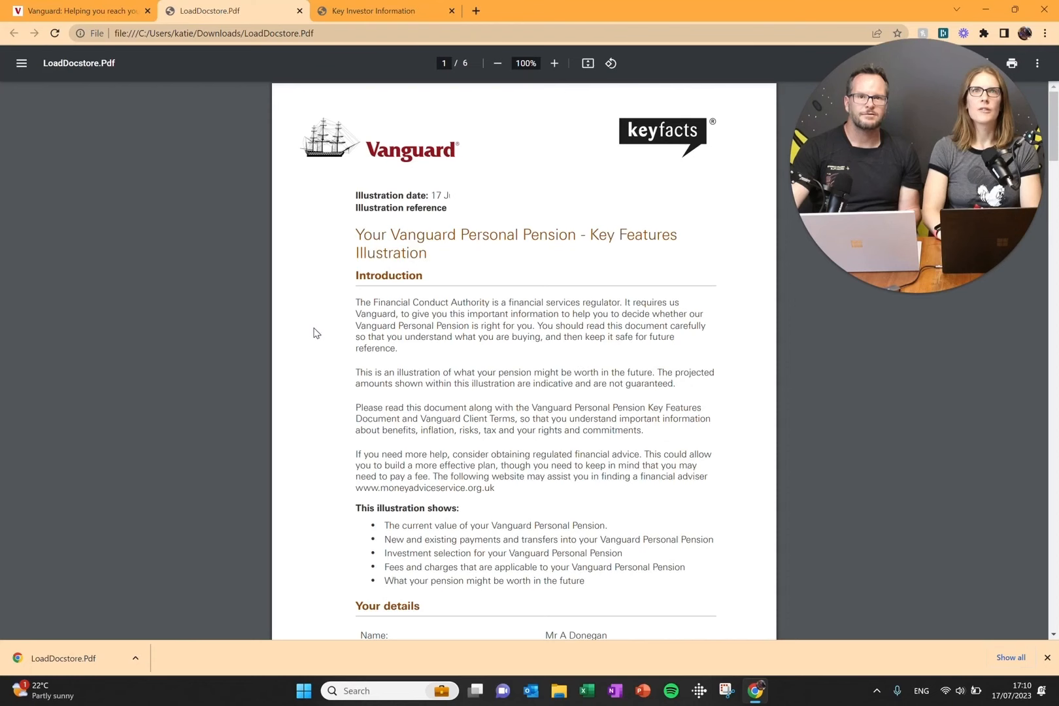
scroll(down, 3)
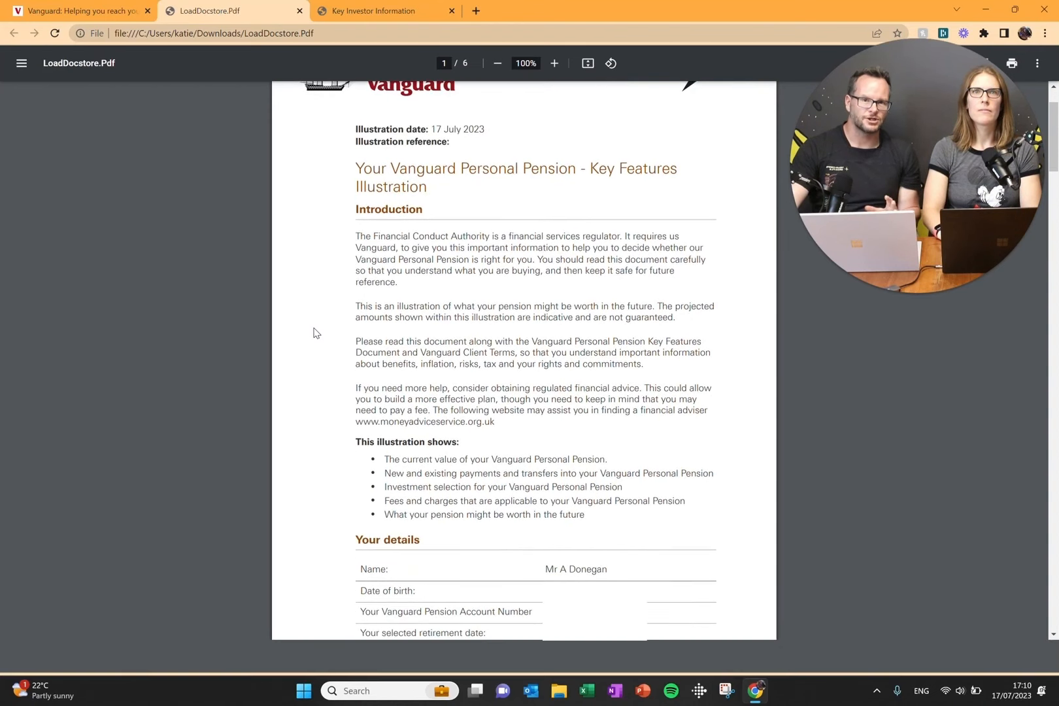
scroll(down, 3)
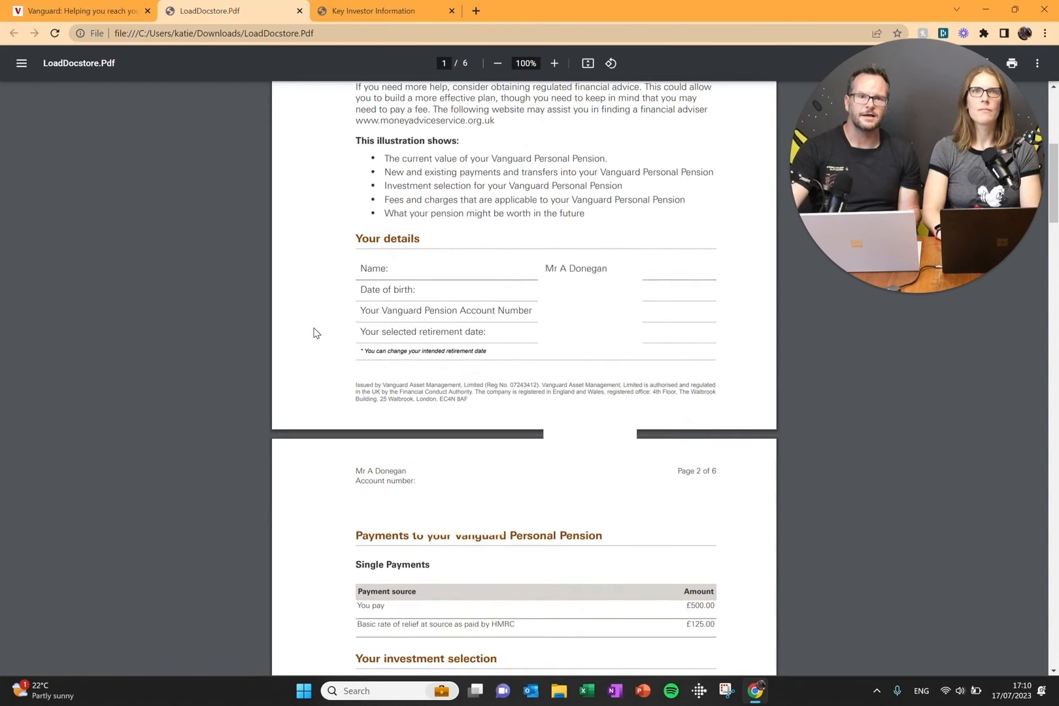
scroll(down, 3)
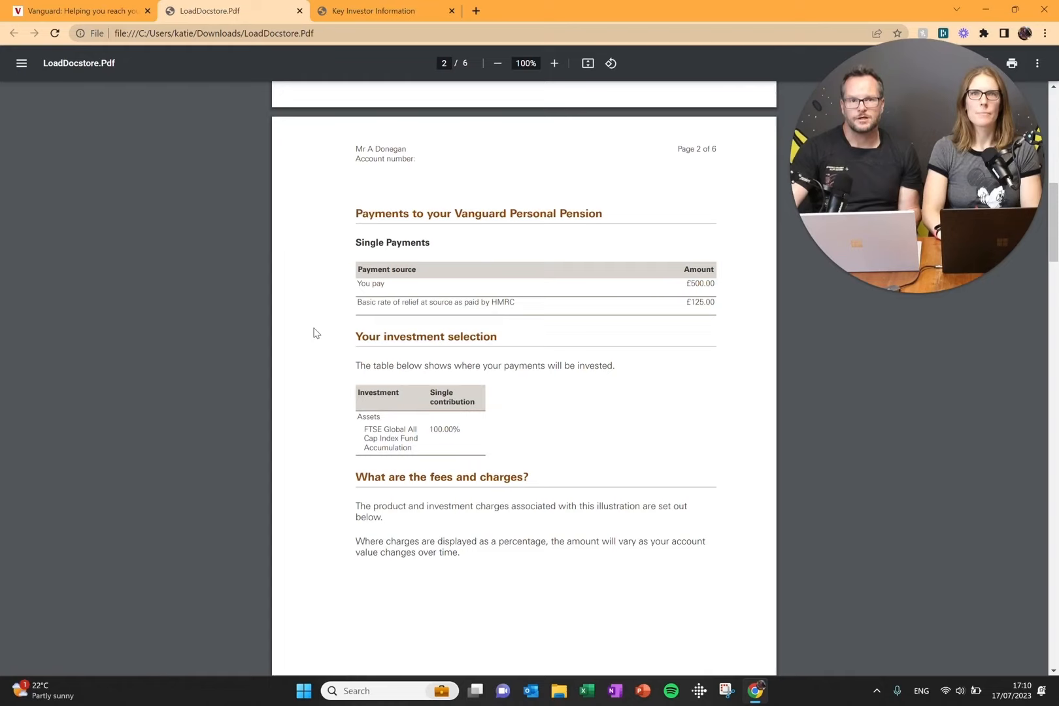
scroll(down, 3)
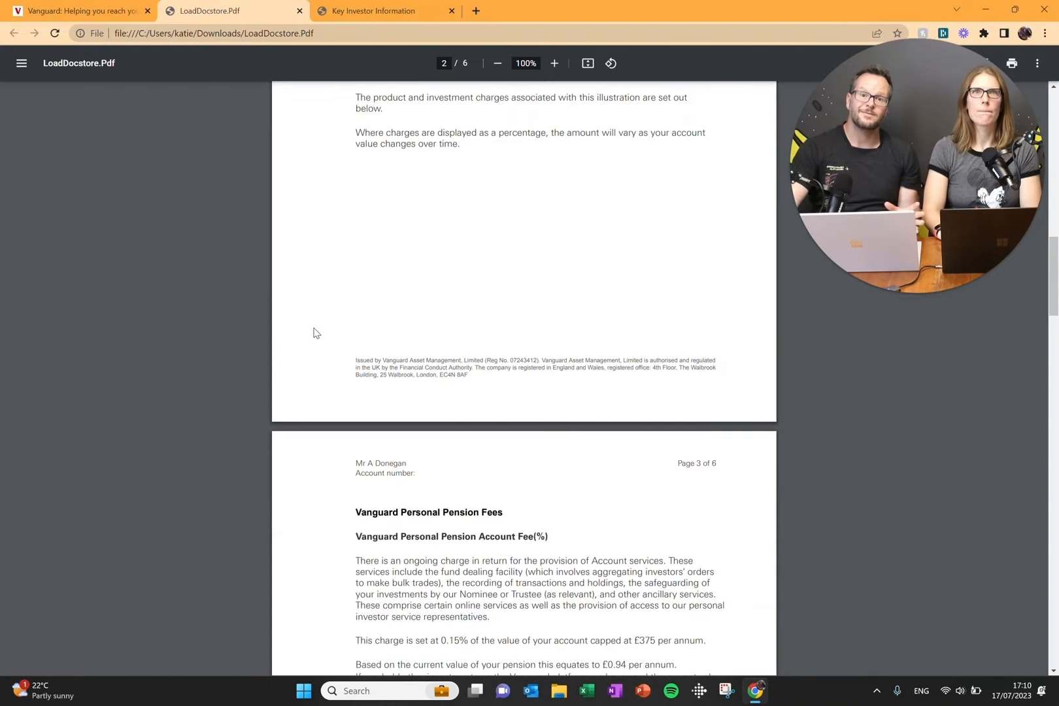
scroll(down, 3)
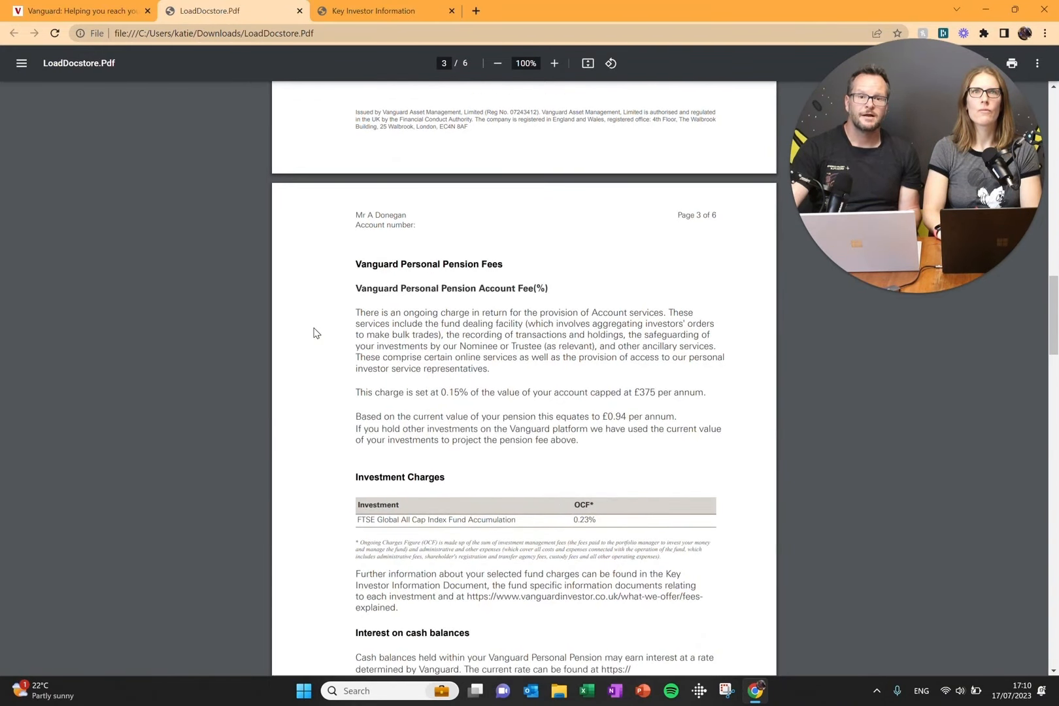
scroll(down, 3)
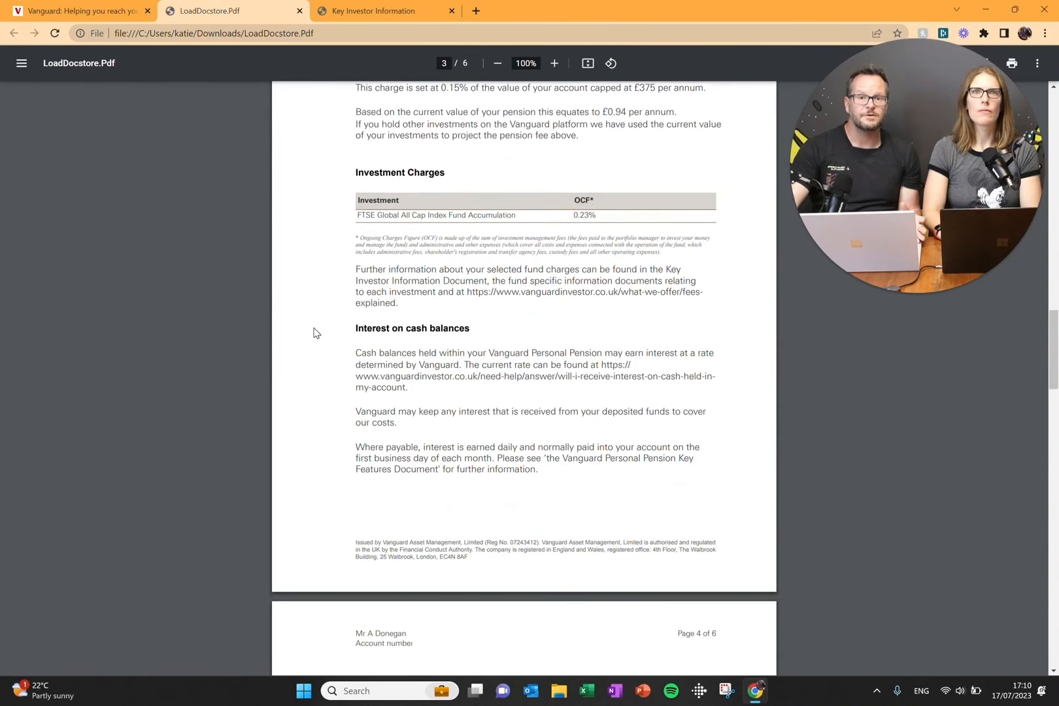
scroll(down, 3)
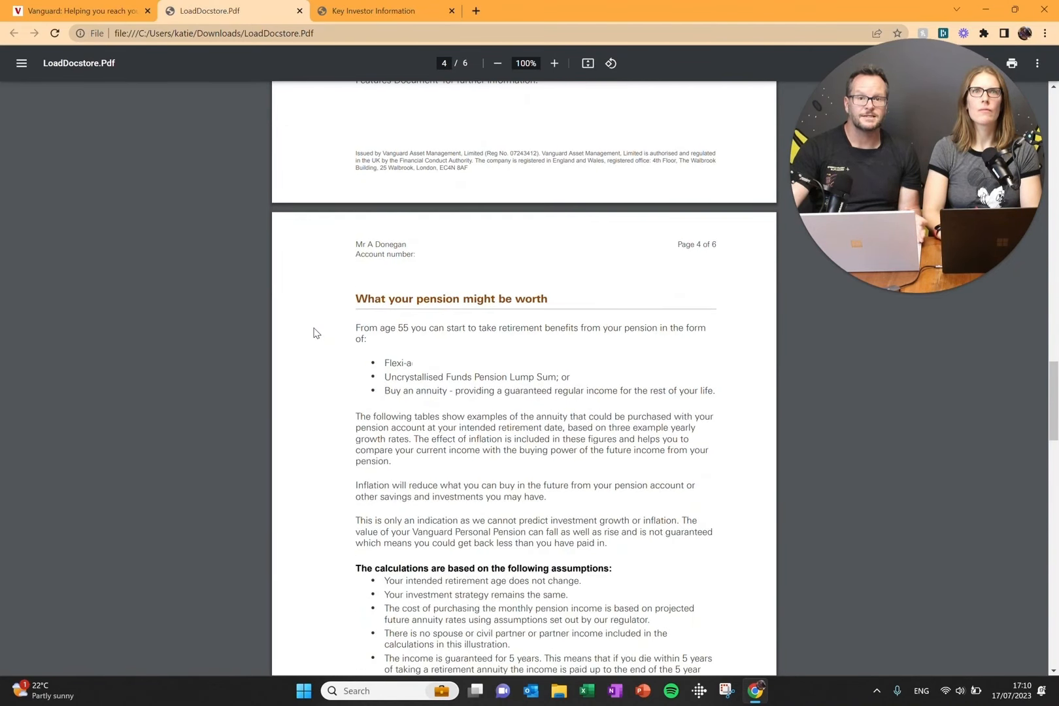
scroll(down, 3)
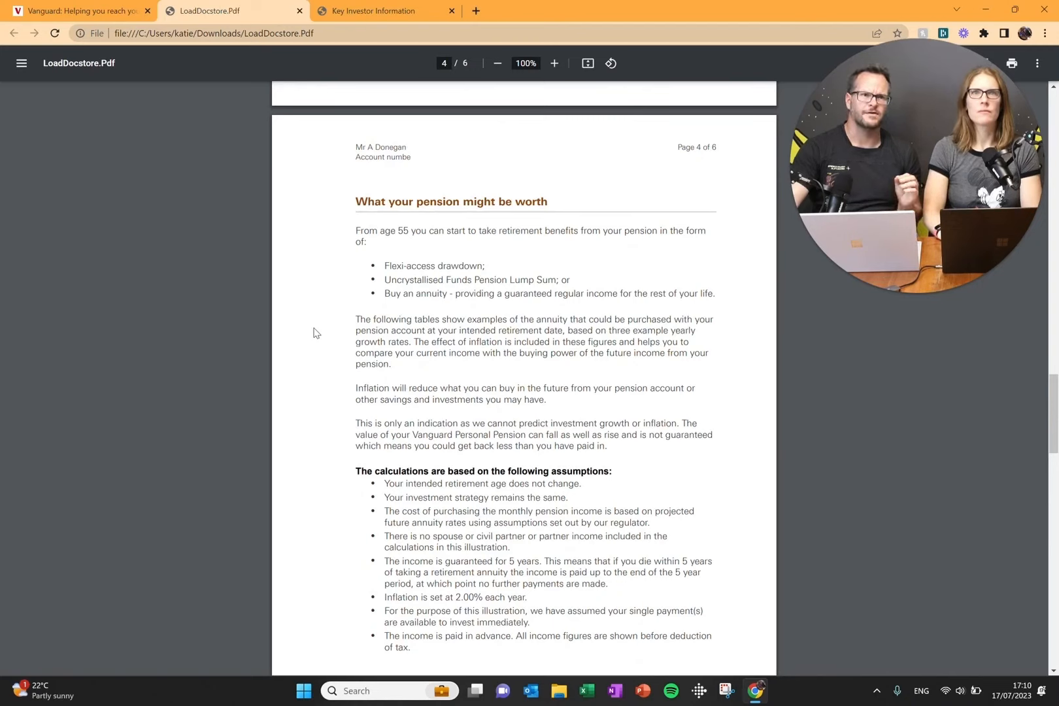
scroll(down, 3)
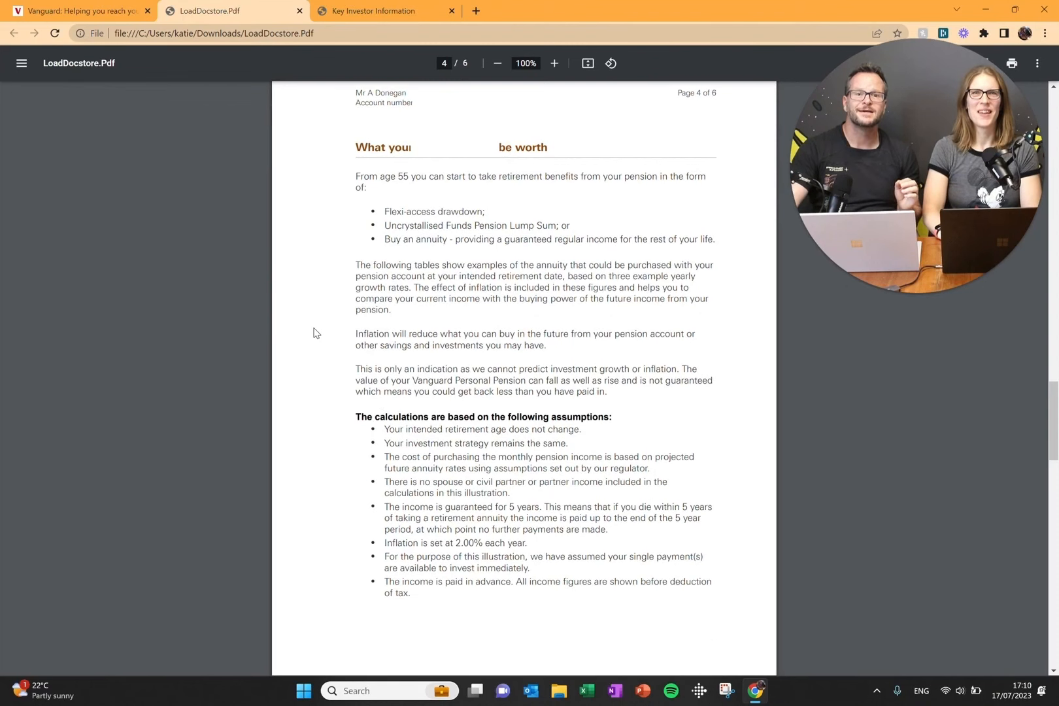
scroll(down, 3)
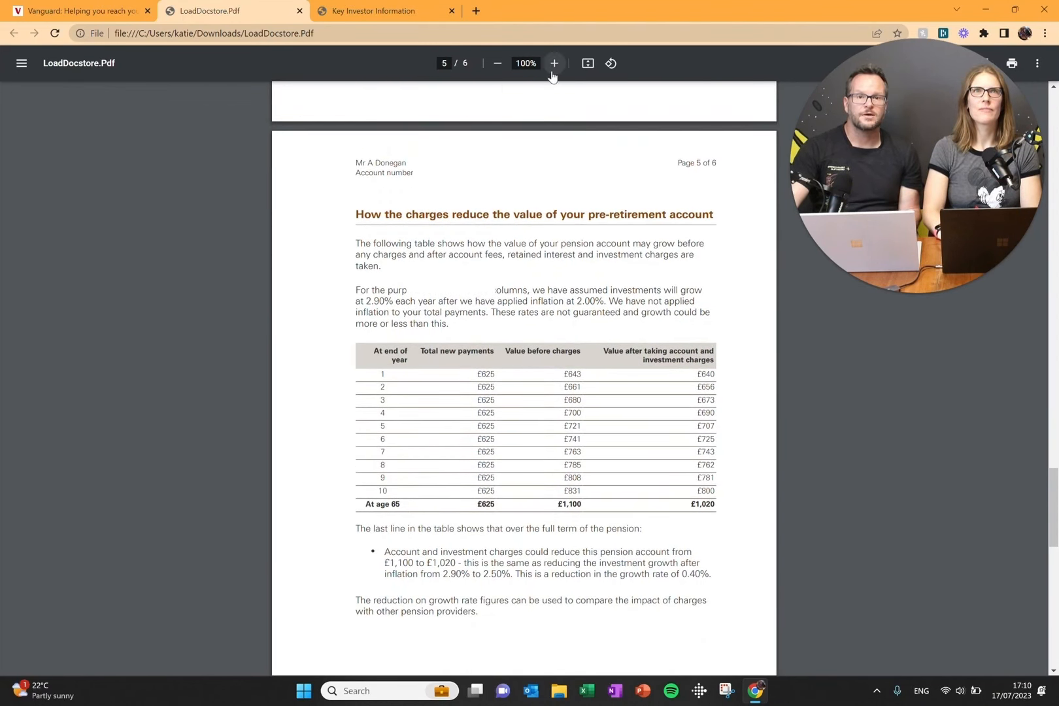
Step: Zoom in on the charges table and read through to the final-page pension projections
click(553, 63)
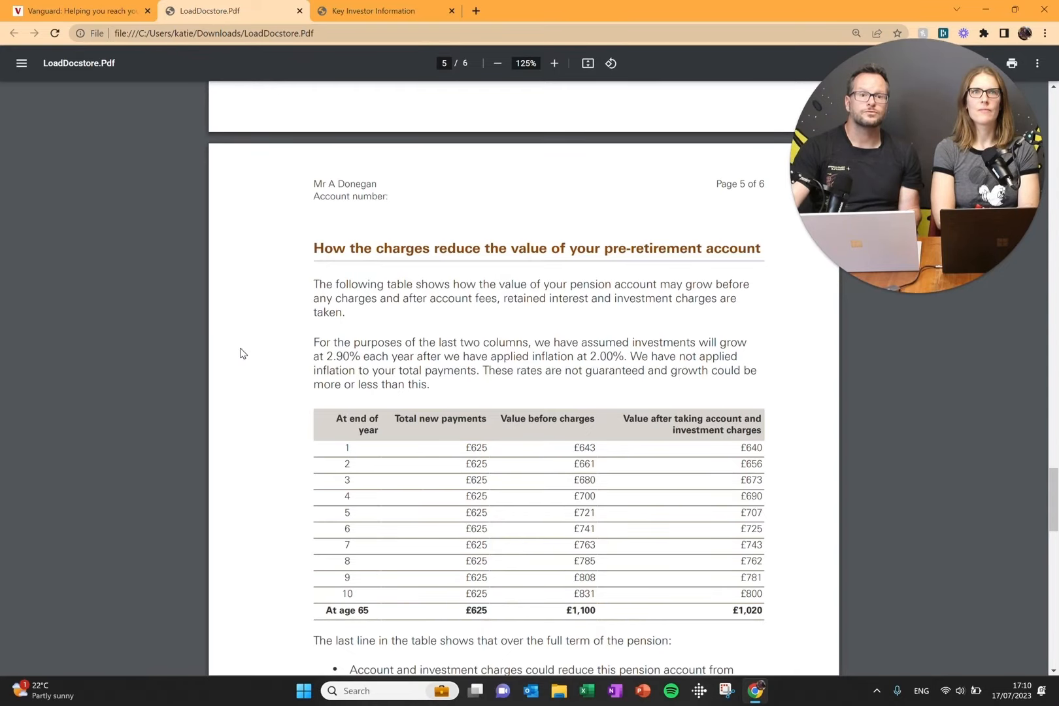
mouse_move(285, 492)
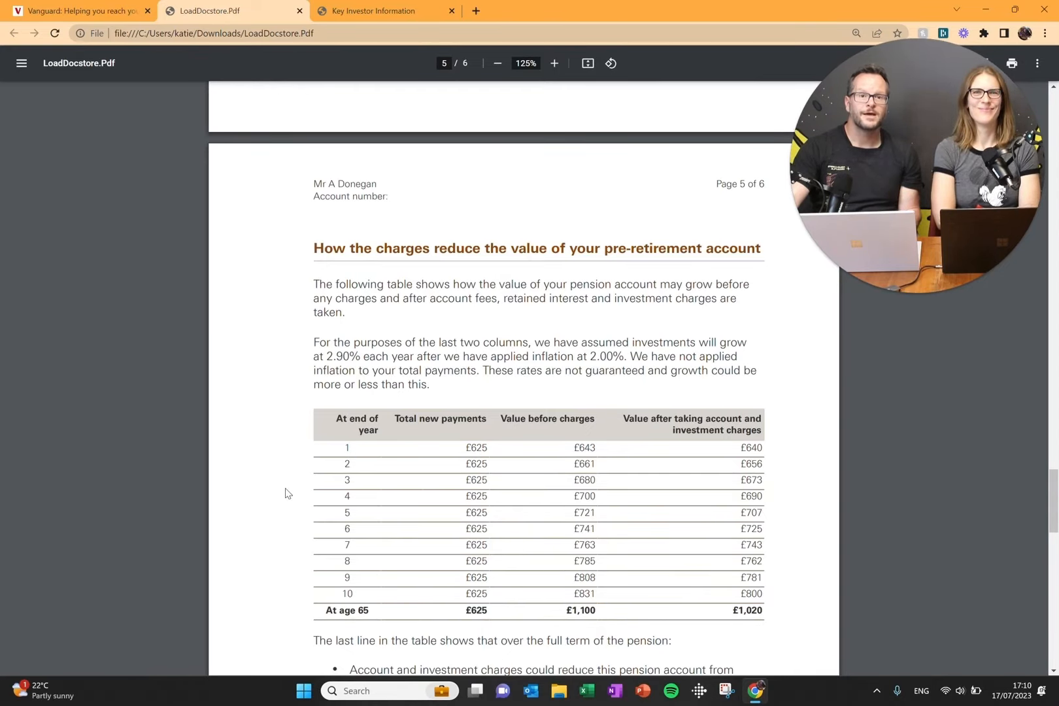
scroll(down, 3)
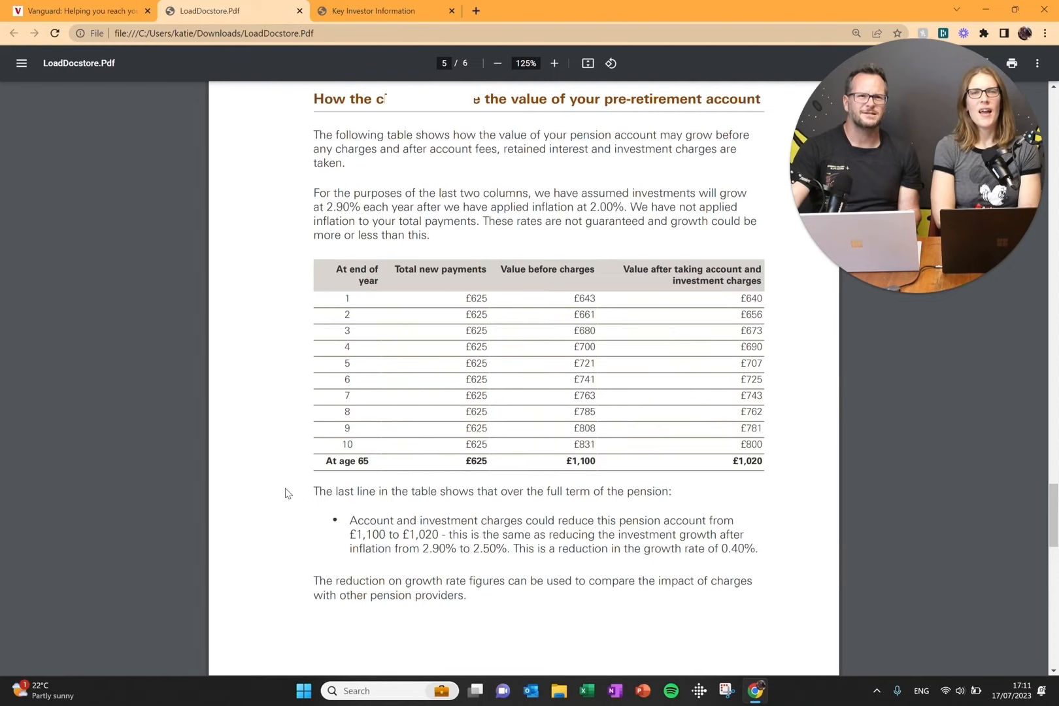
scroll(down, 3)
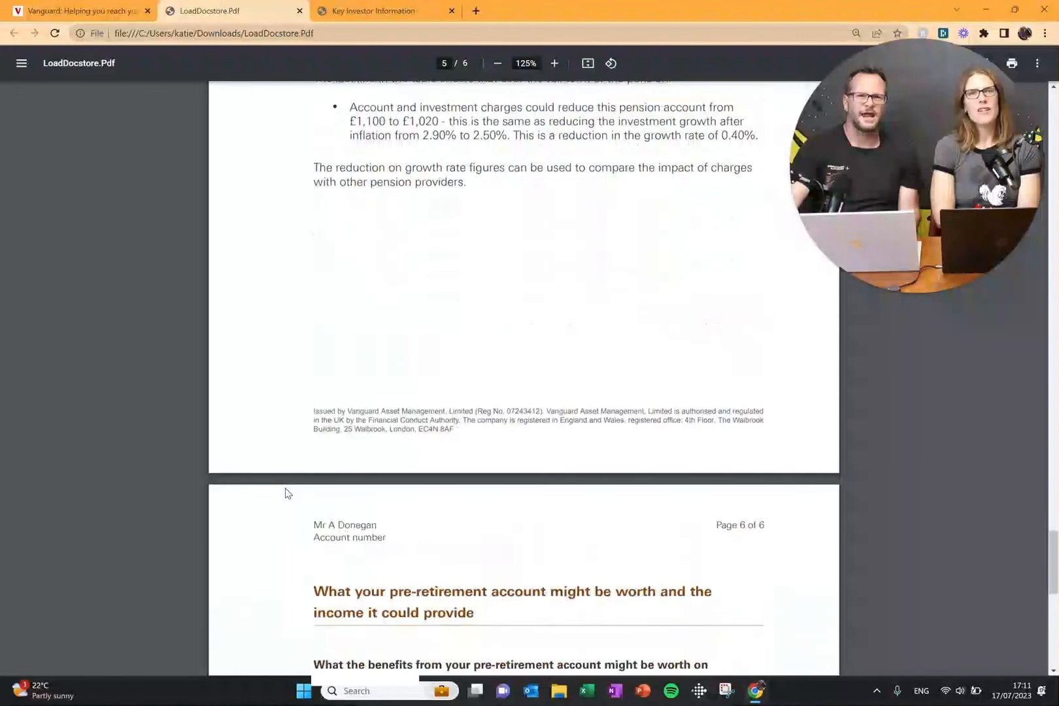
scroll(down, 3)
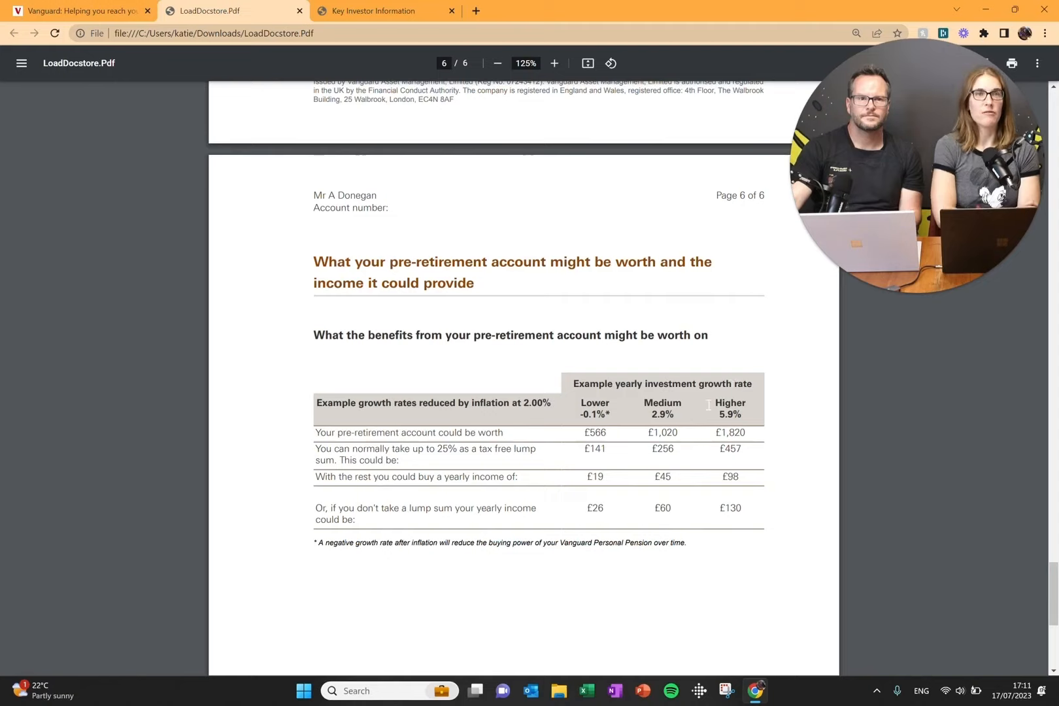
mouse_move(811, 483)
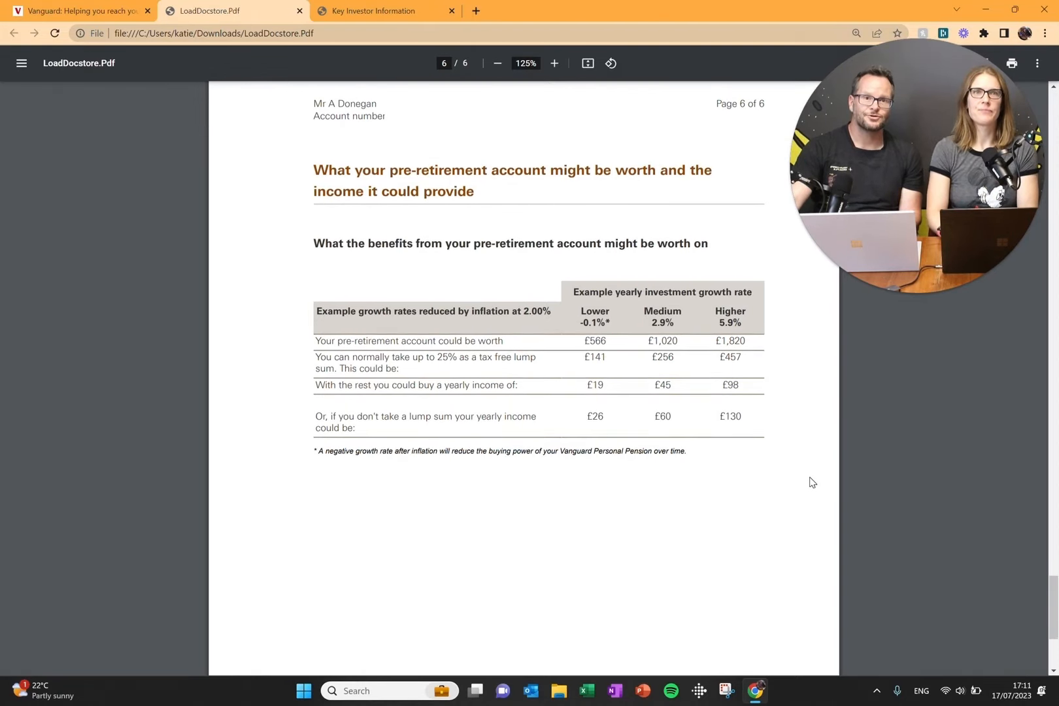
scroll(down, 3)
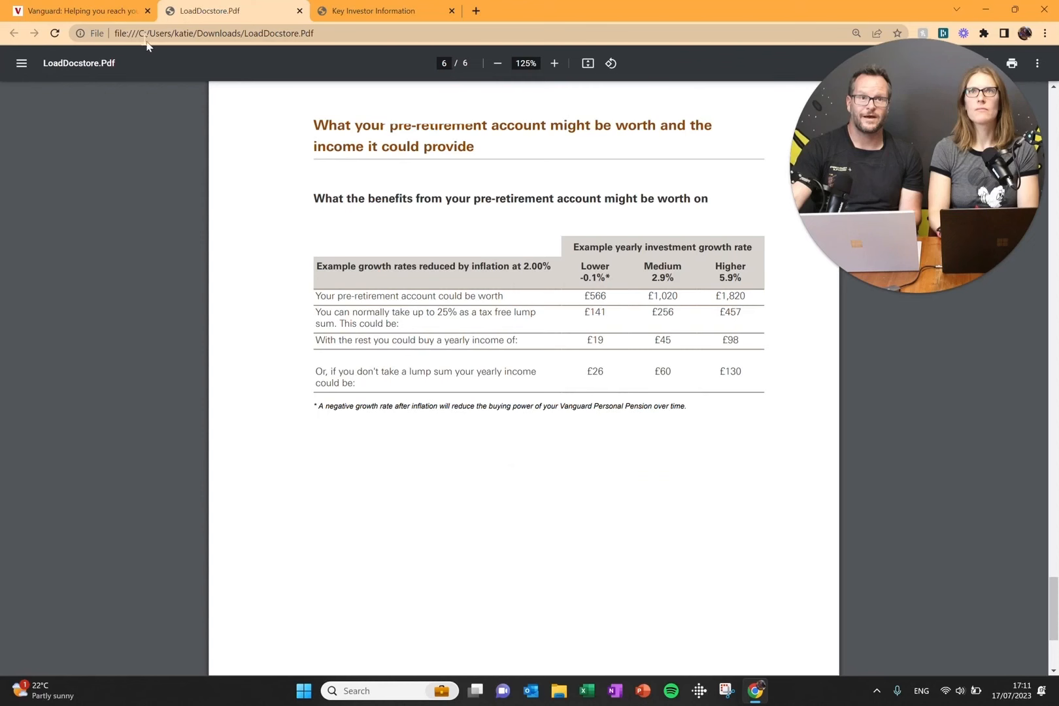
Step: Return to the Vanguard review tab, open the Key Features link, and reach the declarations and opt-out question
click(79, 11)
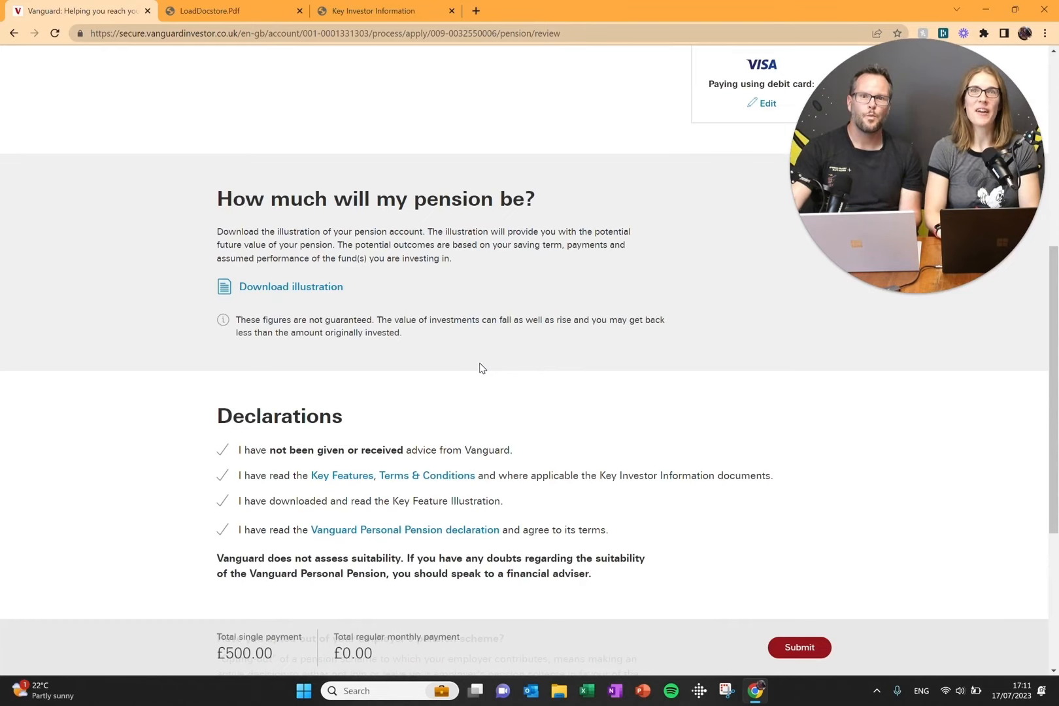
scroll(down, 3)
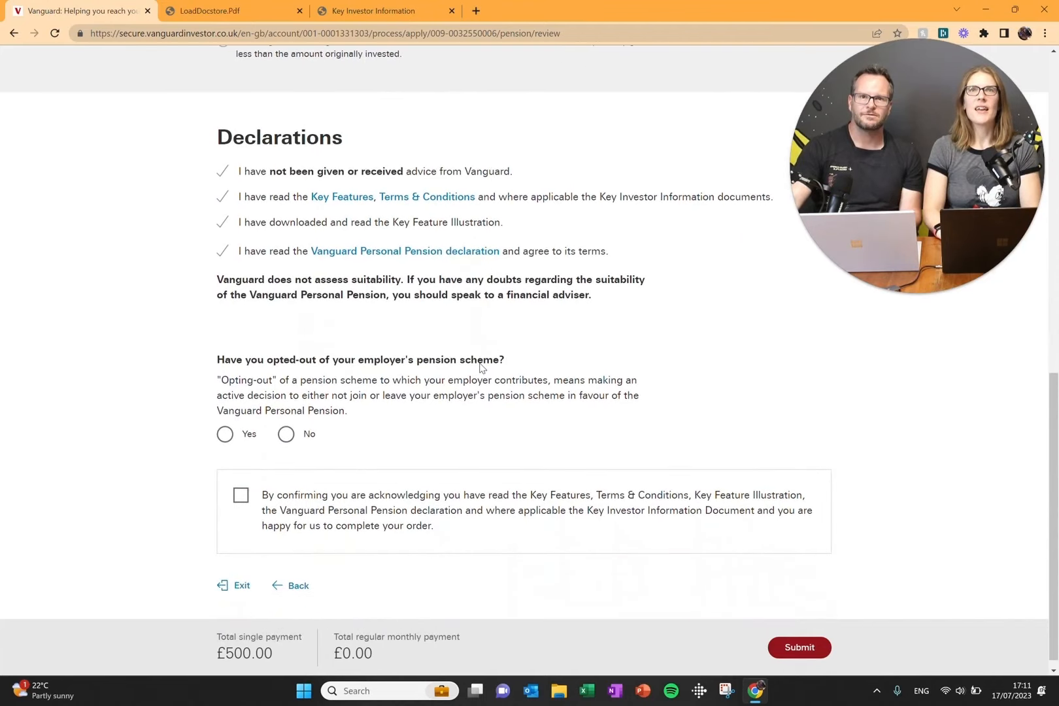
scroll(down, 3)
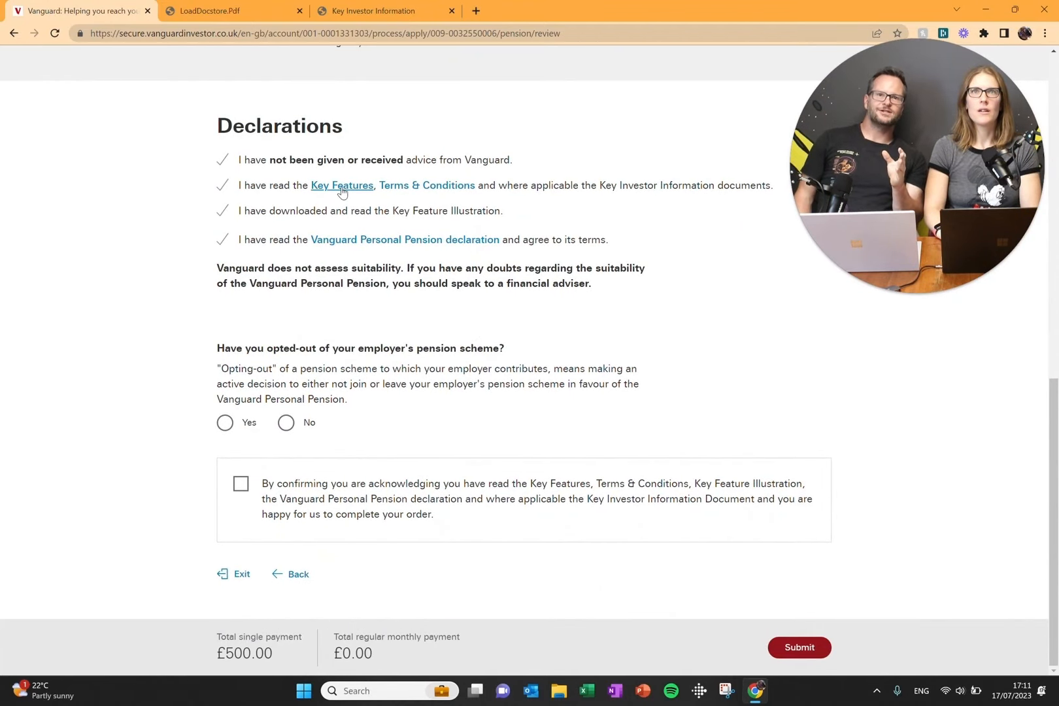
click(341, 185)
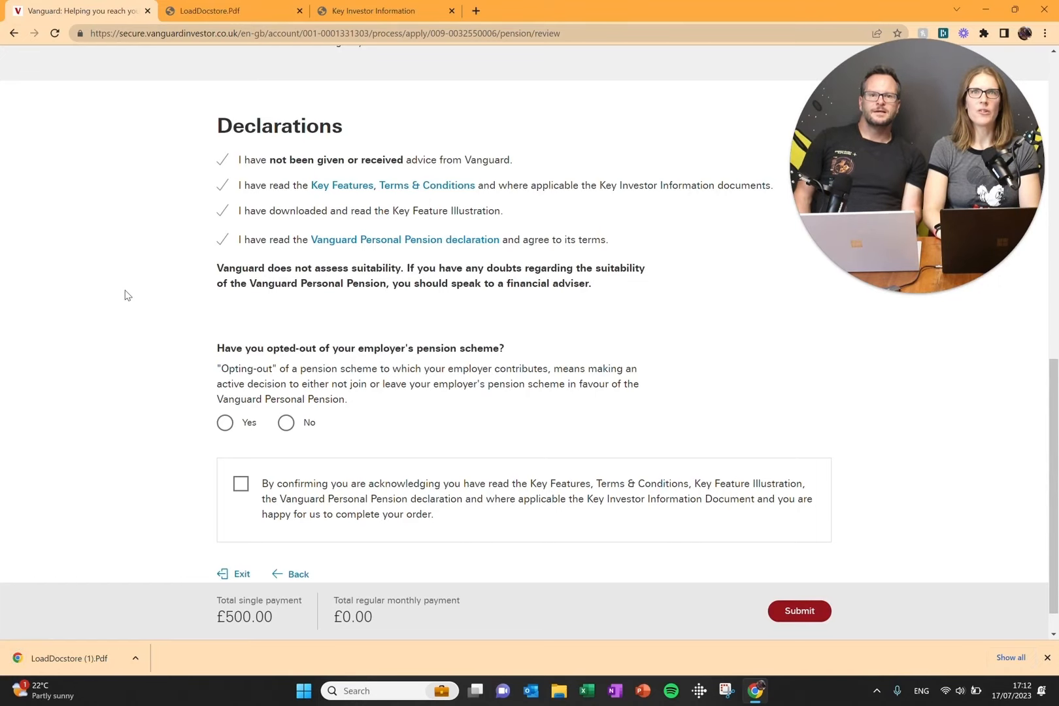
scroll(down, 3)
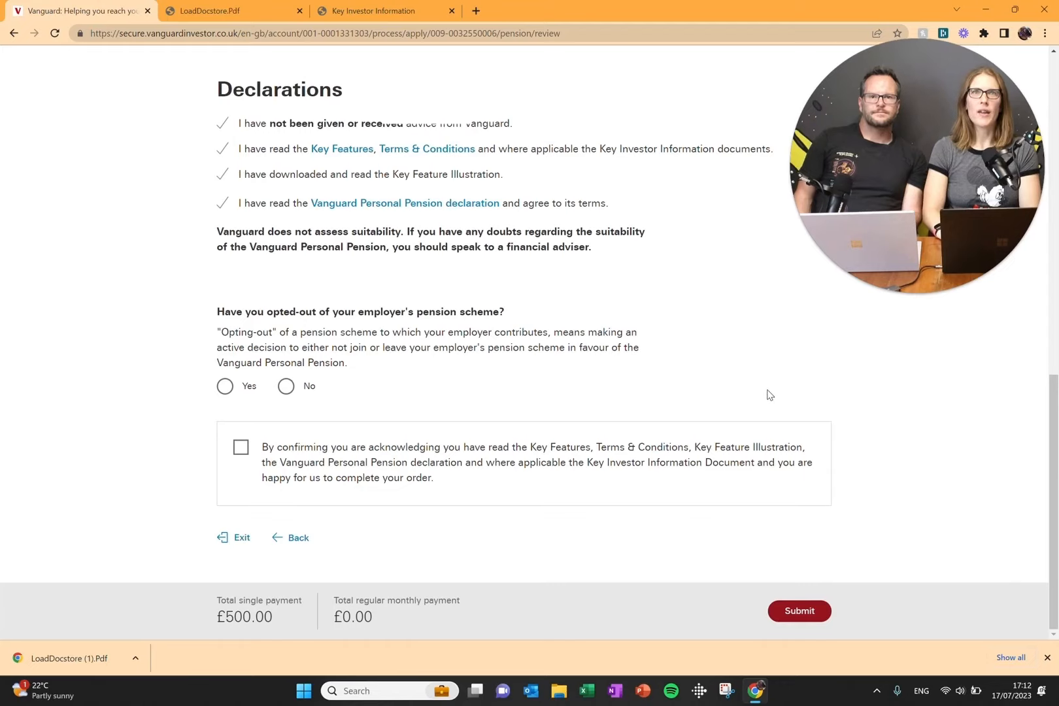
mouse_move(460, 362)
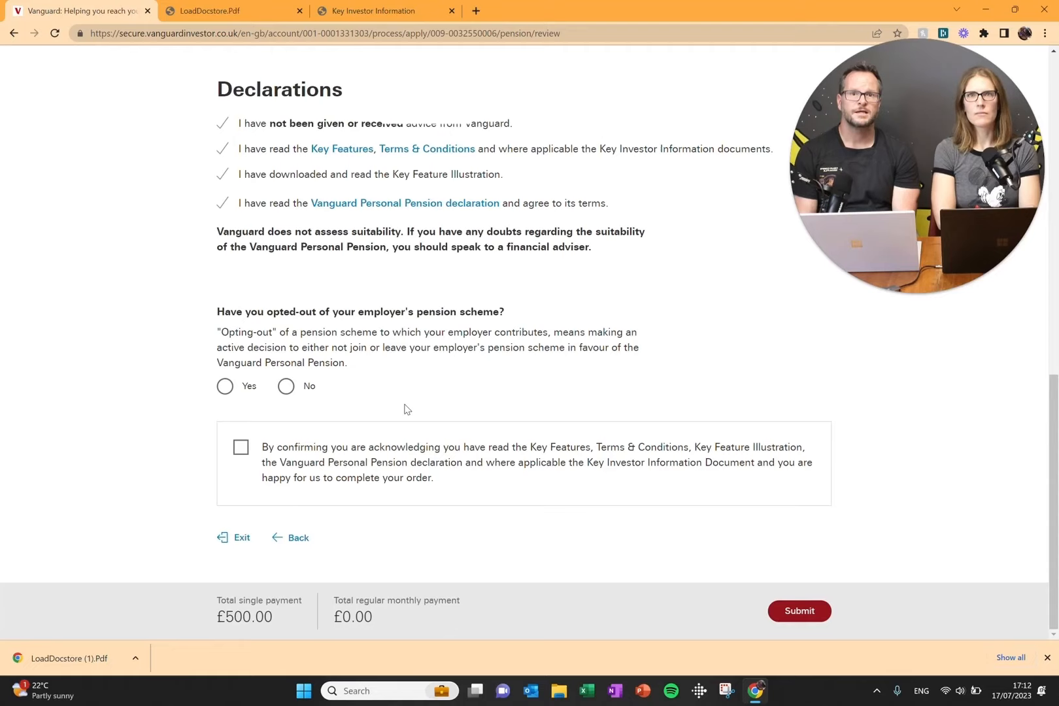
Step: Answer Yes to the employer opt-out question, tick the declarations confirmation, and submit
click(224, 385)
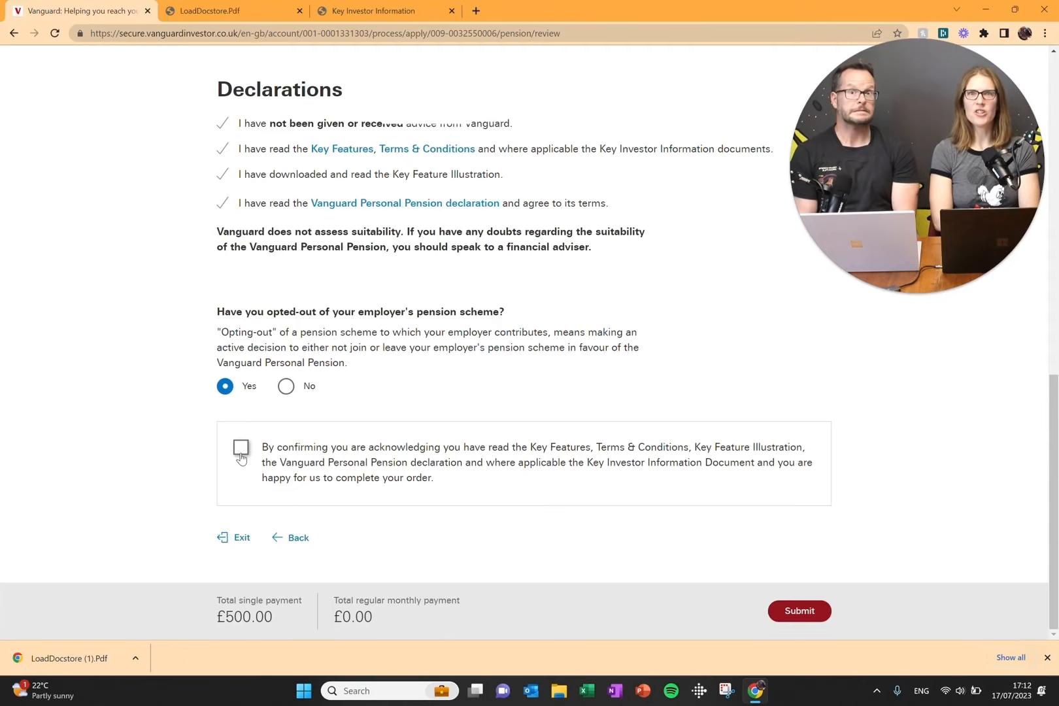
click(241, 450)
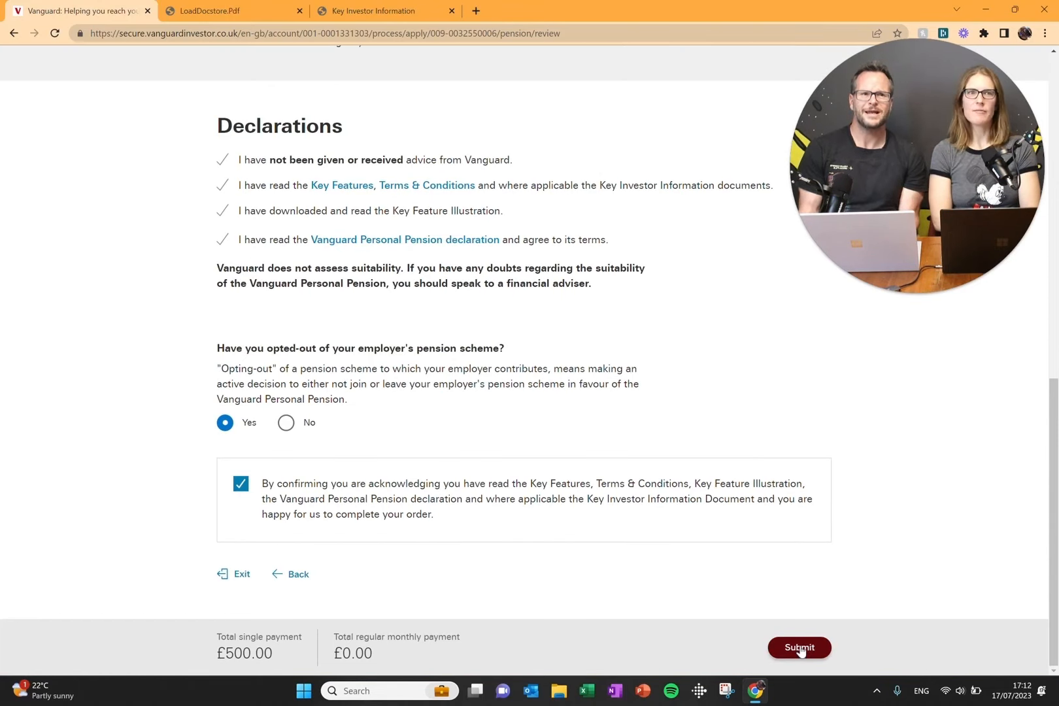
click(797, 652)
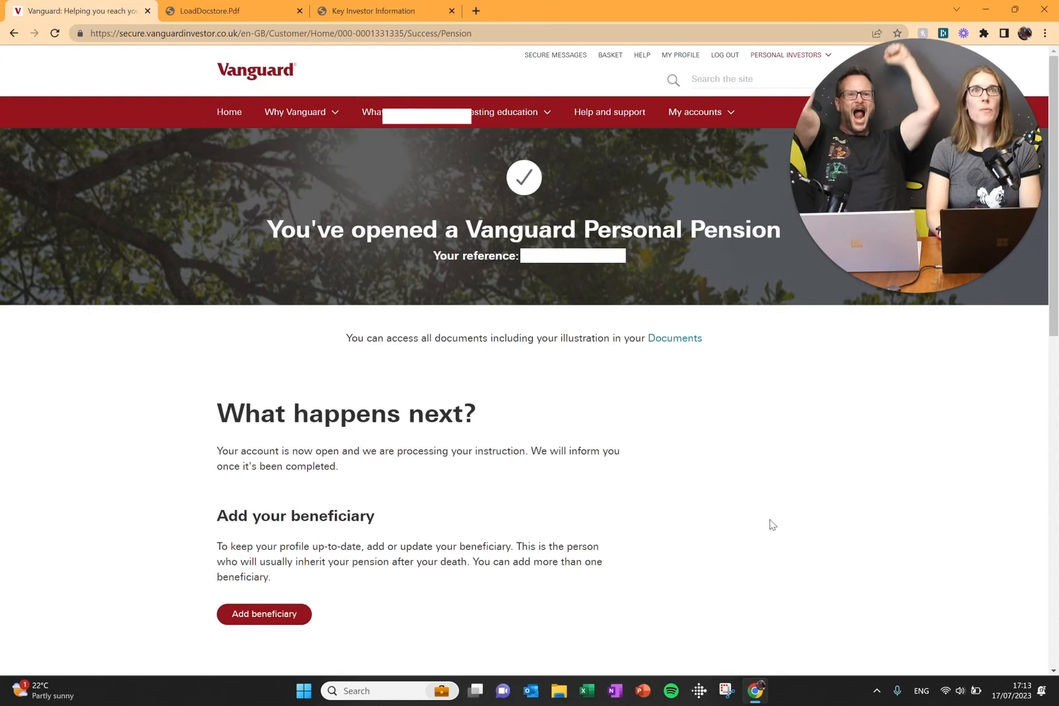
scroll(down, 3)
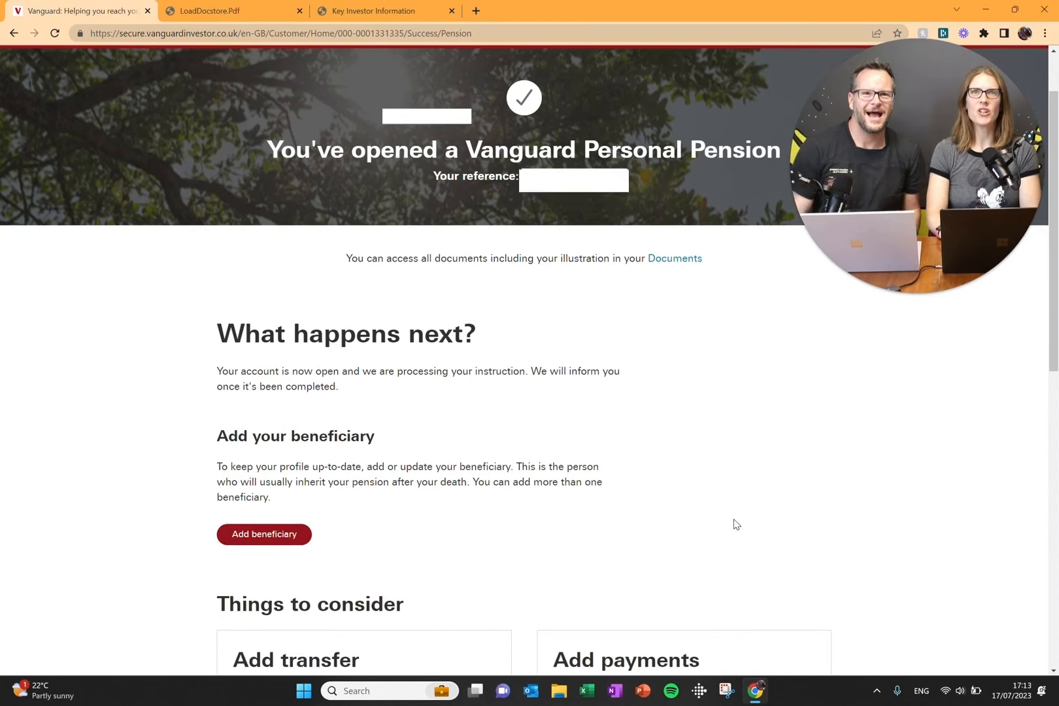
scroll(down, 3)
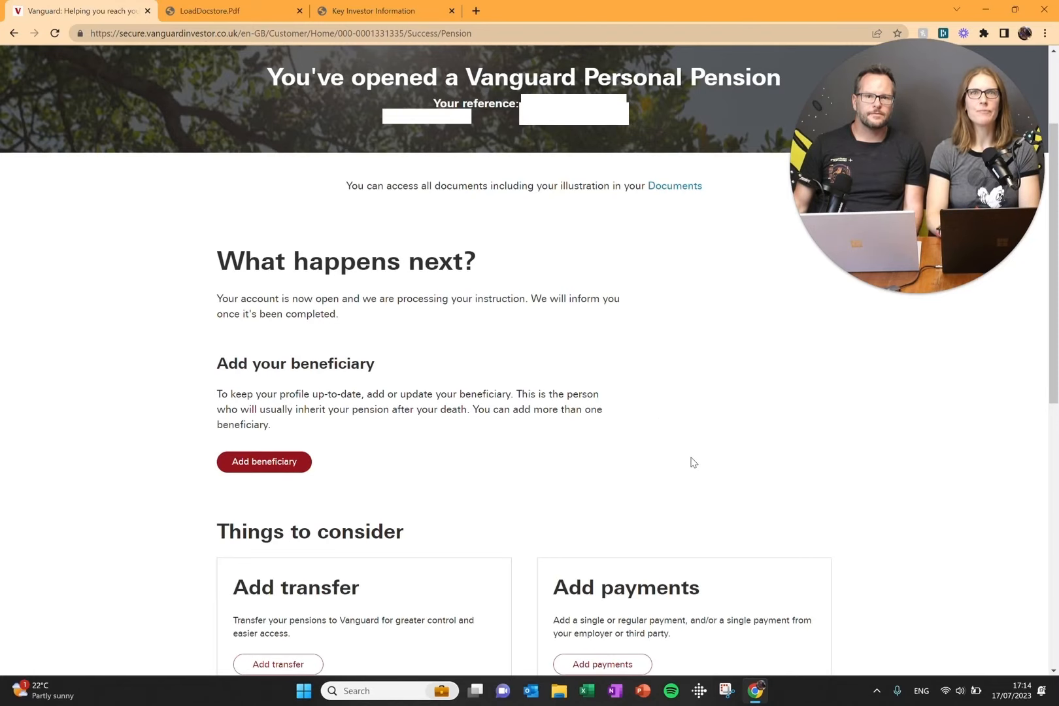
scroll(down, 3)
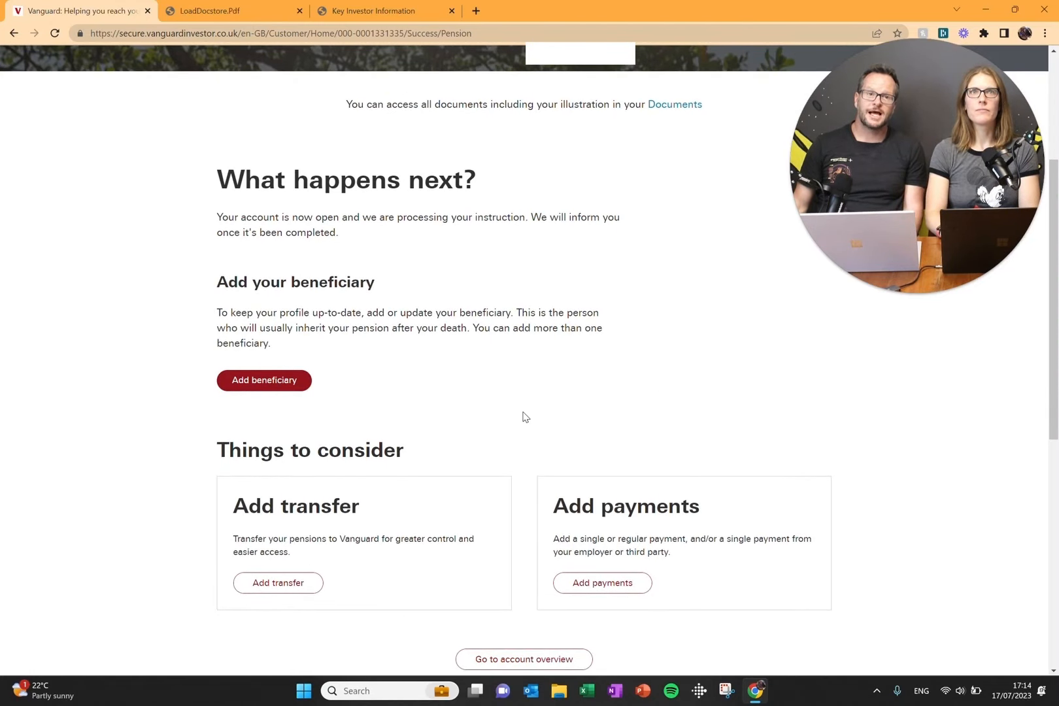
mouse_move(453, 420)
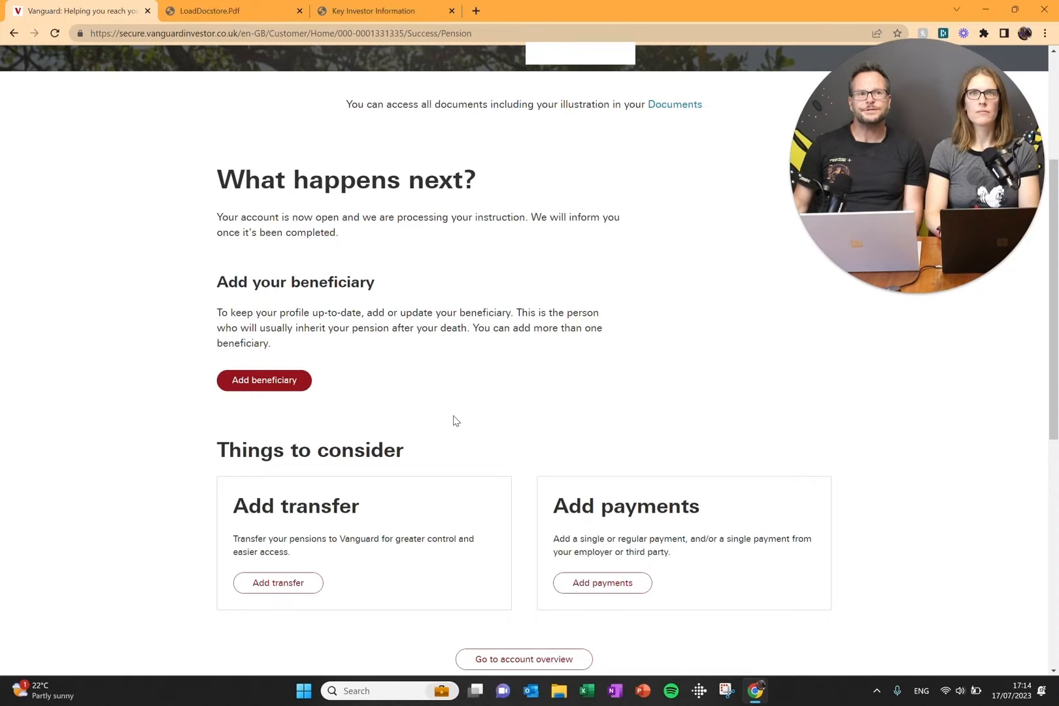
mouse_move(507, 398)
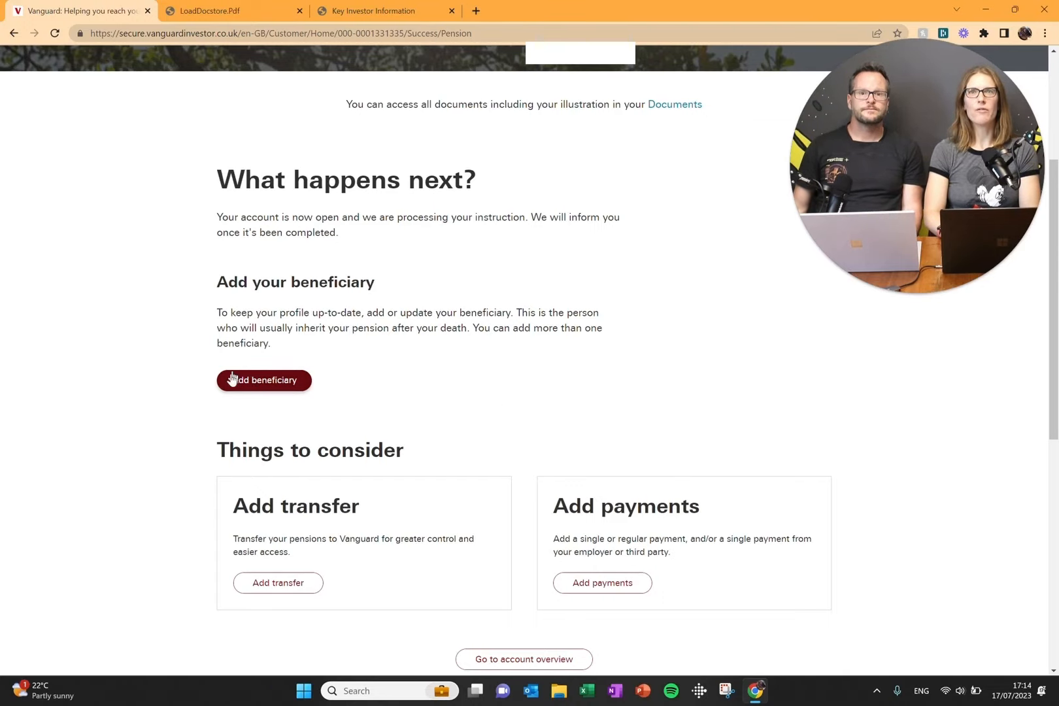
scroll(down, 3)
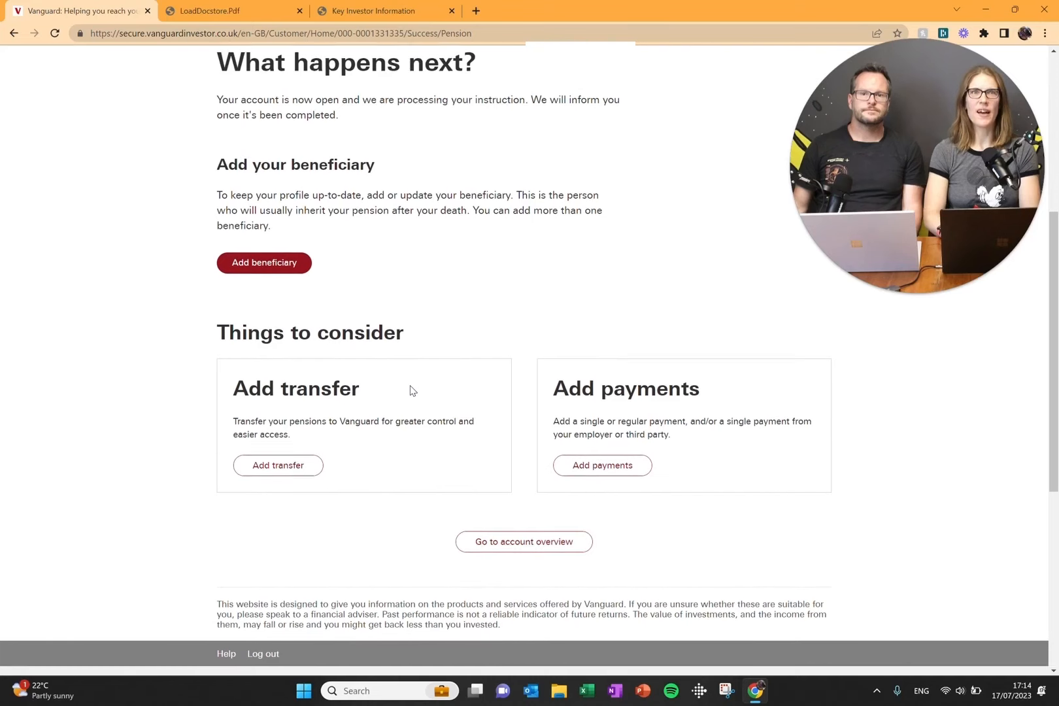
scroll(down, 3)
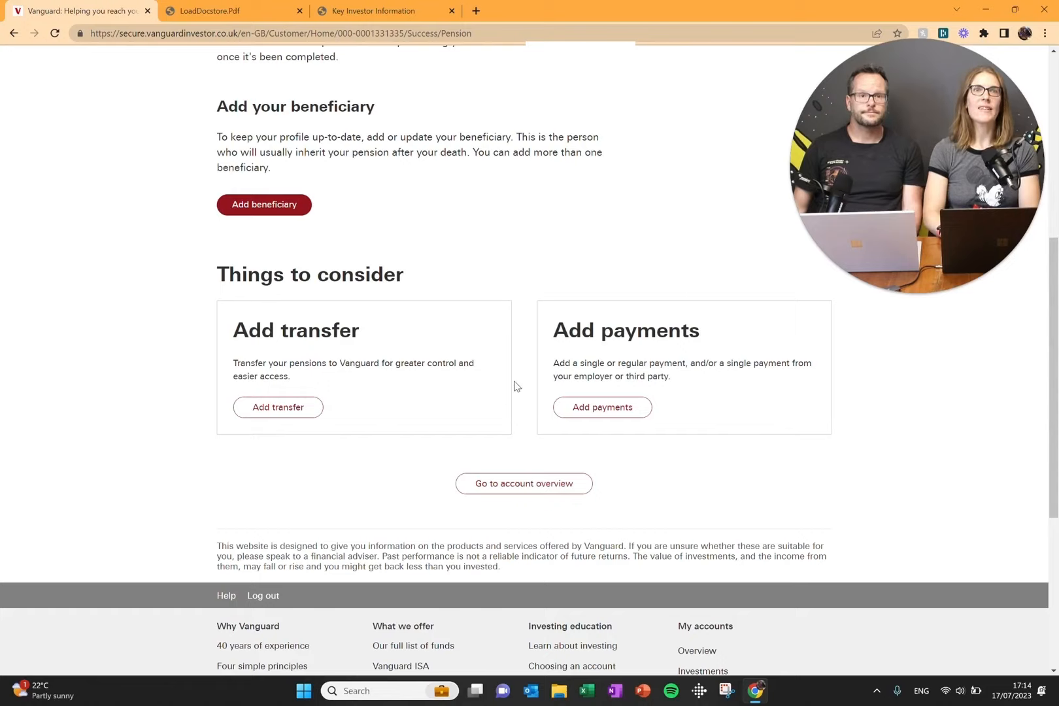
mouse_move(437, 460)
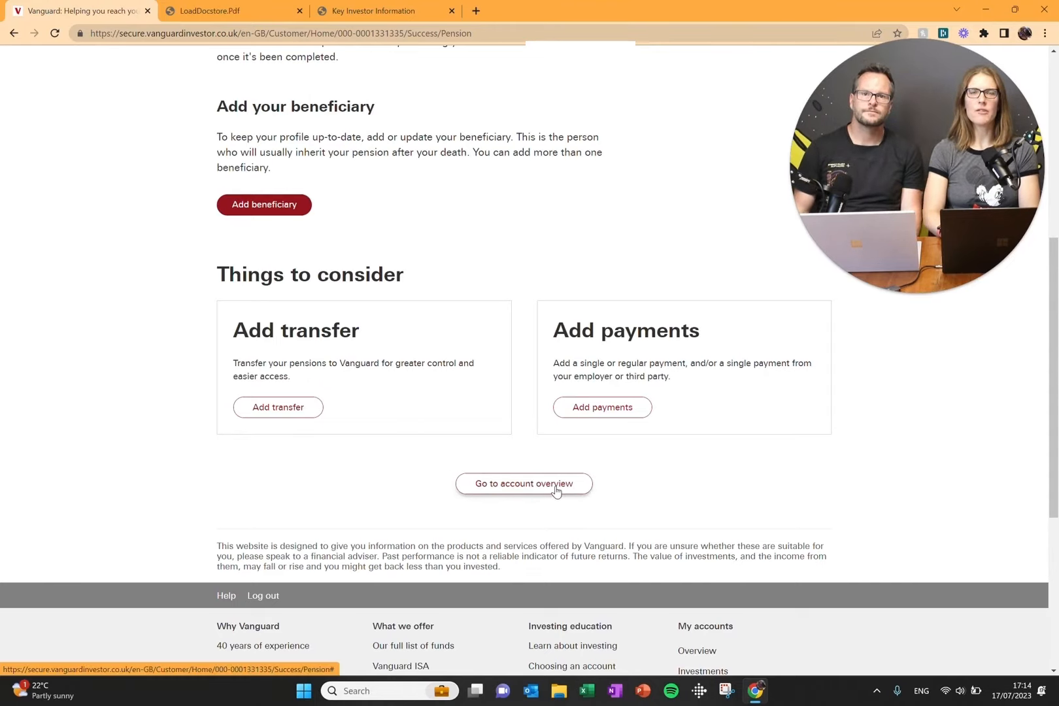
mouse_move(477, 450)
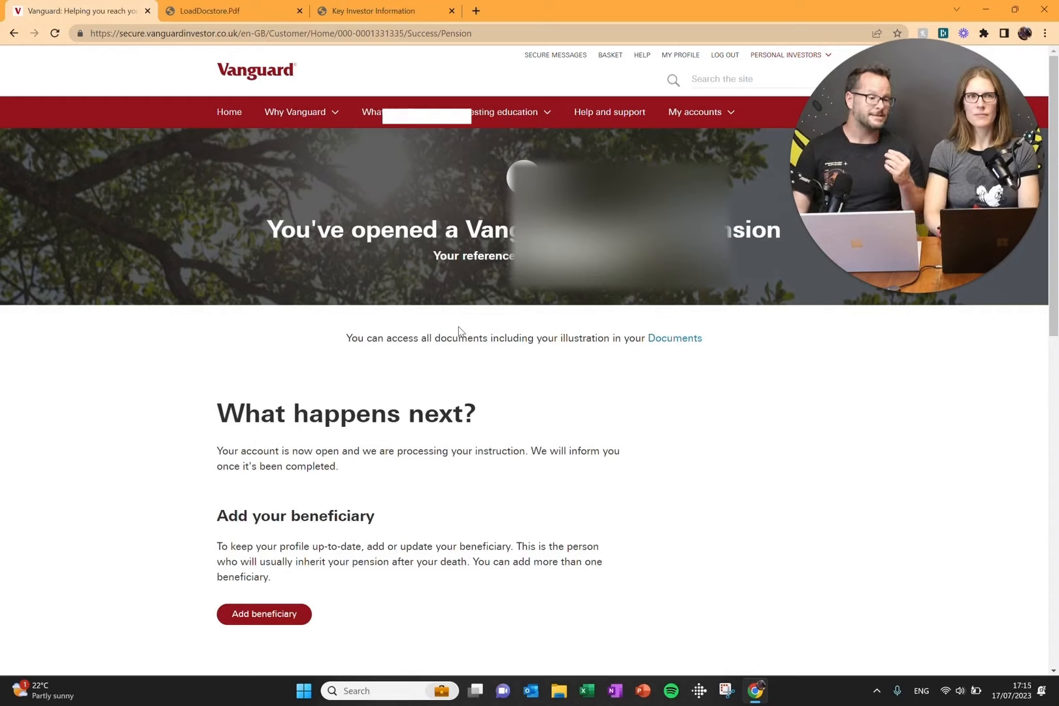
mouse_move(111, 449)
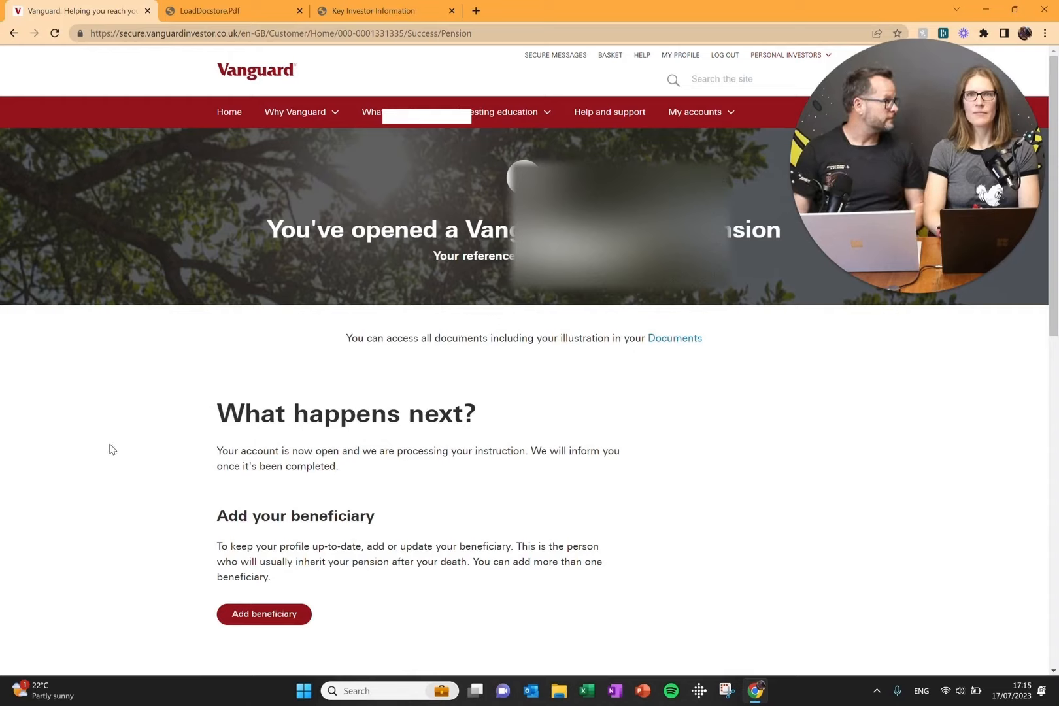